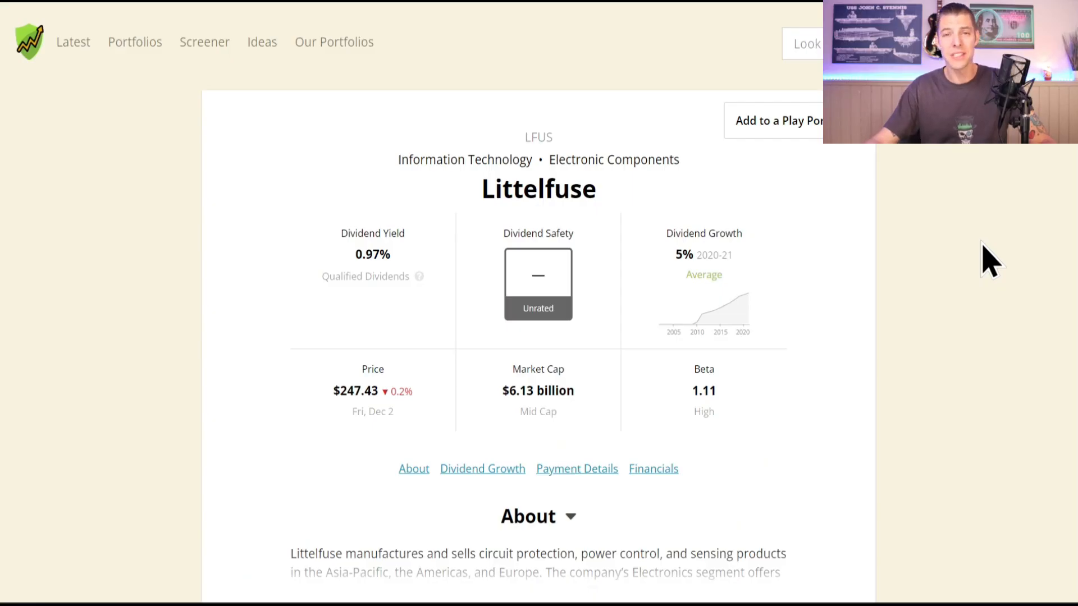
Scroll Littelfuse's page through Dividend Growth and Payment Details down to Financials.
scroll(down, 3)
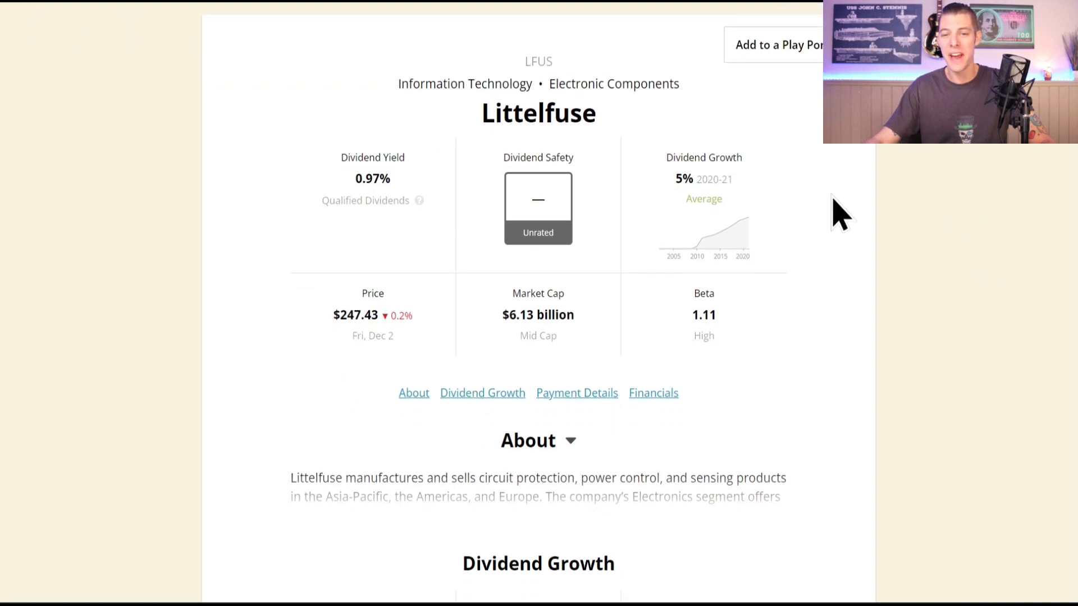
mouse_move(925, 248)
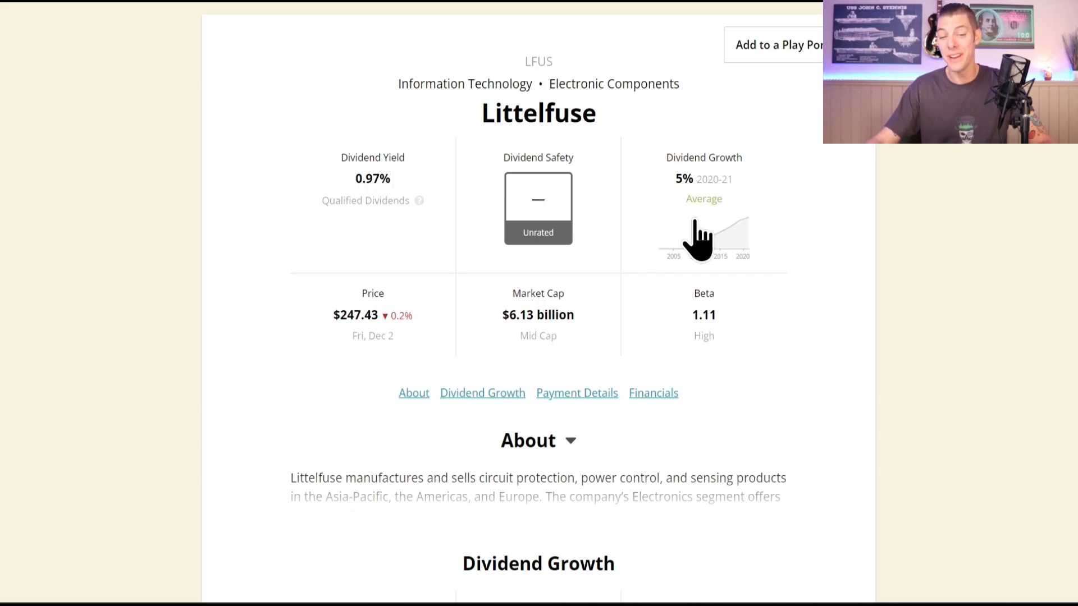
scroll(down, 3)
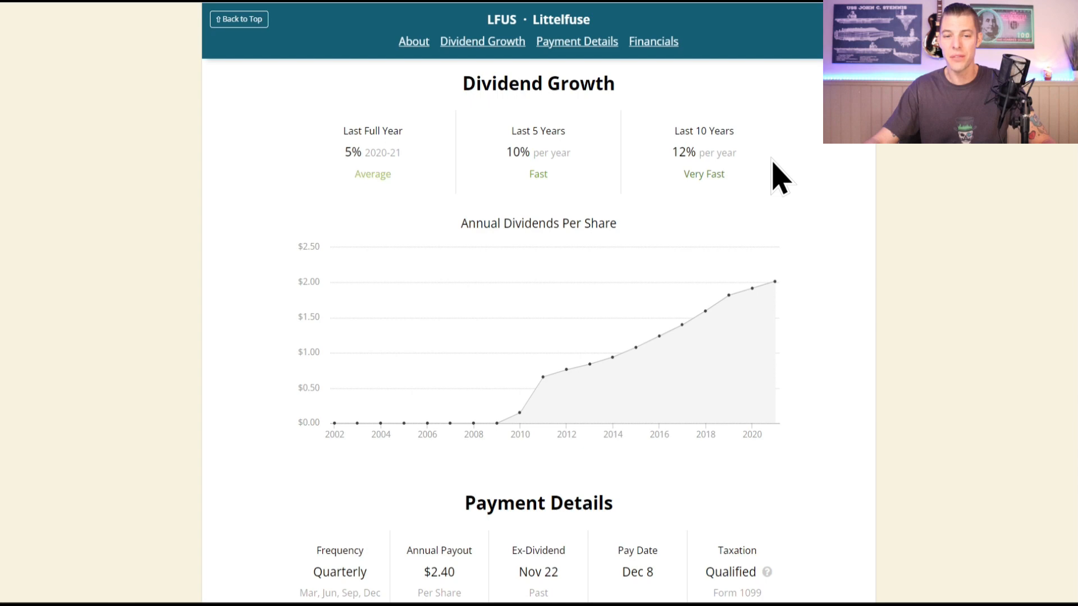
mouse_move(666, 338)
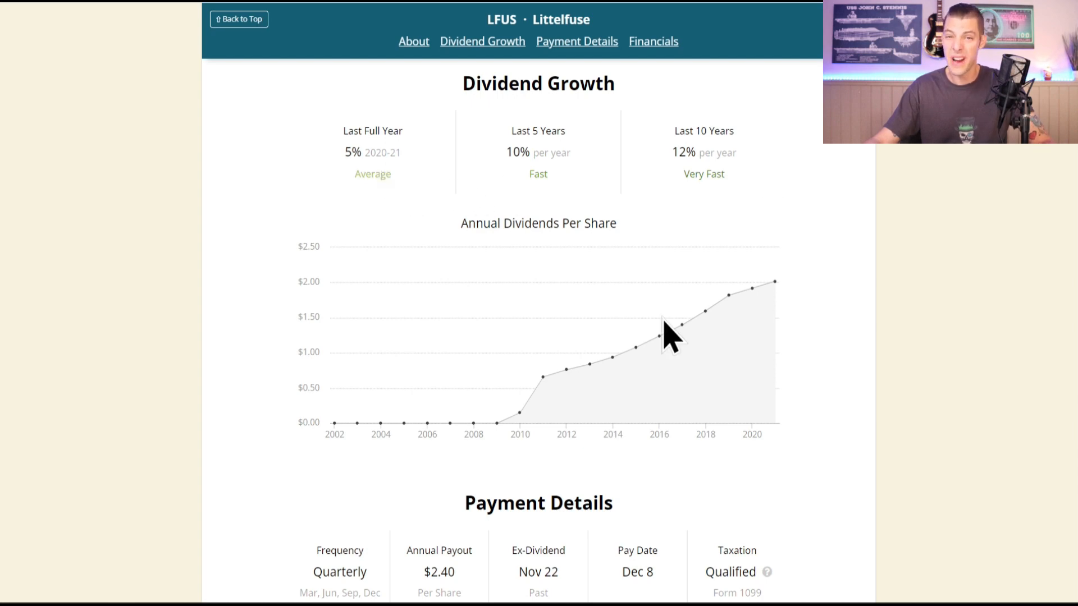
scroll(down, 3)
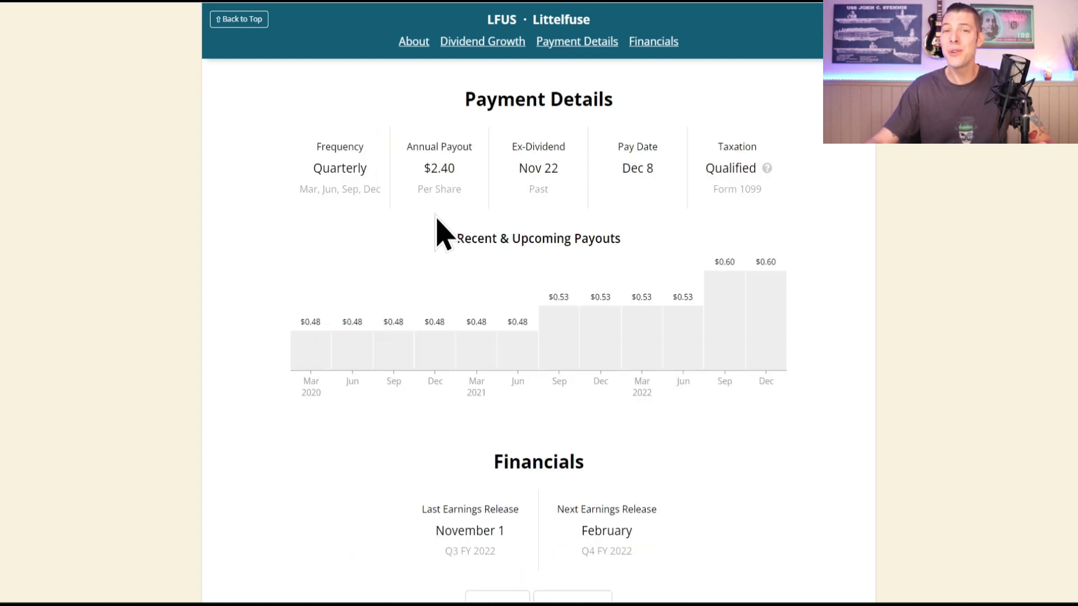
mouse_move(827, 324)
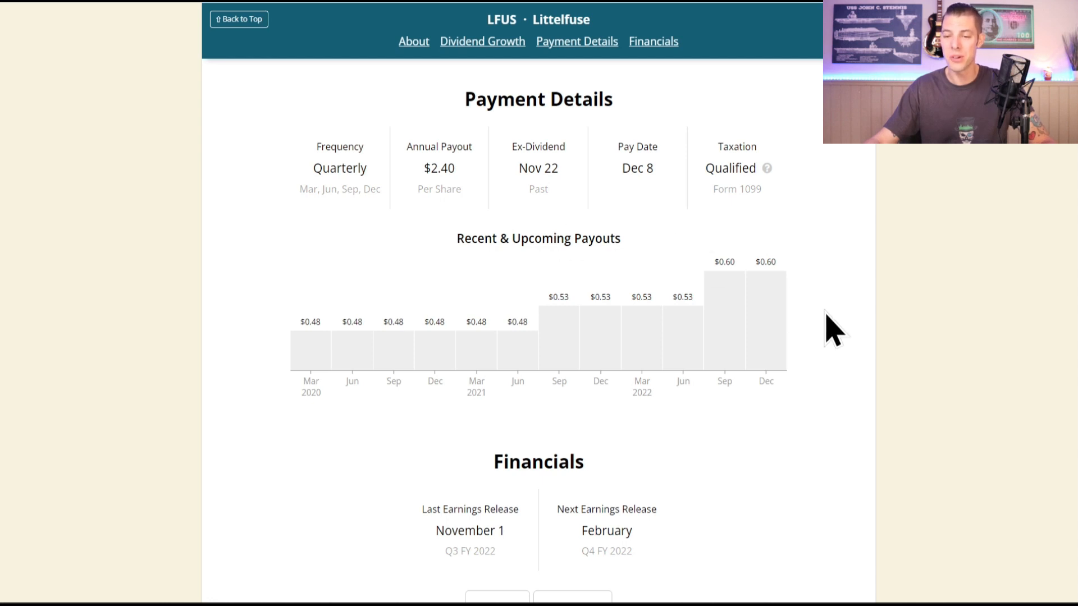
mouse_move(681, 429)
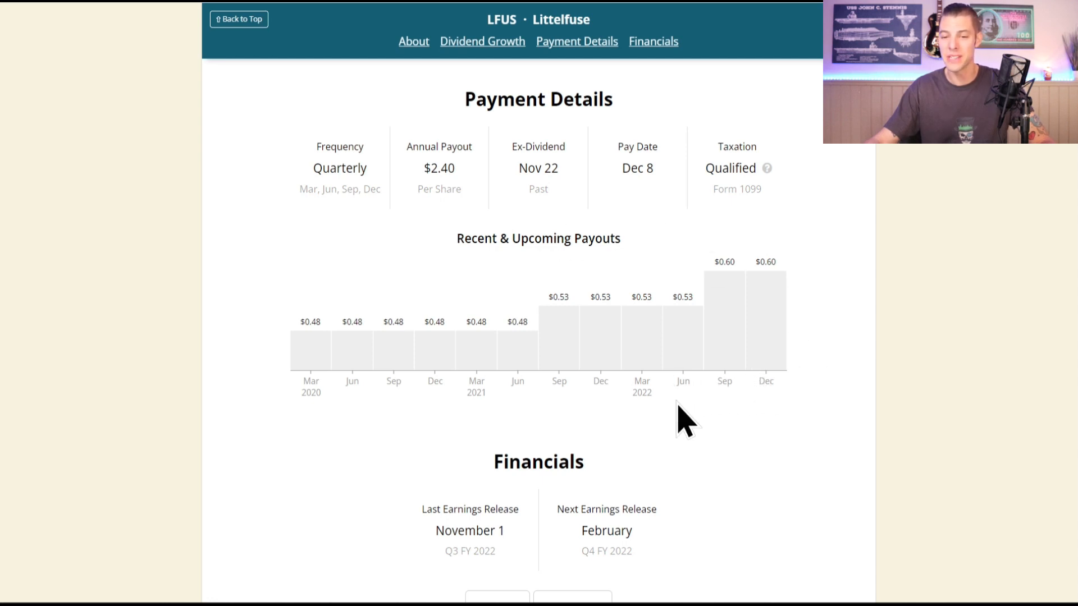
Review Littelfuse's payout ratio, returns and margin charts down to Net Debt to EBITDA and Interest Coverage.
scroll(down, 3)
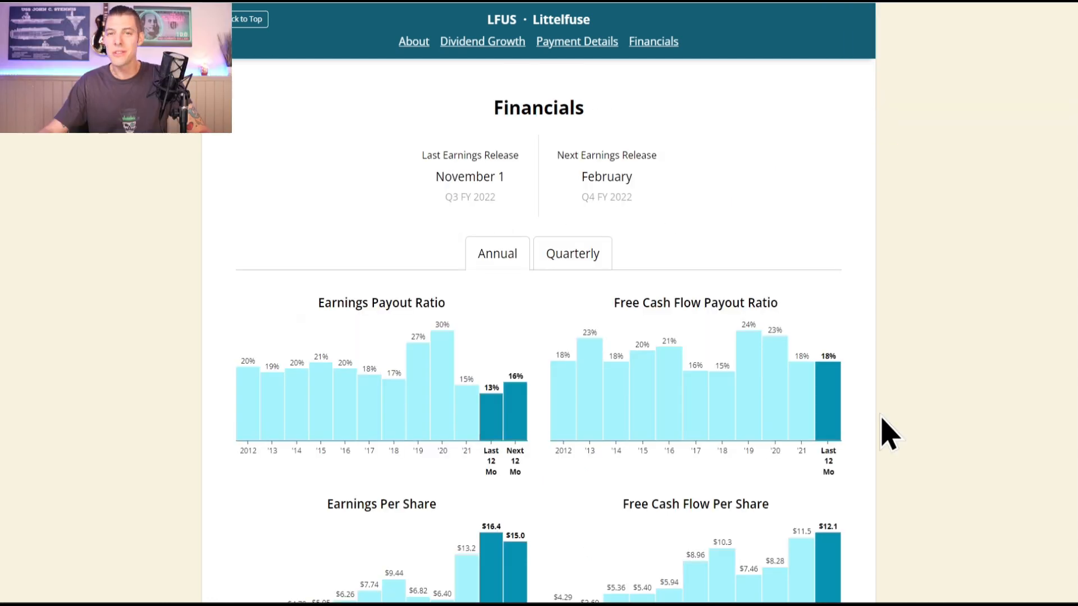
scroll(down, 3)
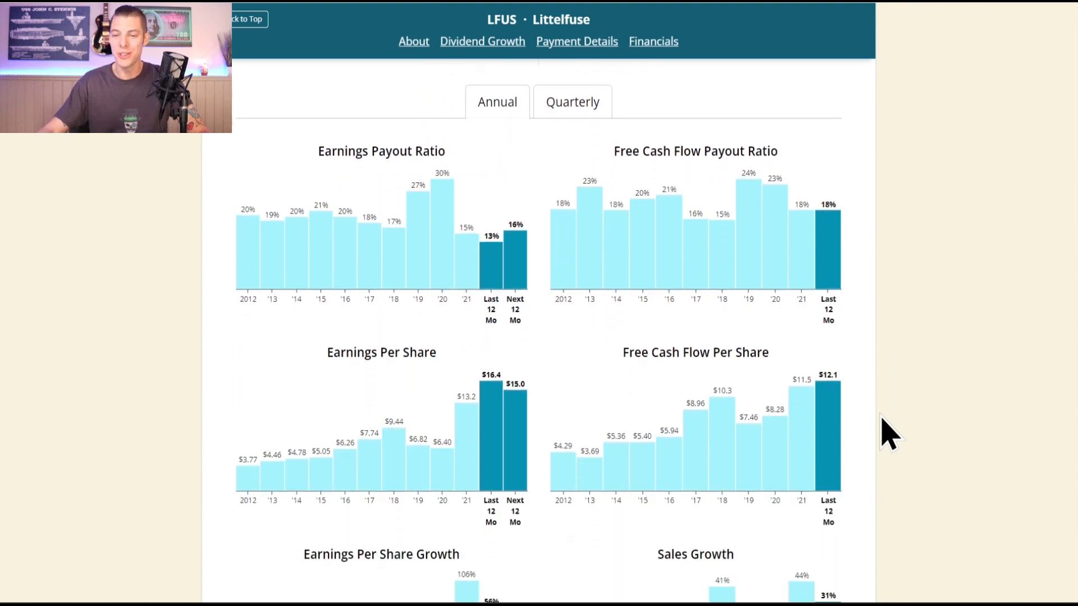
mouse_move(830, 296)
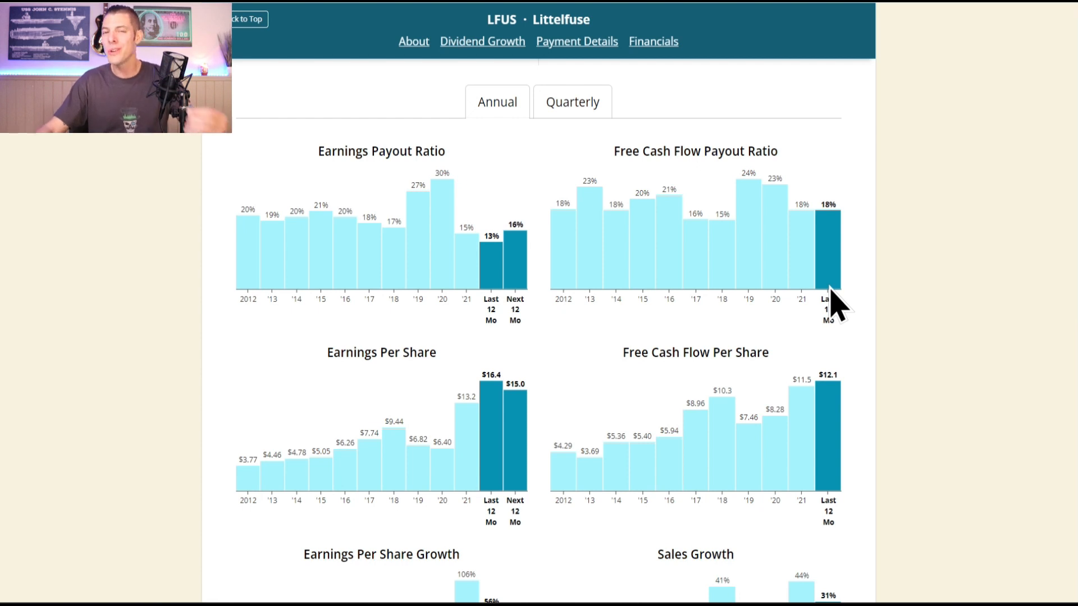
mouse_move(450, 247)
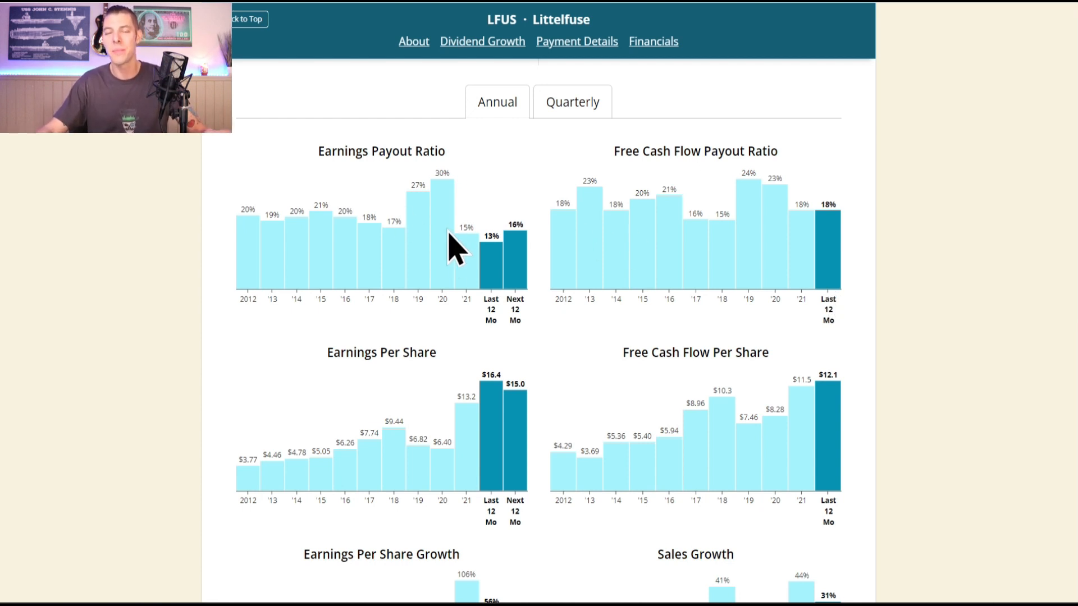
mouse_move(496, 289)
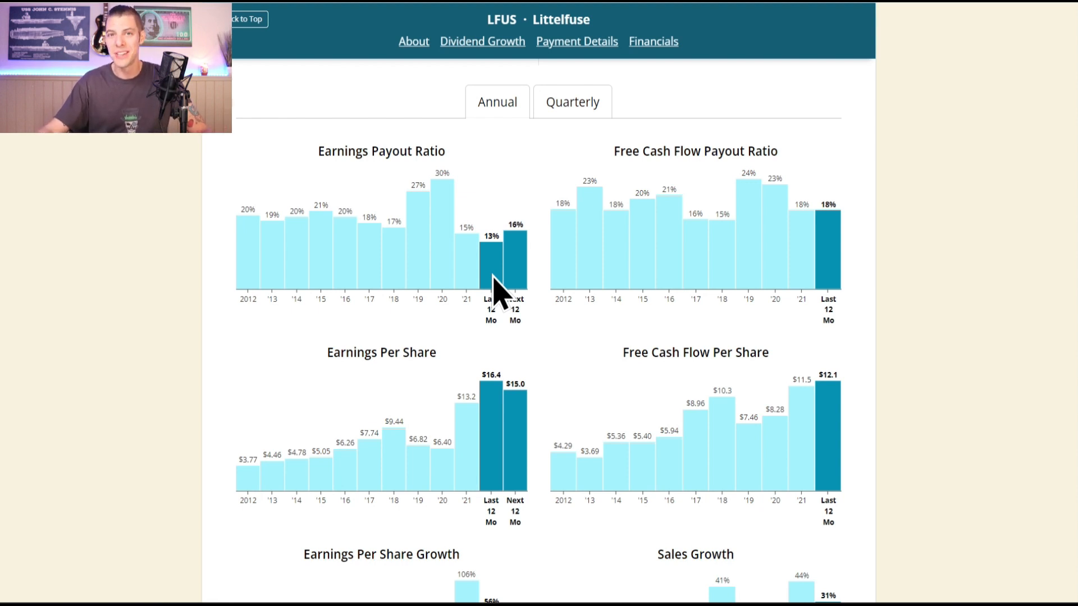
scroll(down, 3)
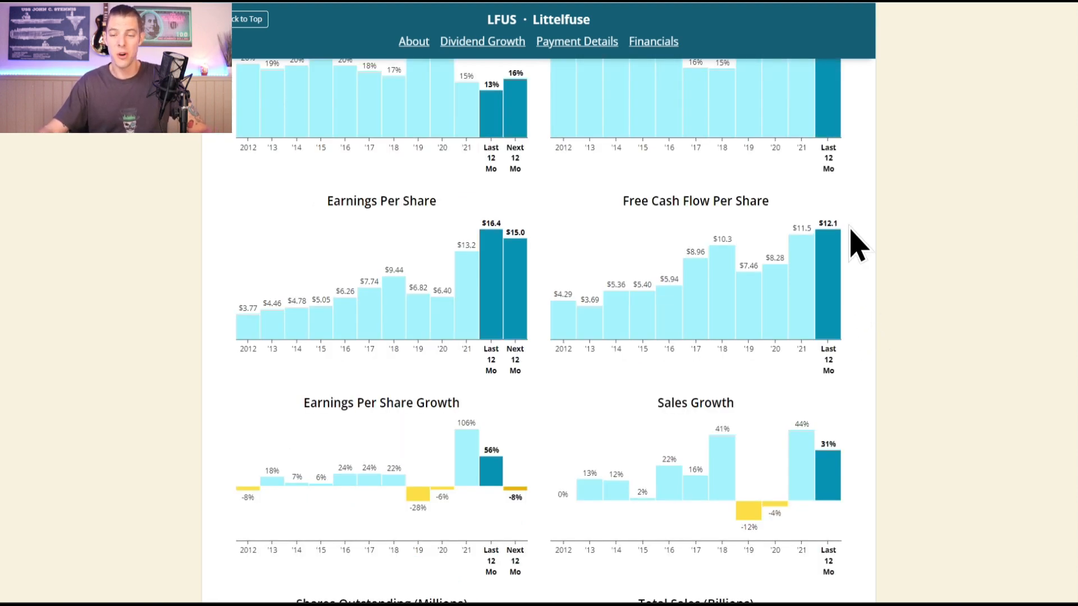
mouse_move(844, 337)
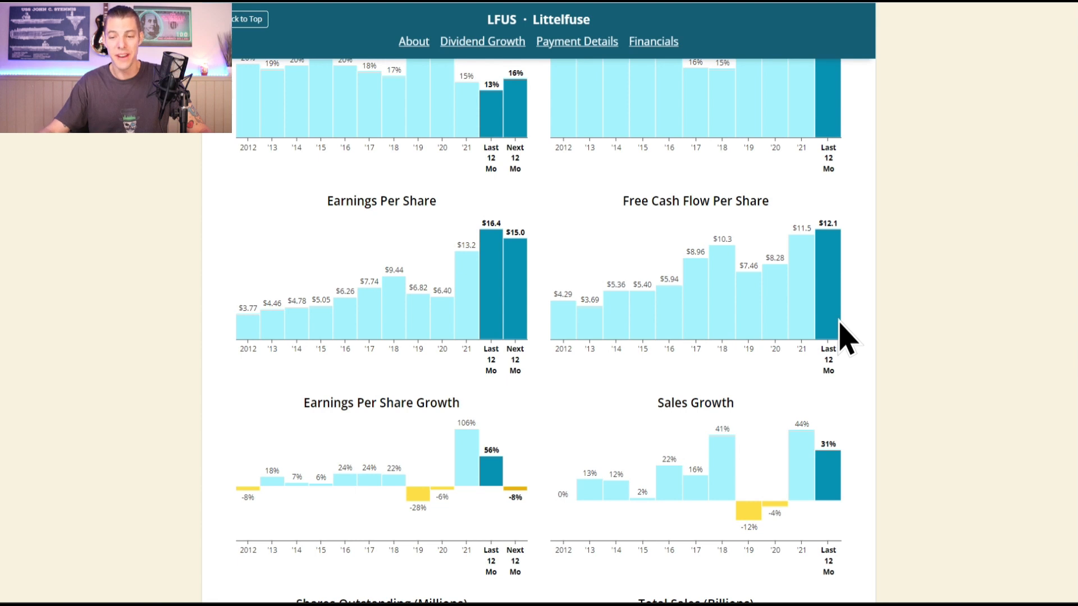
scroll(down, 3)
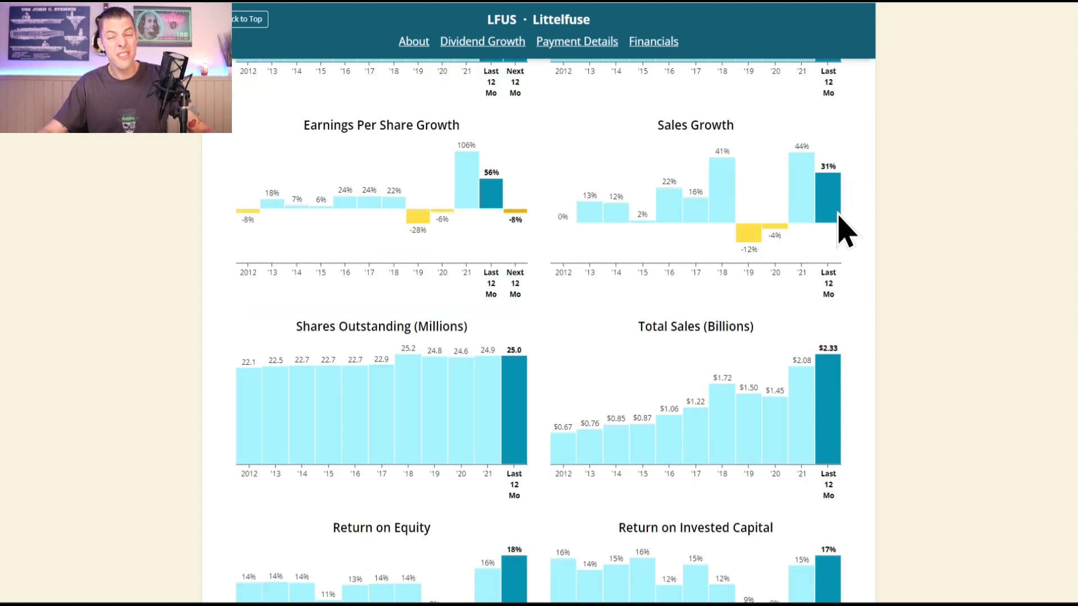
mouse_move(829, 428)
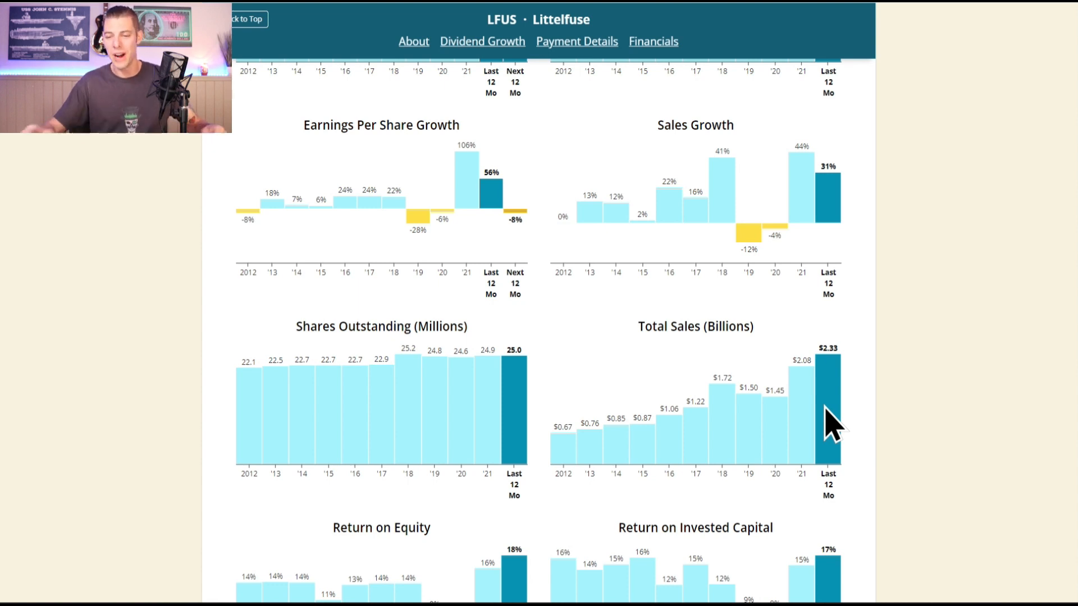
mouse_move(841, 419)
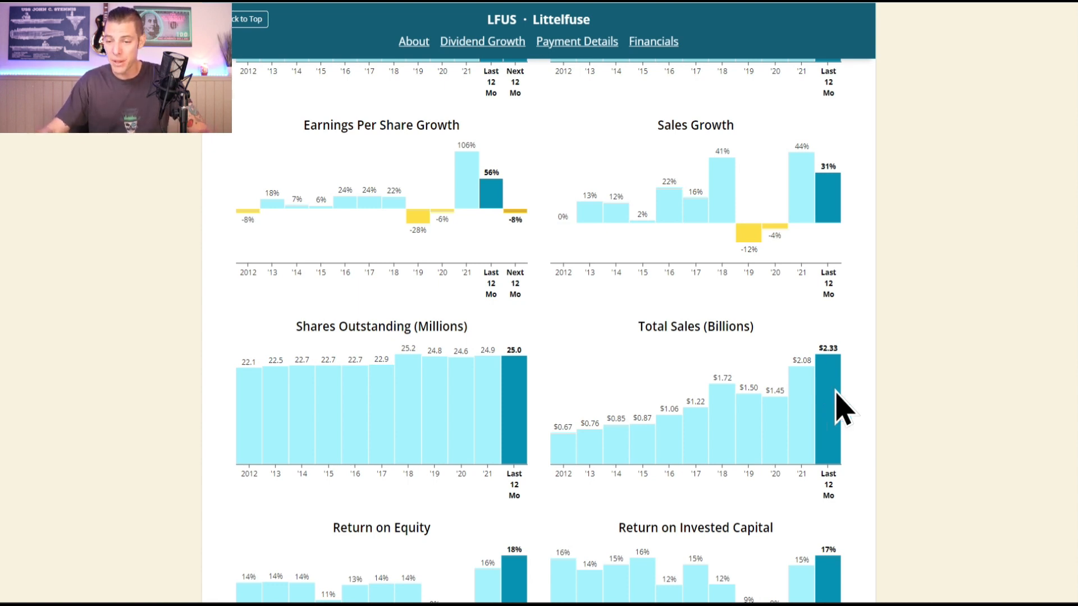
scroll(down, 3)
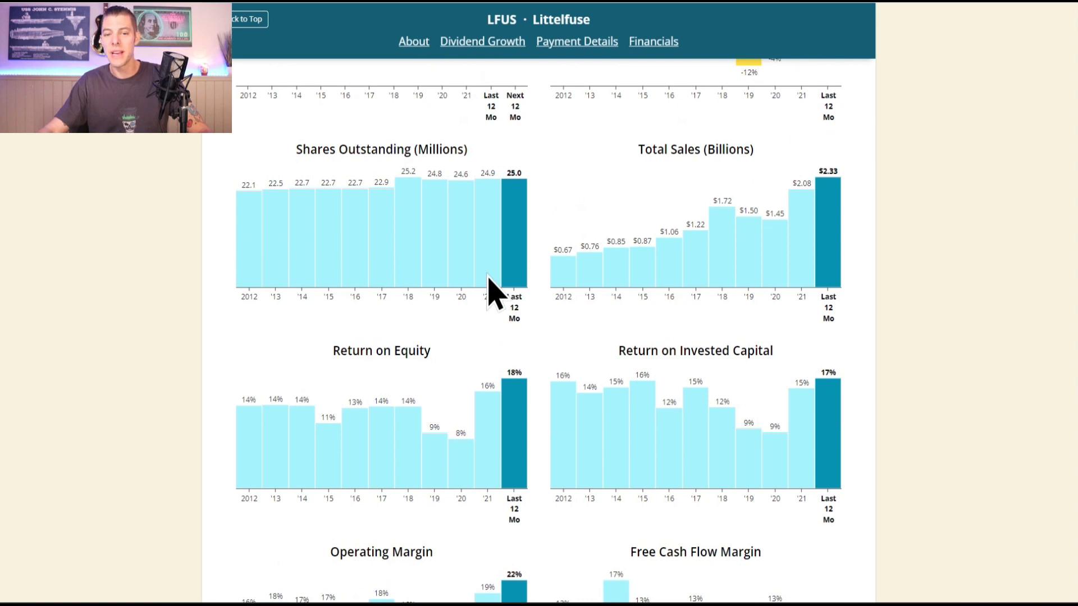
mouse_move(492, 232)
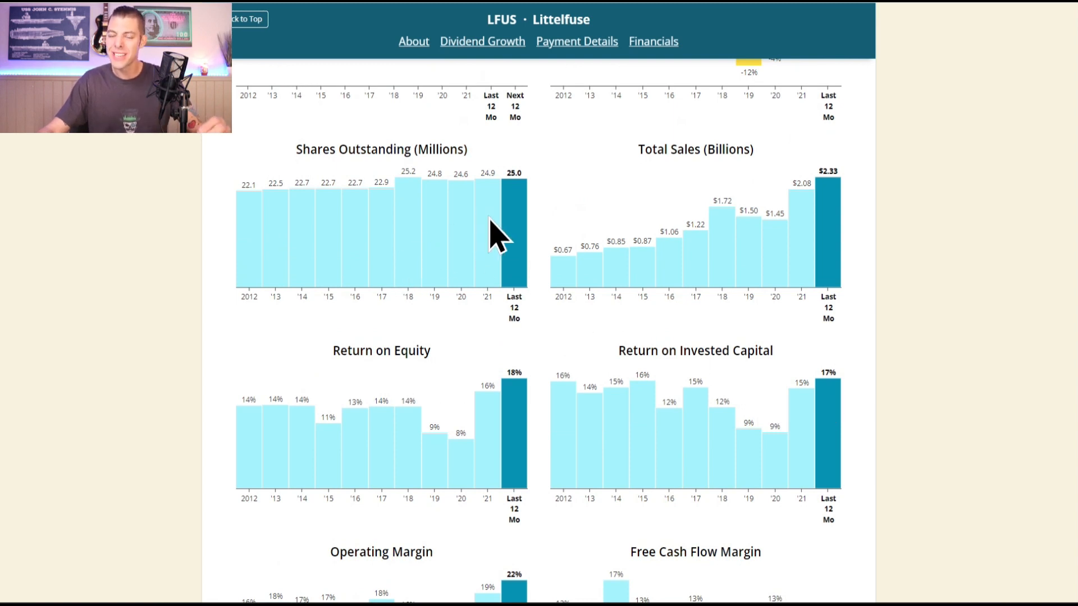
mouse_move(515, 244)
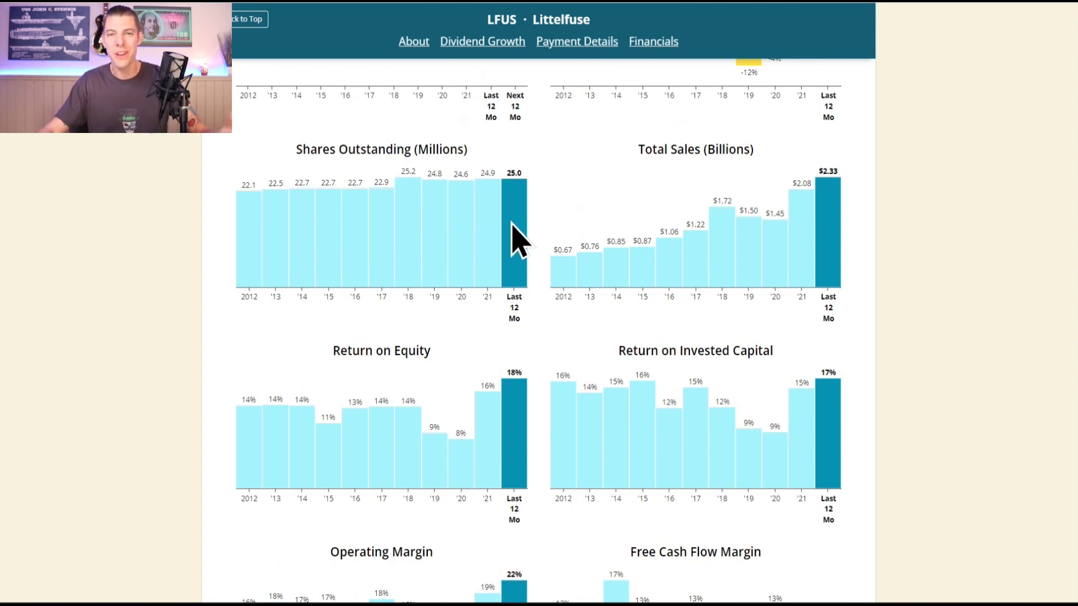
scroll(down, 3)
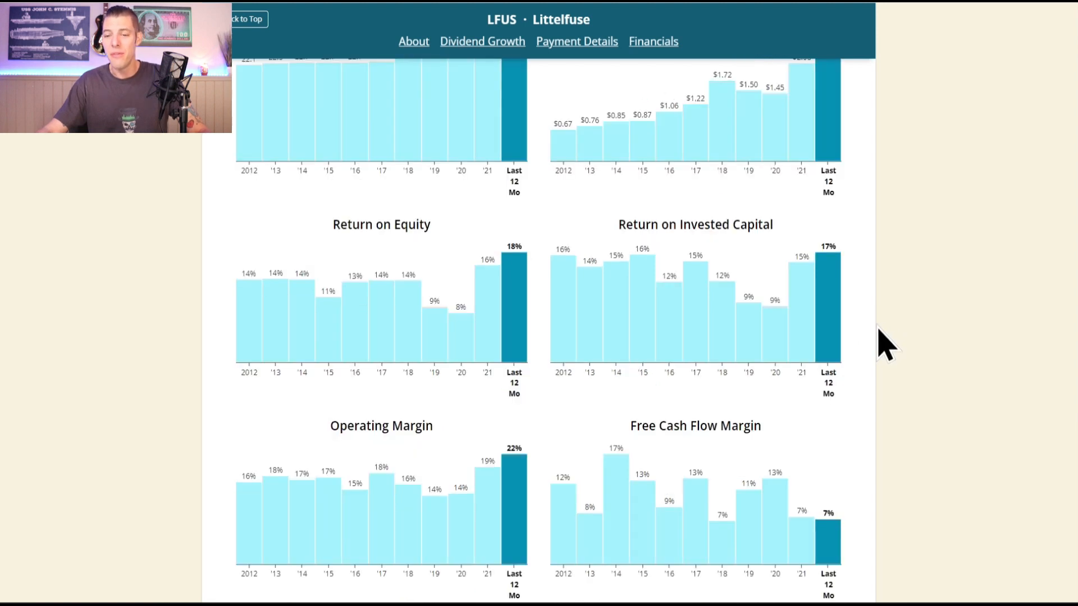
mouse_move(849, 337)
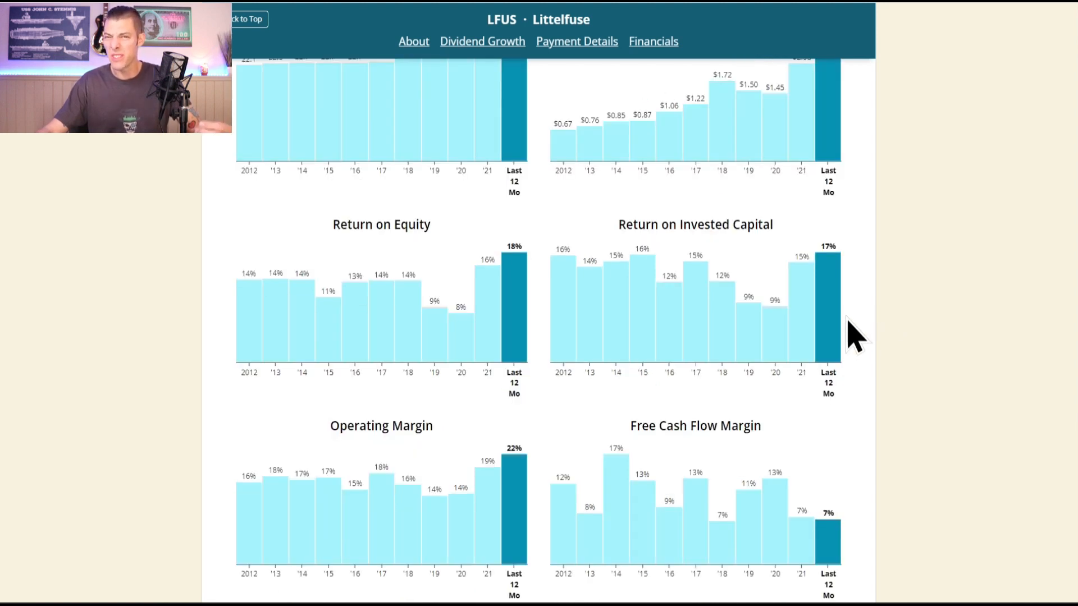
scroll(down, 3)
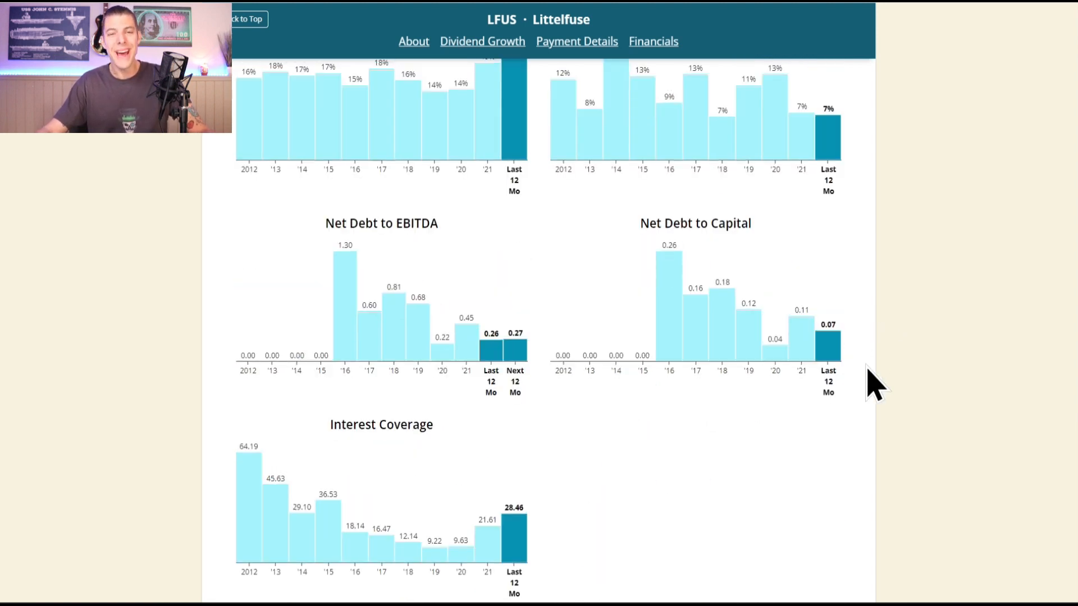
mouse_move(850, 375)
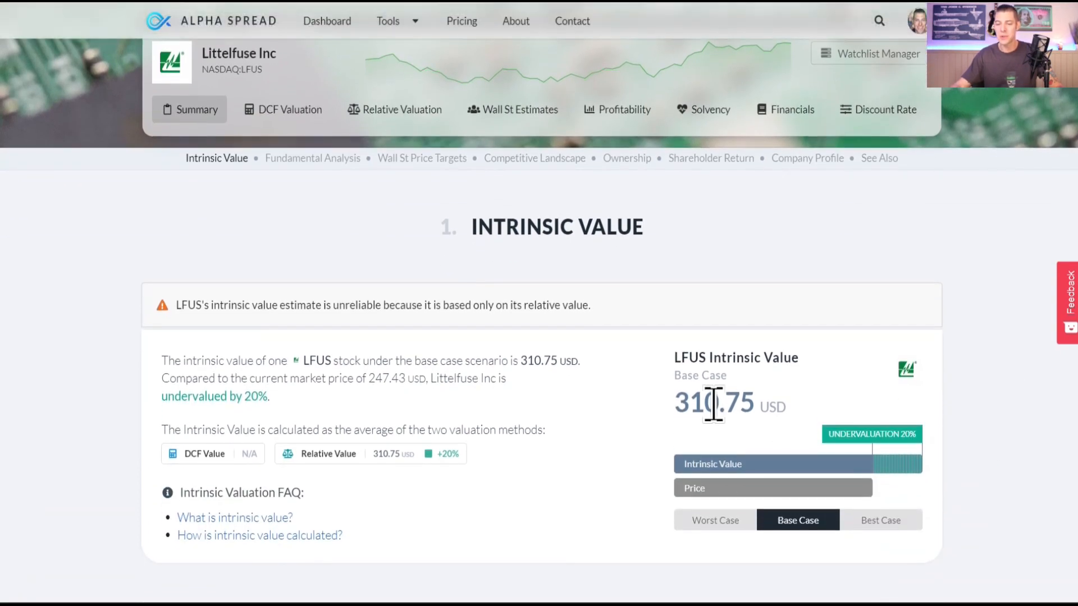
Switch LFUS intrinsic value to Worst Case: 299.87 USD, undervalued by 17%.
scroll(up, 3)
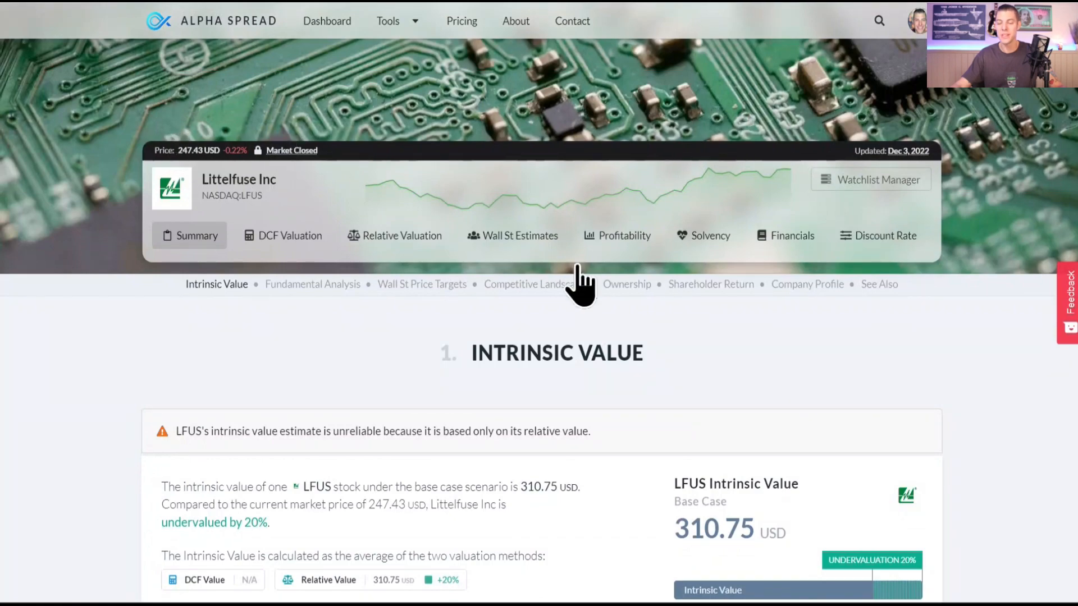
scroll(down, 3)
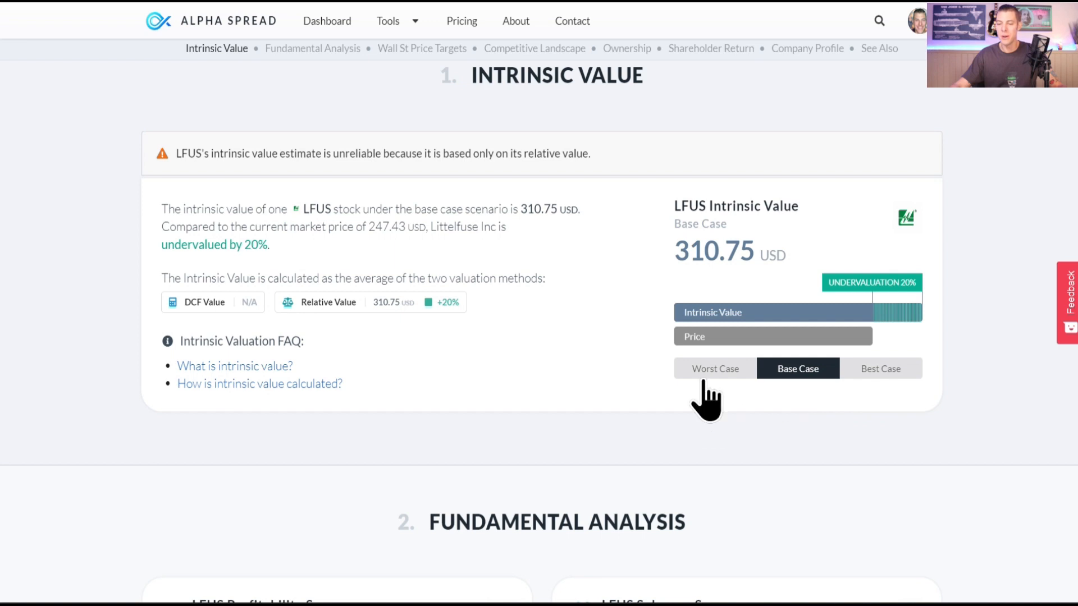
click(715, 368)
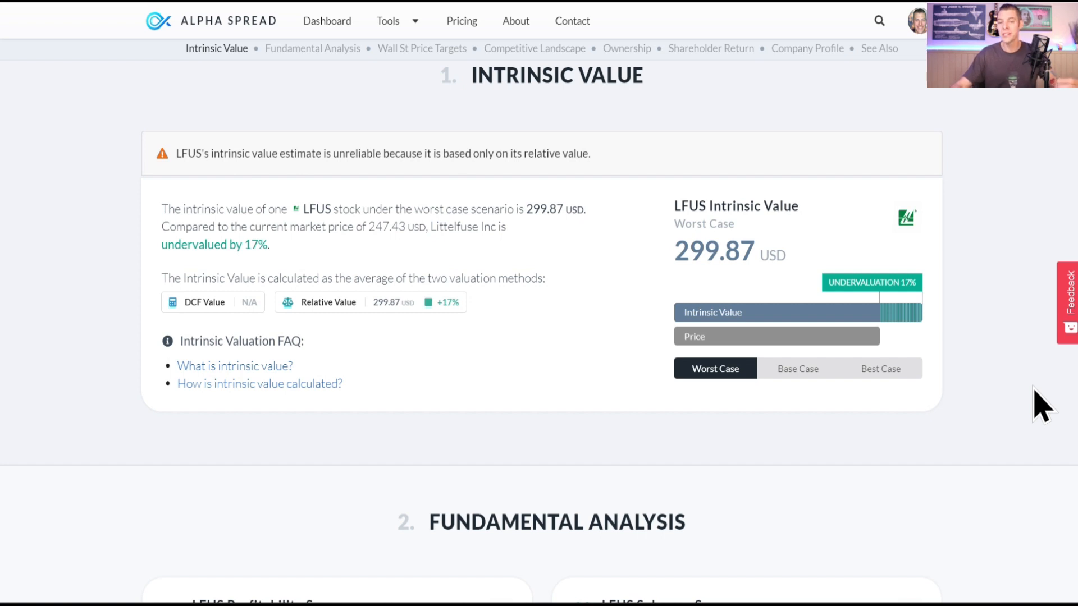
mouse_move(984, 303)
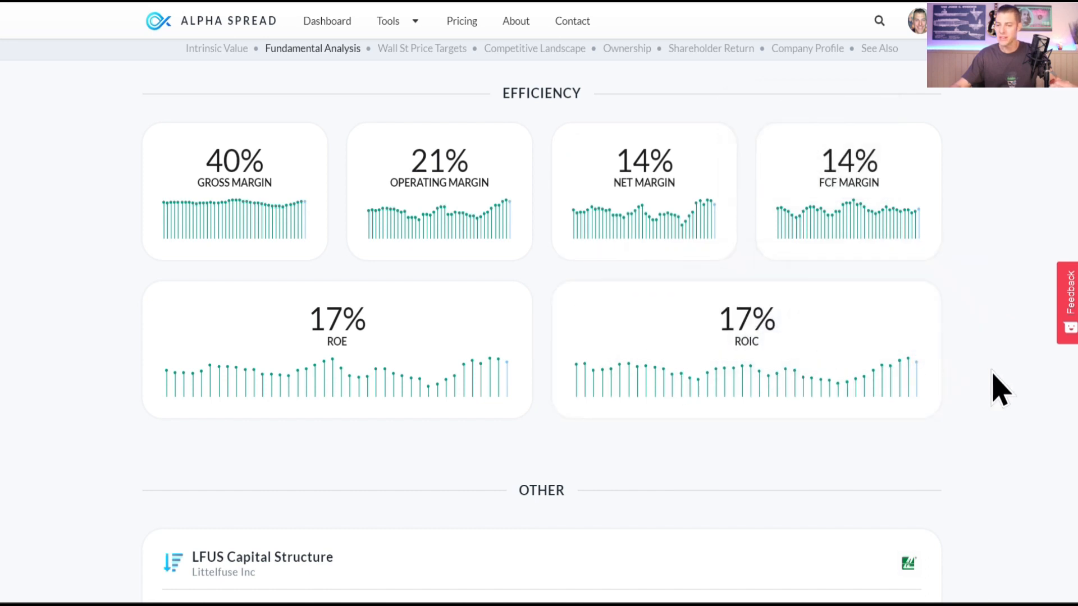
Look over the Capital Structure chart, then jump to Wall St Price Targets (average 263.98 USD).
scroll(down, 3)
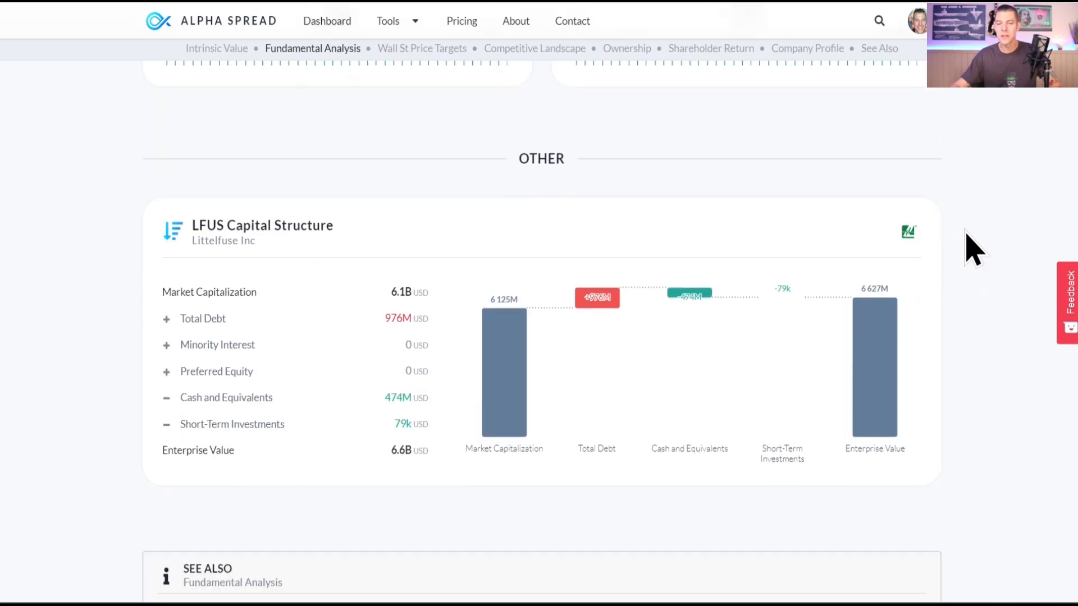
scroll(down, 3)
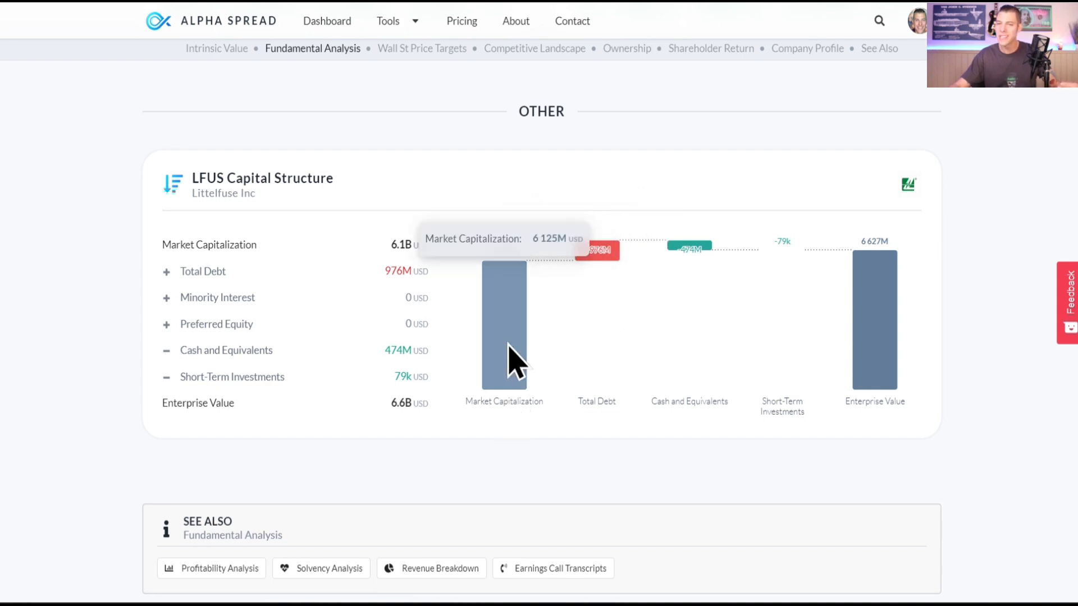
mouse_move(595, 344)
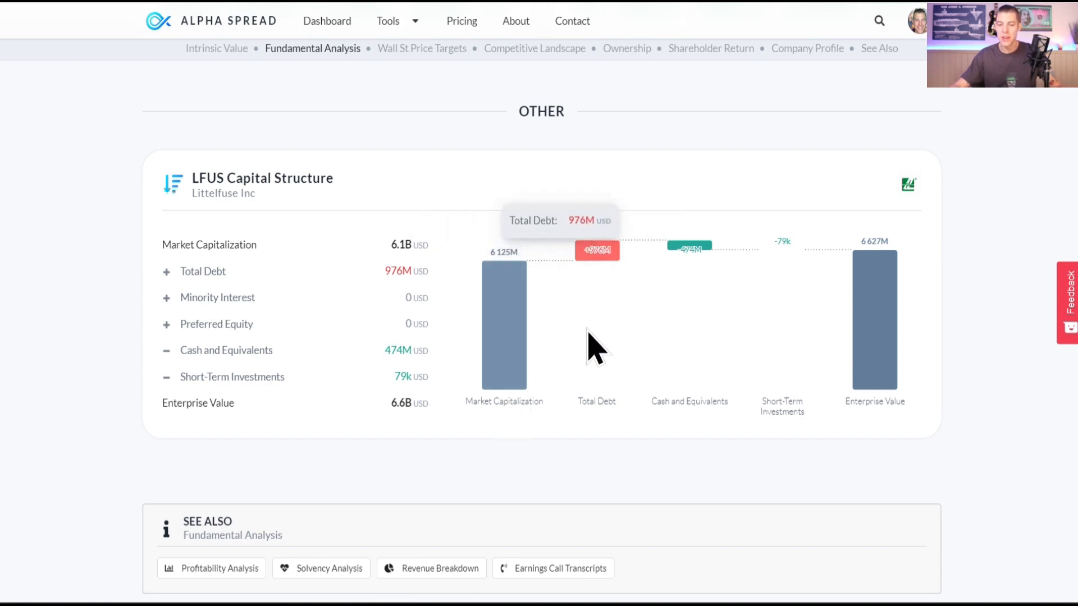
mouse_move(613, 347)
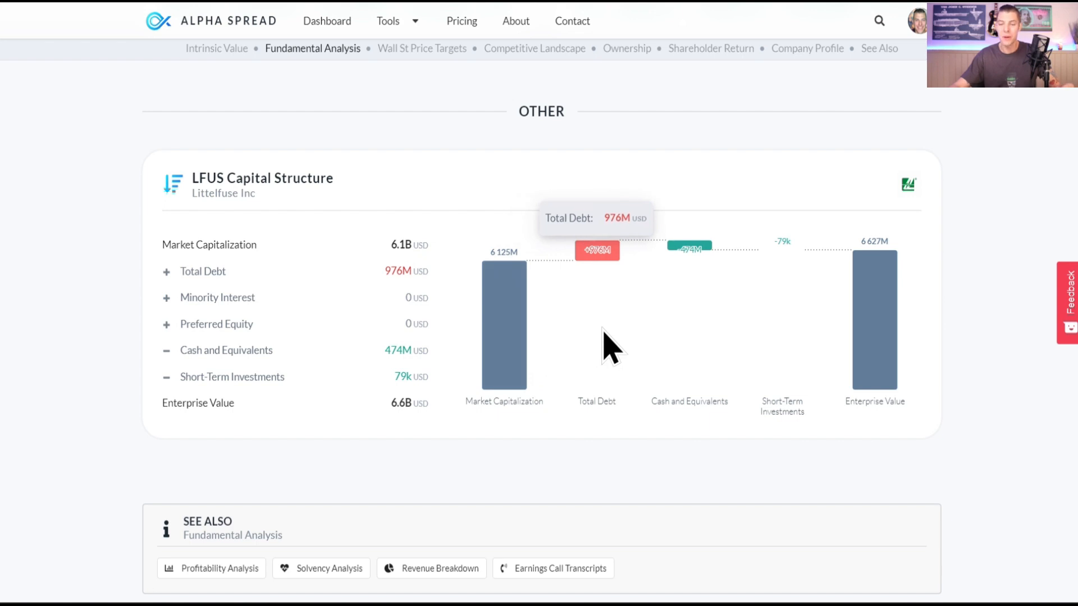
mouse_move(689, 357)
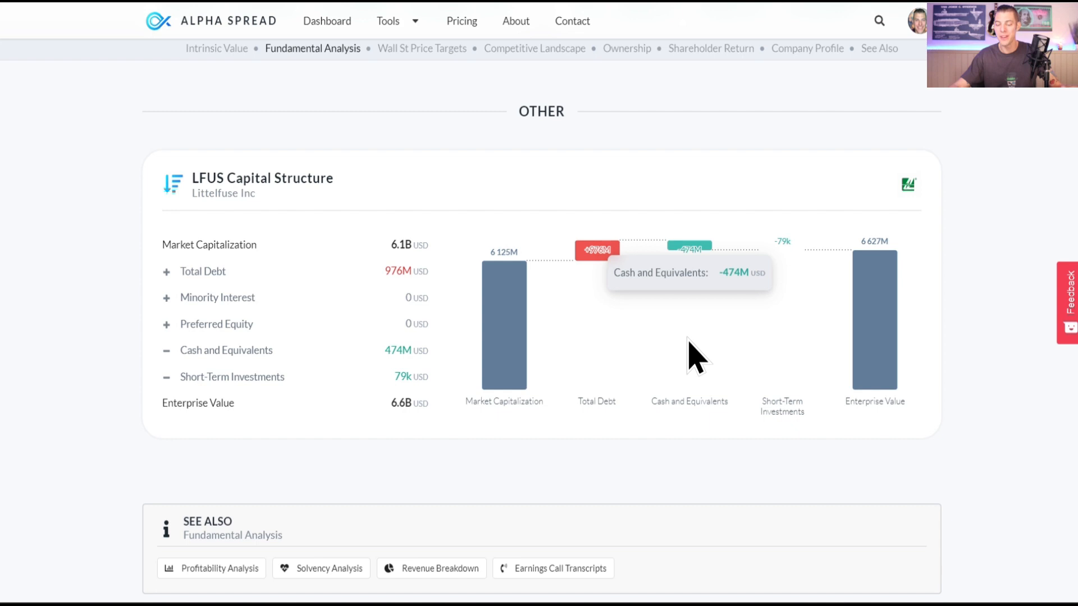
mouse_move(789, 352)
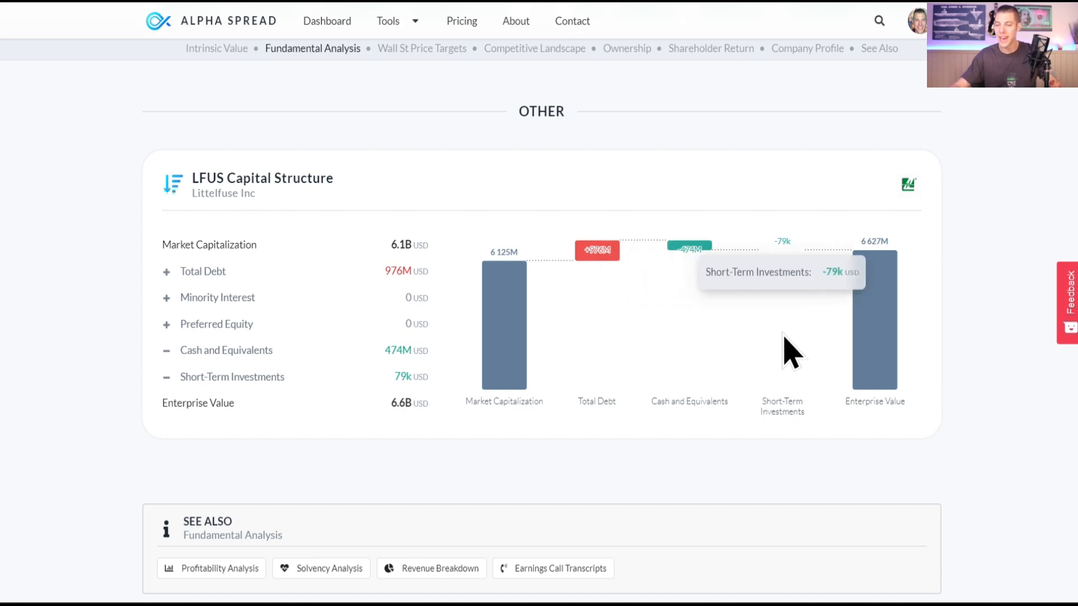
mouse_move(874, 326)
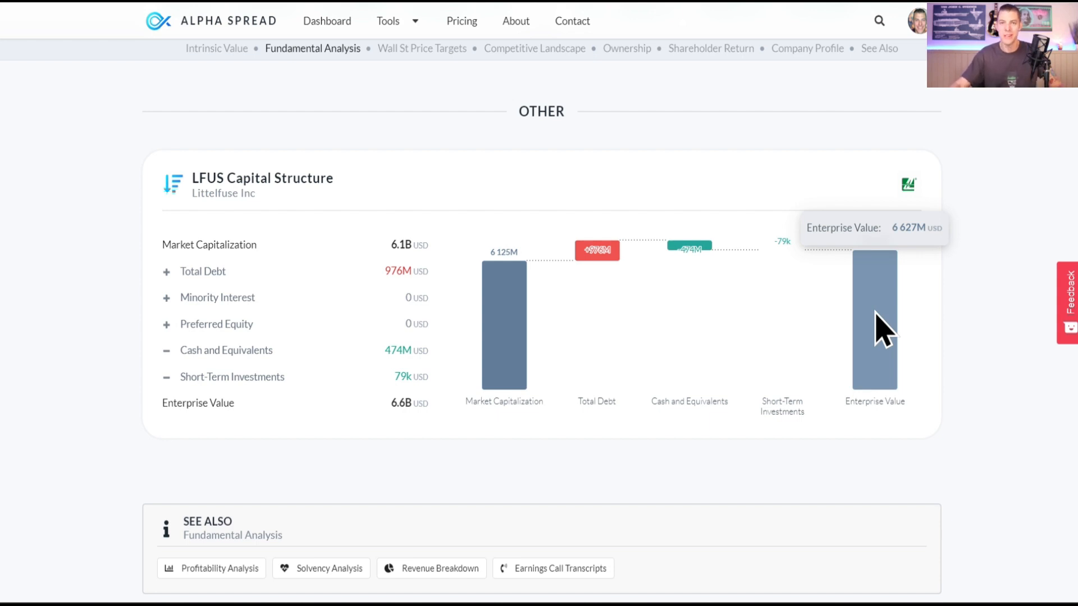
click(422, 49)
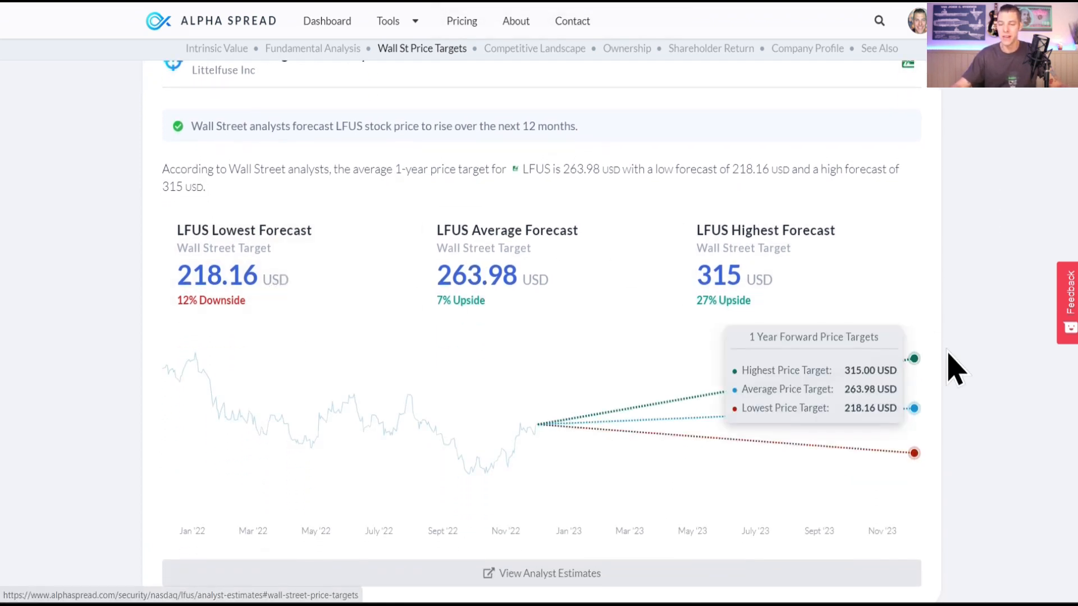
Check Littelfuse's insider trading (only sales, 5.8M USD) and then its Company Profile.
click(626, 49)
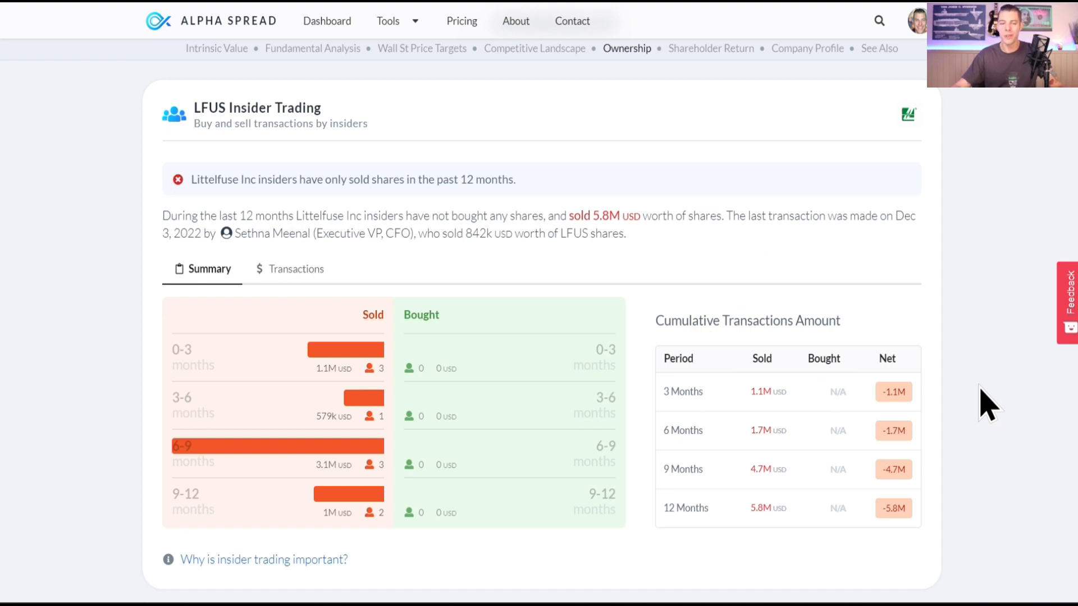
scroll(down, 3)
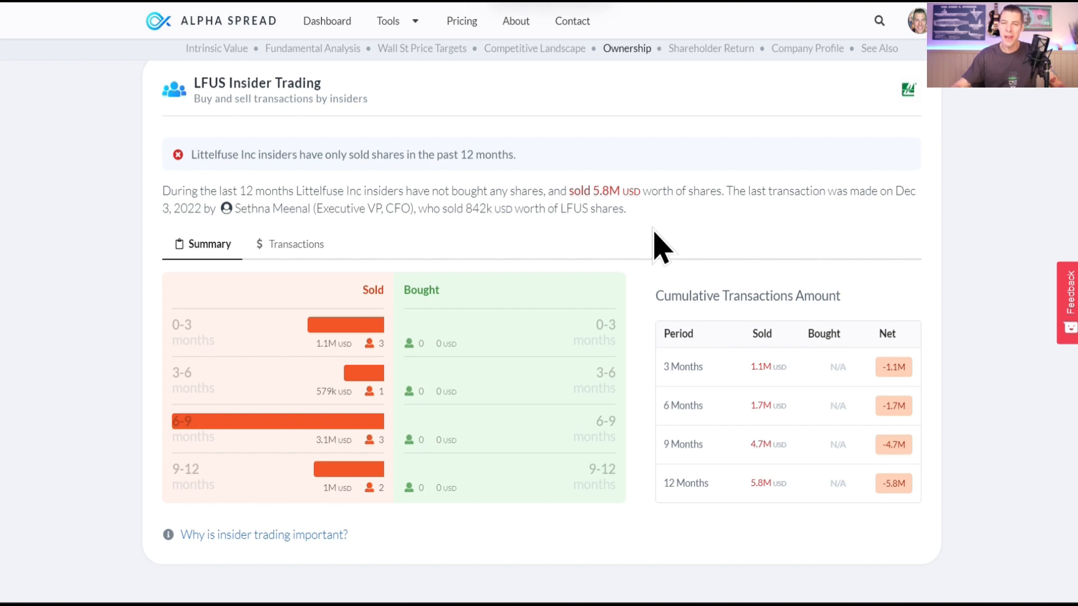
mouse_move(972, 302)
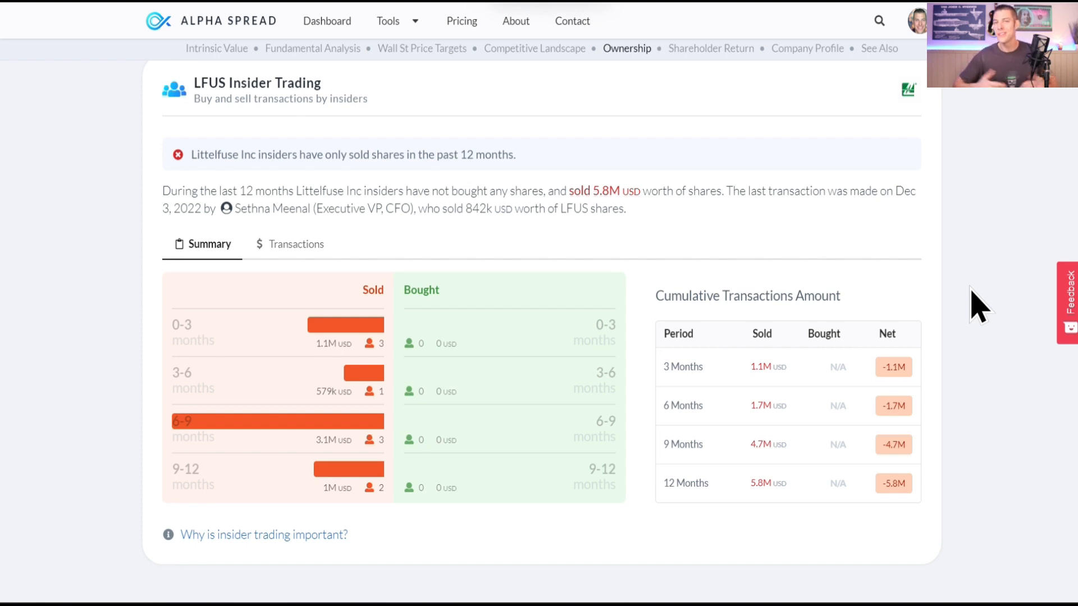
click(807, 48)
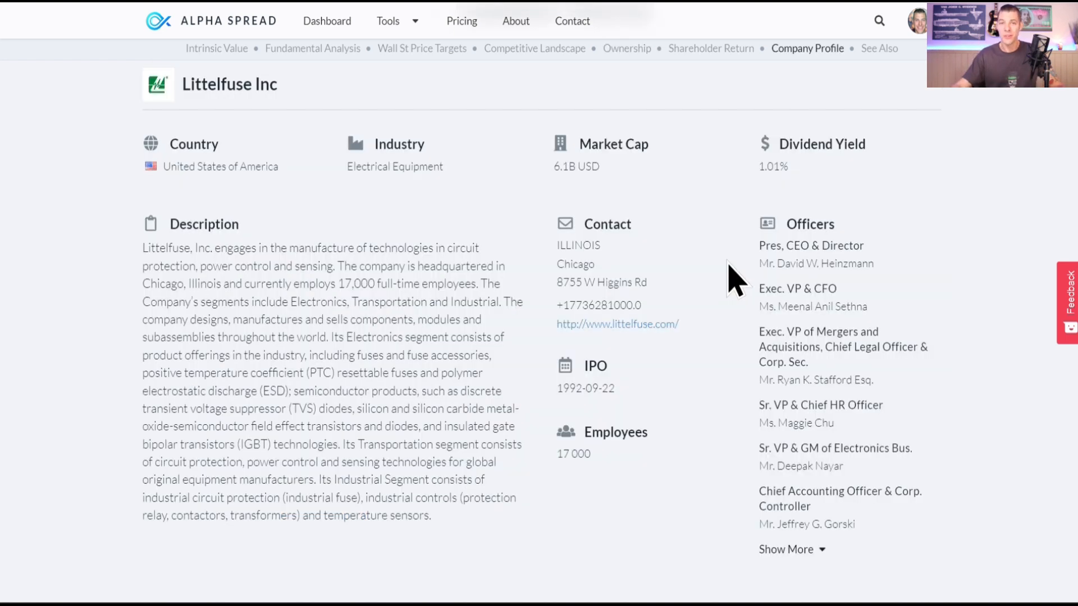
mouse_move(584, 421)
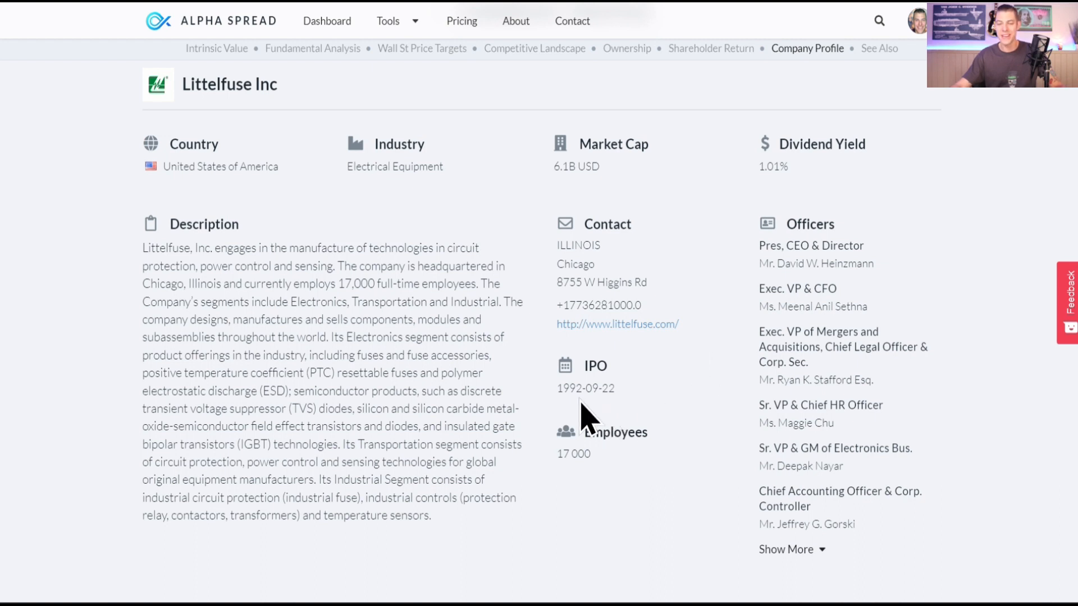
mouse_move(648, 415)
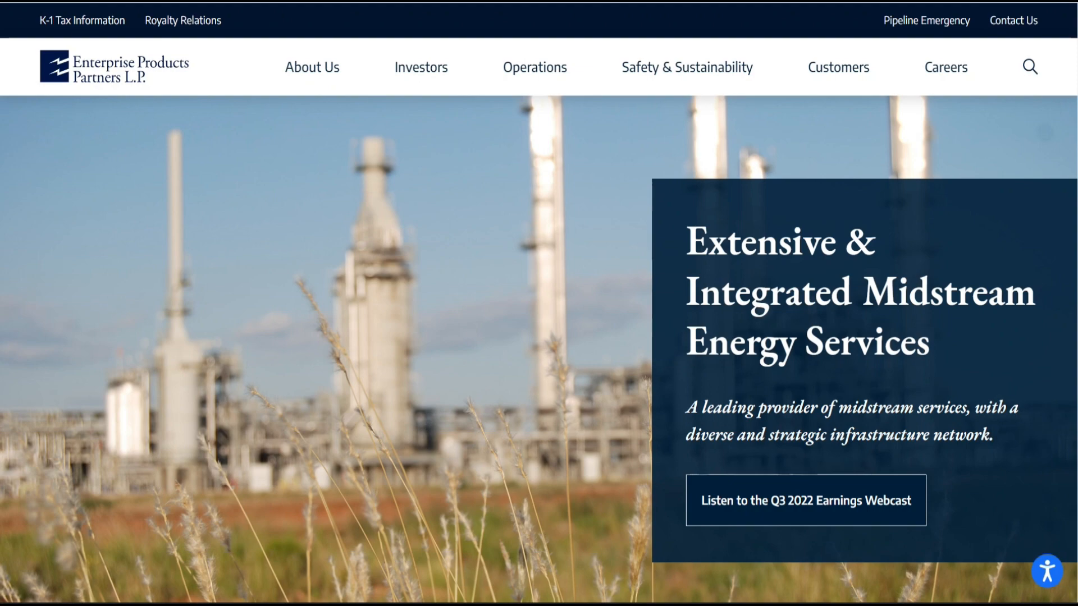
Scroll Enterprise Products Partners' homepage down to the About section.
scroll(down, 3)
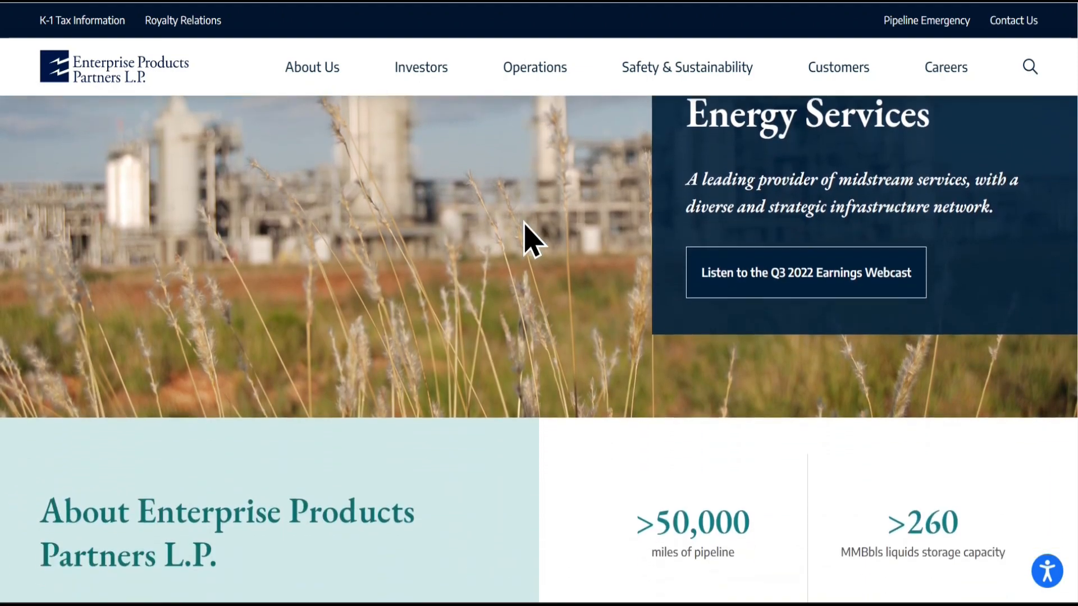
scroll(down, 3)
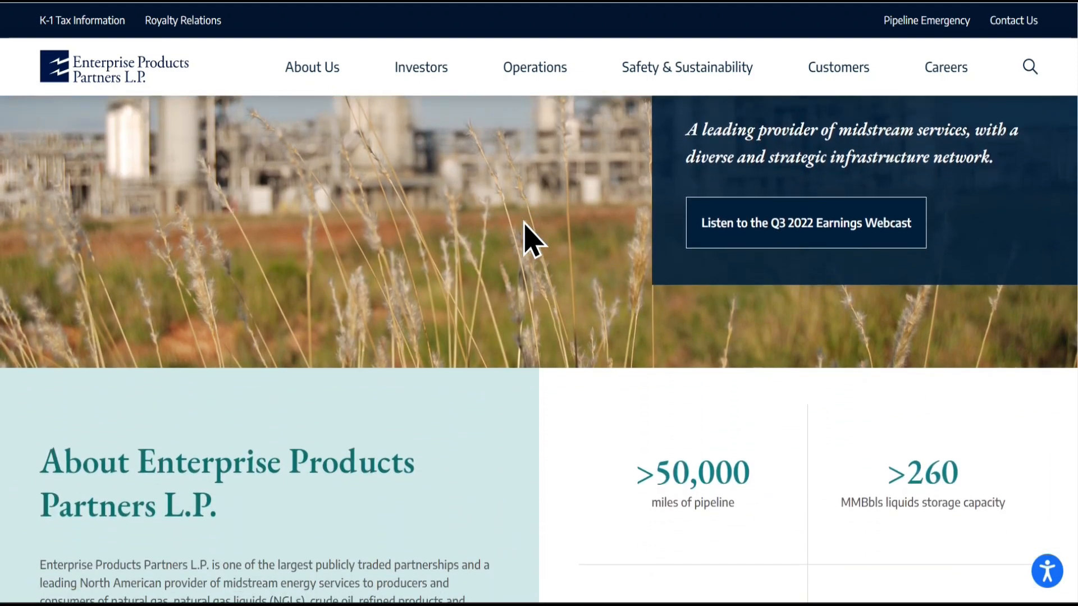
scroll(down, 3)
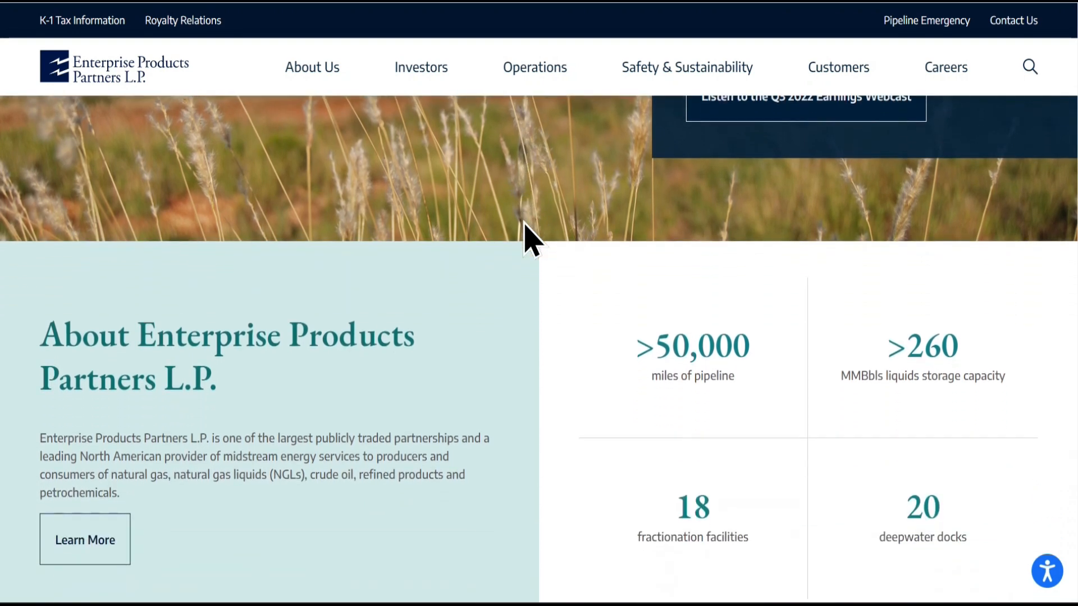
scroll(down, 3)
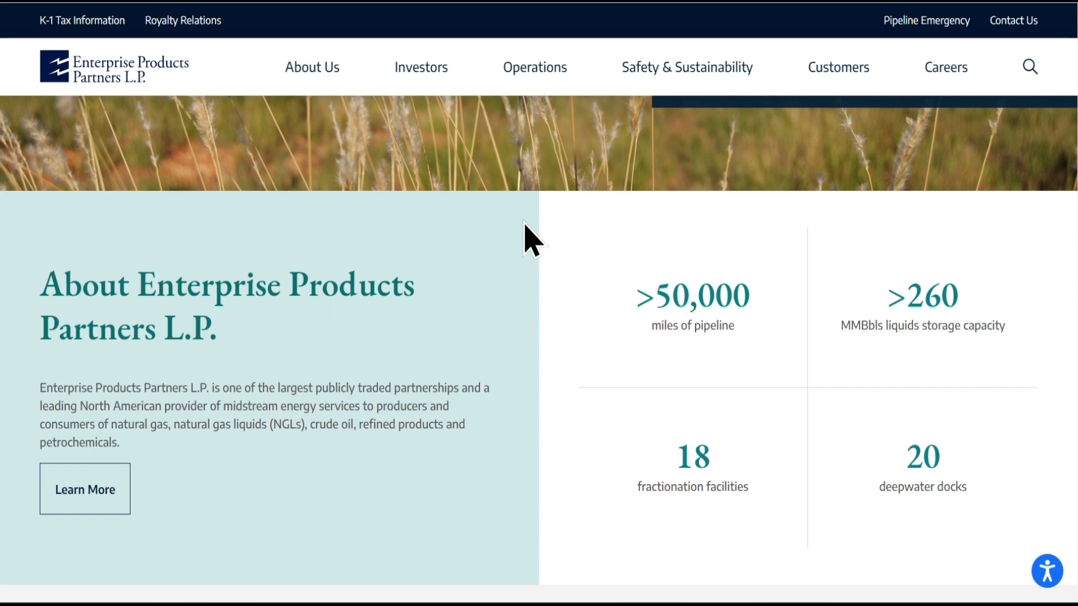
scroll(down, 3)
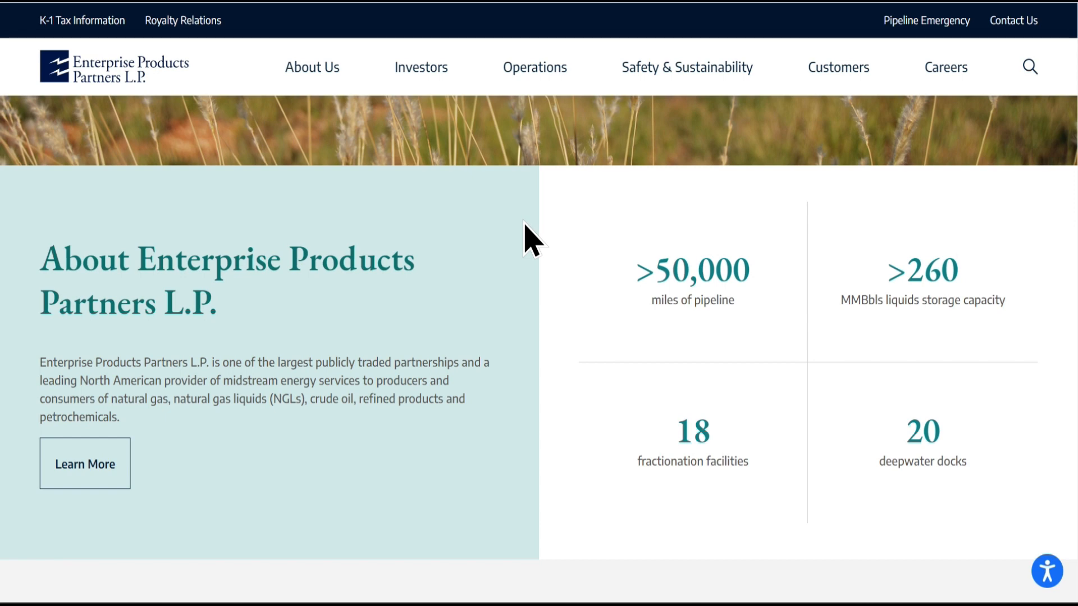
scroll(down, 3)
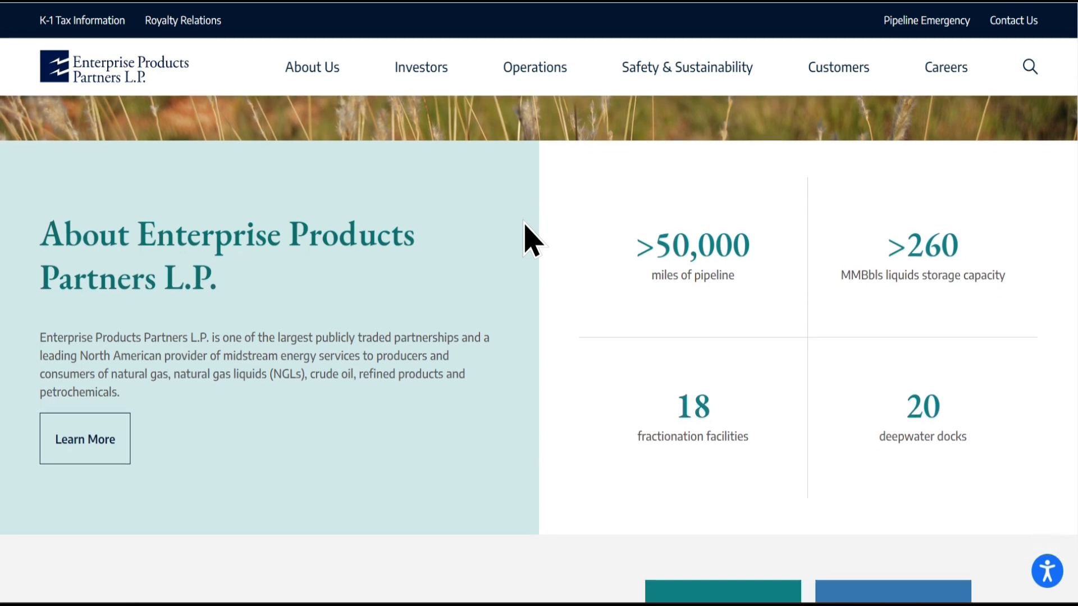
Open and browse the Operations page.
click(534, 67)
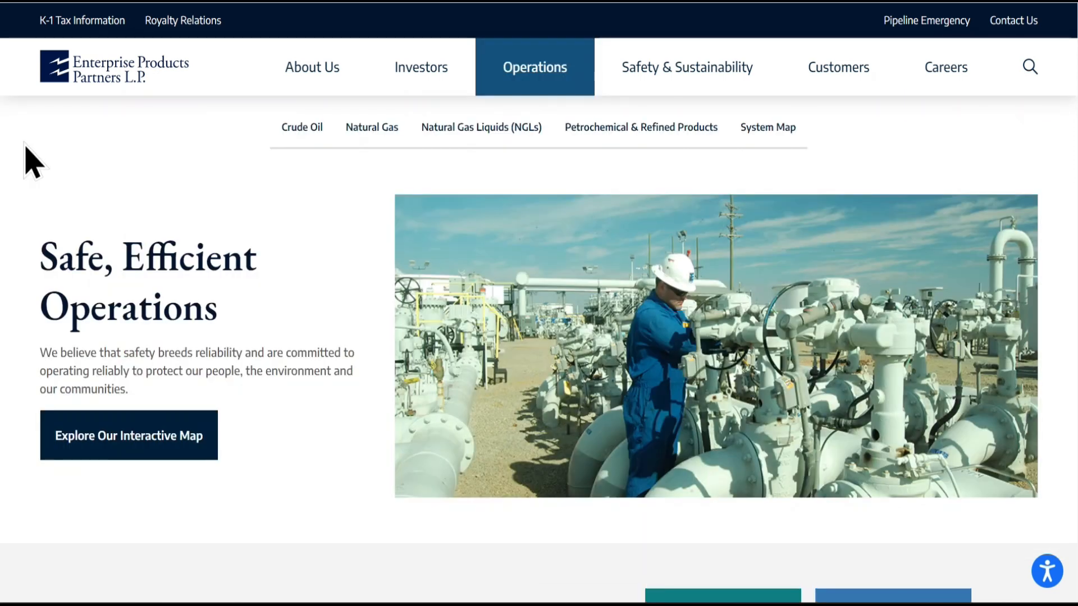
scroll(down, 3)
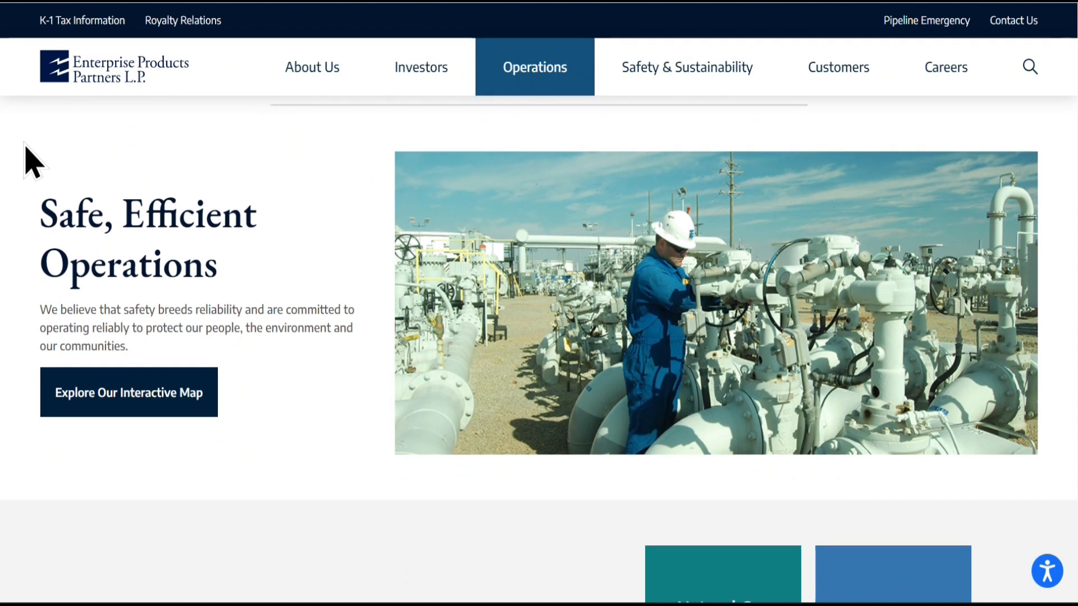
click(535, 67)
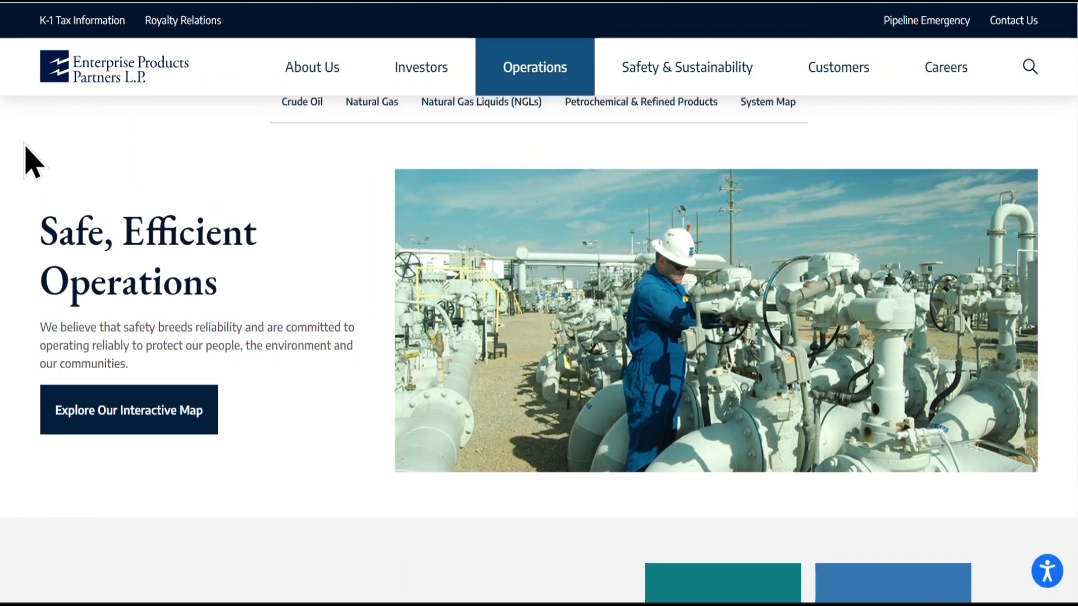
scroll(down, 3)
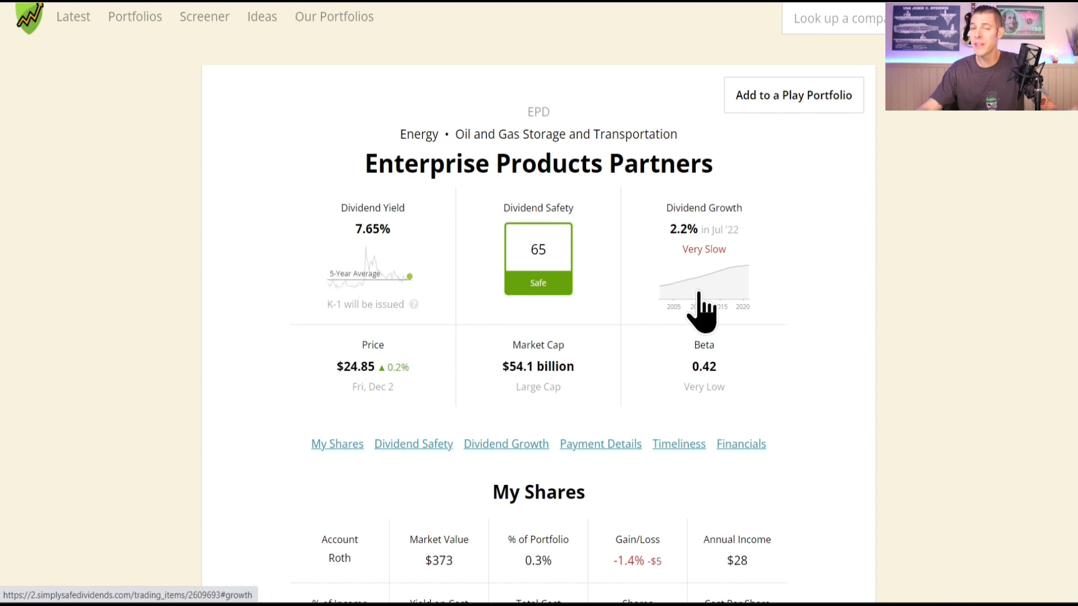
mouse_move(897, 305)
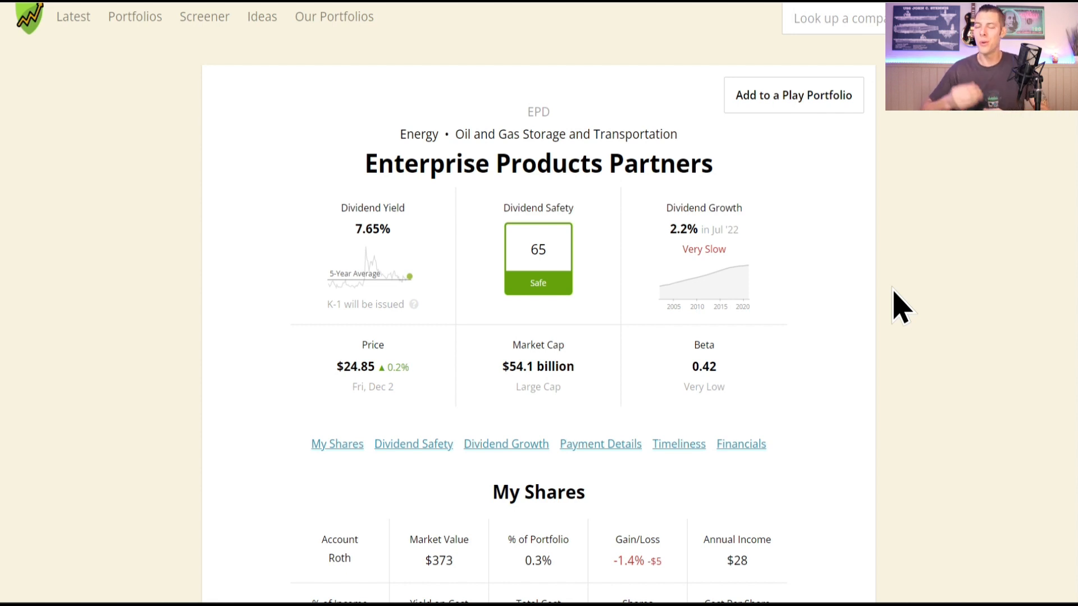
Move past EPD's 23-year dividend growth streak to Payment Details ($1.90 annual, quarterly, K-1).
scroll(down, 3)
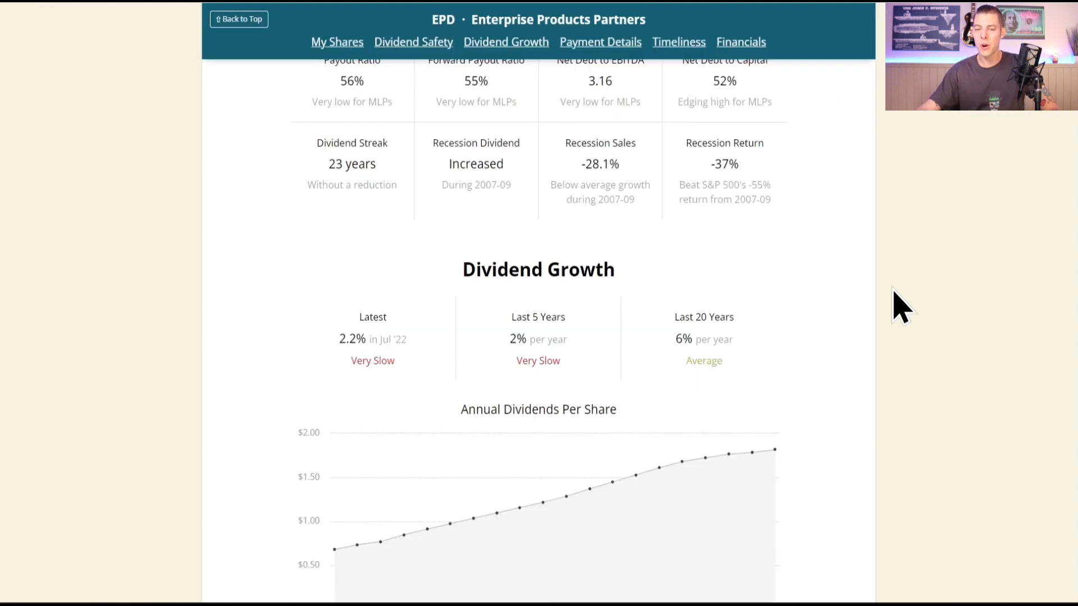
scroll(down, 3)
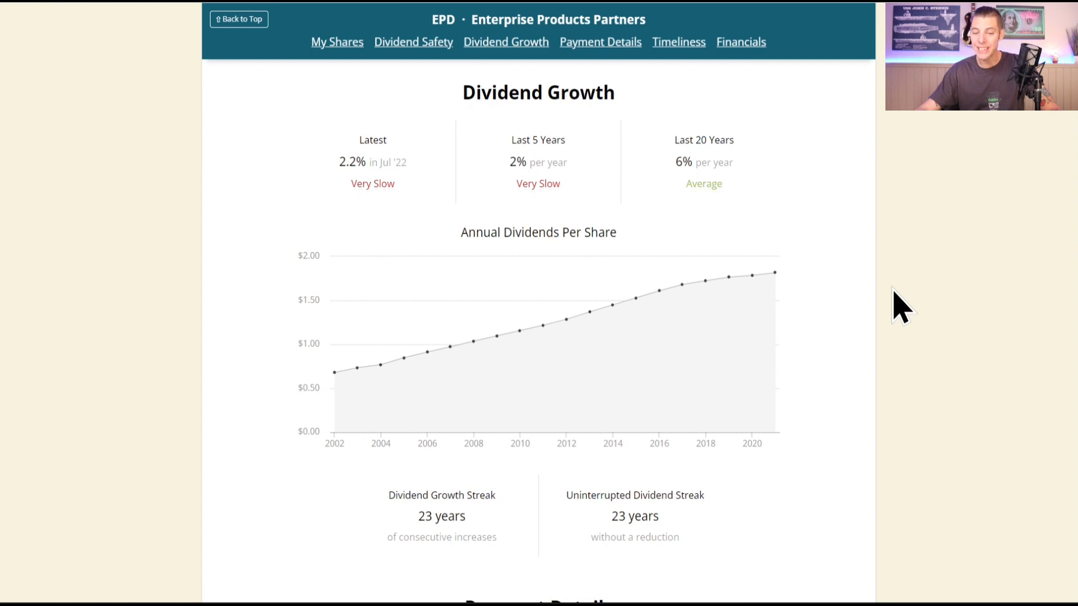
mouse_move(731, 542)
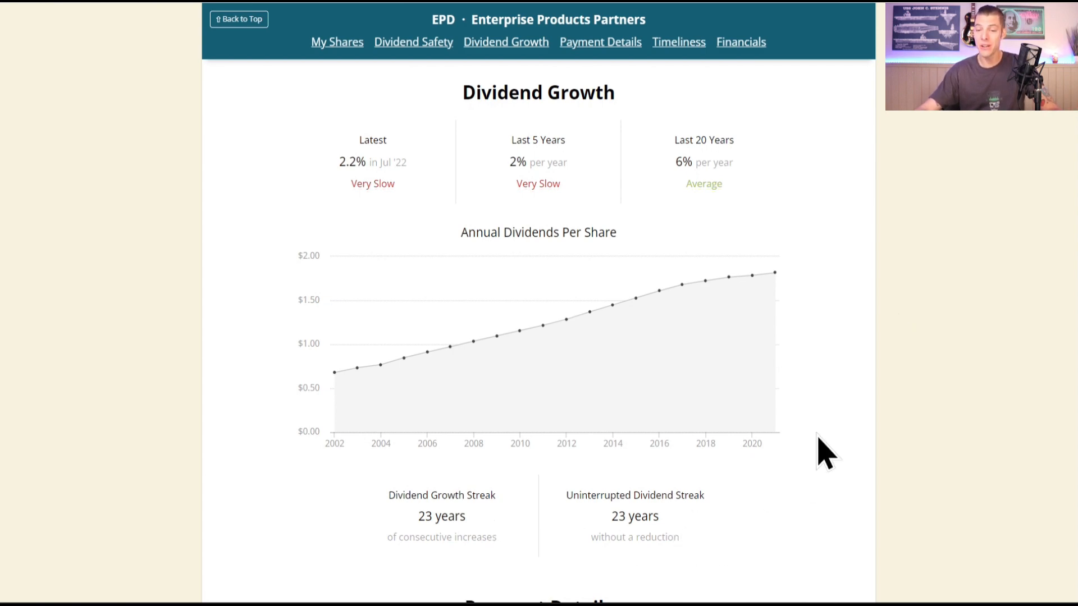
mouse_move(754, 120)
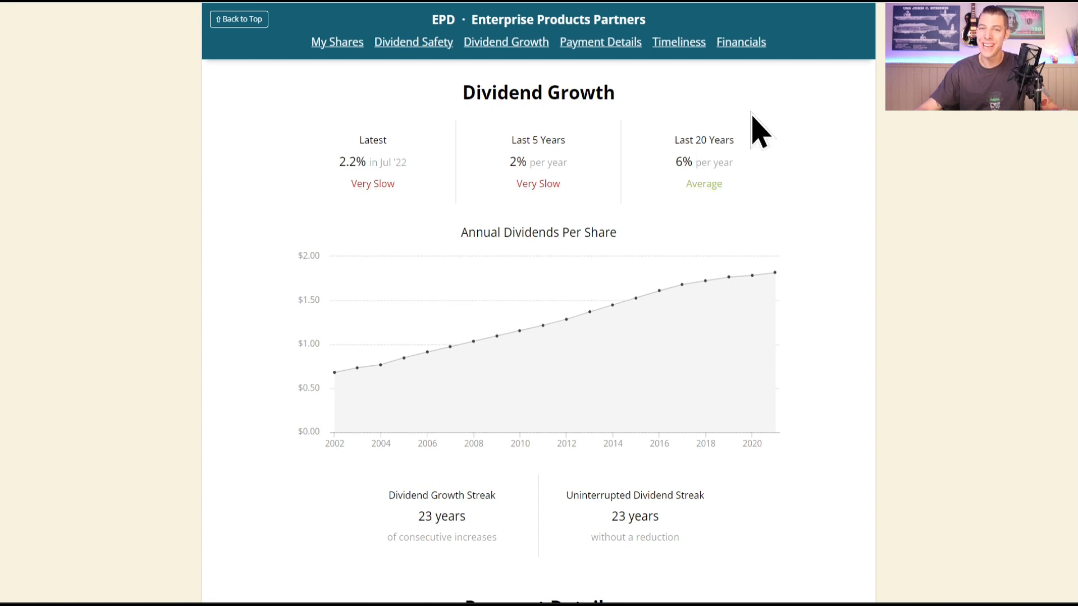
mouse_move(923, 423)
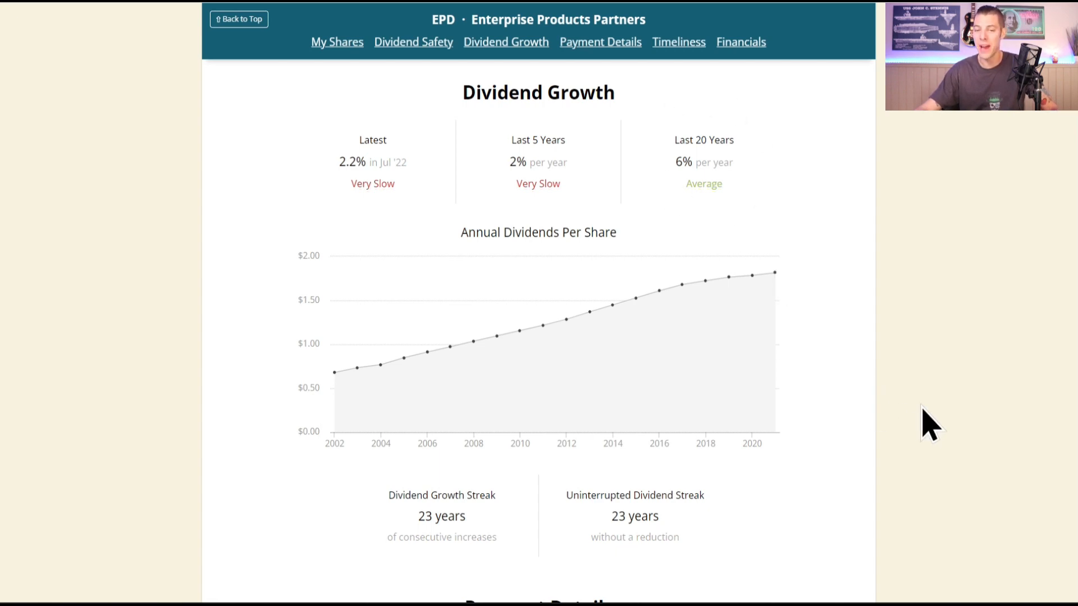
click(600, 42)
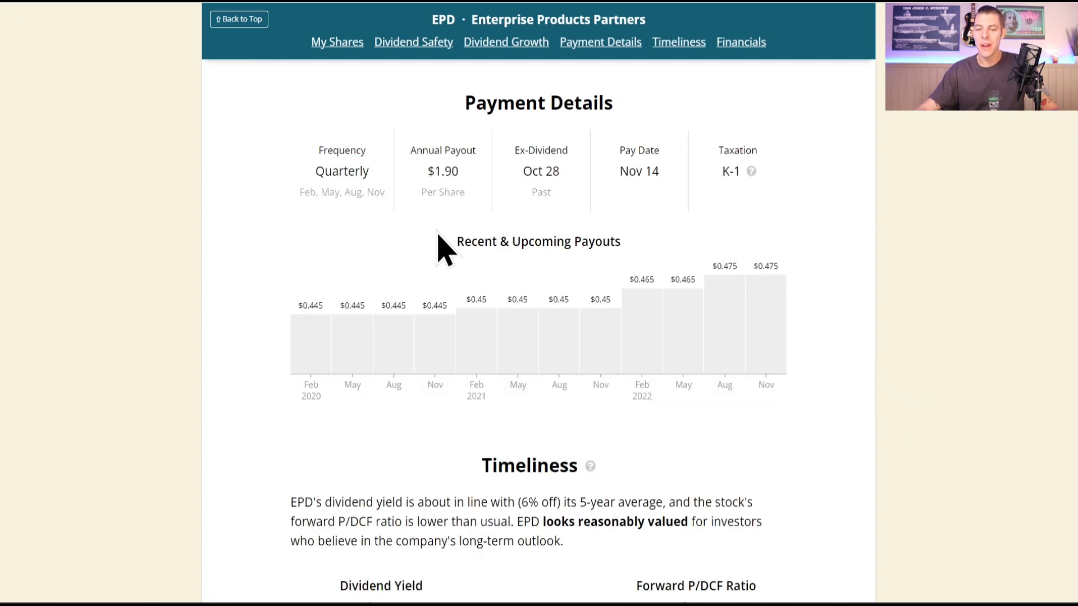
mouse_move(536, 241)
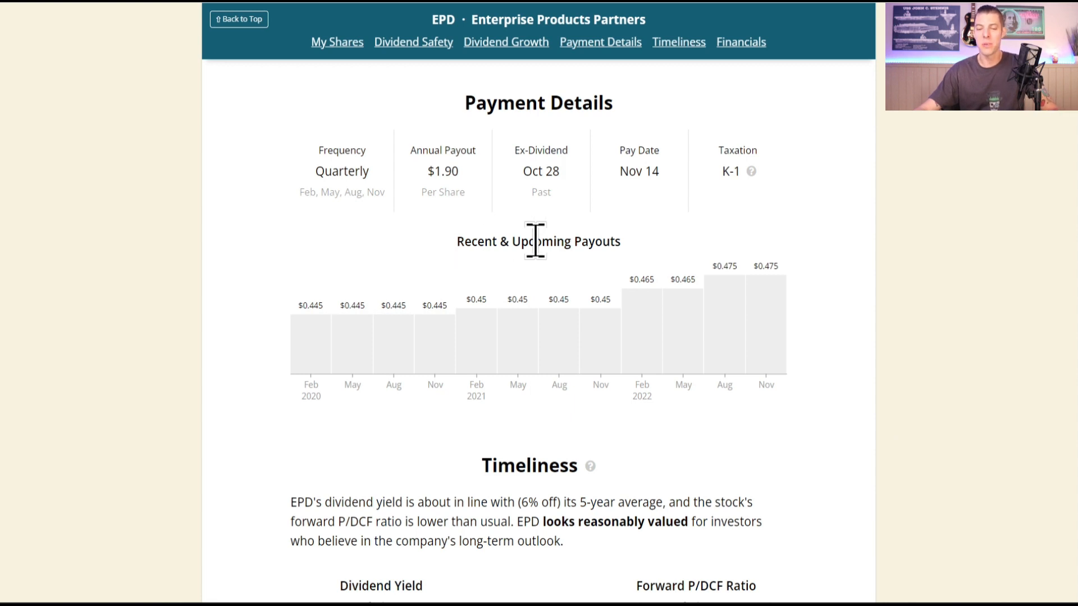
mouse_move(777, 338)
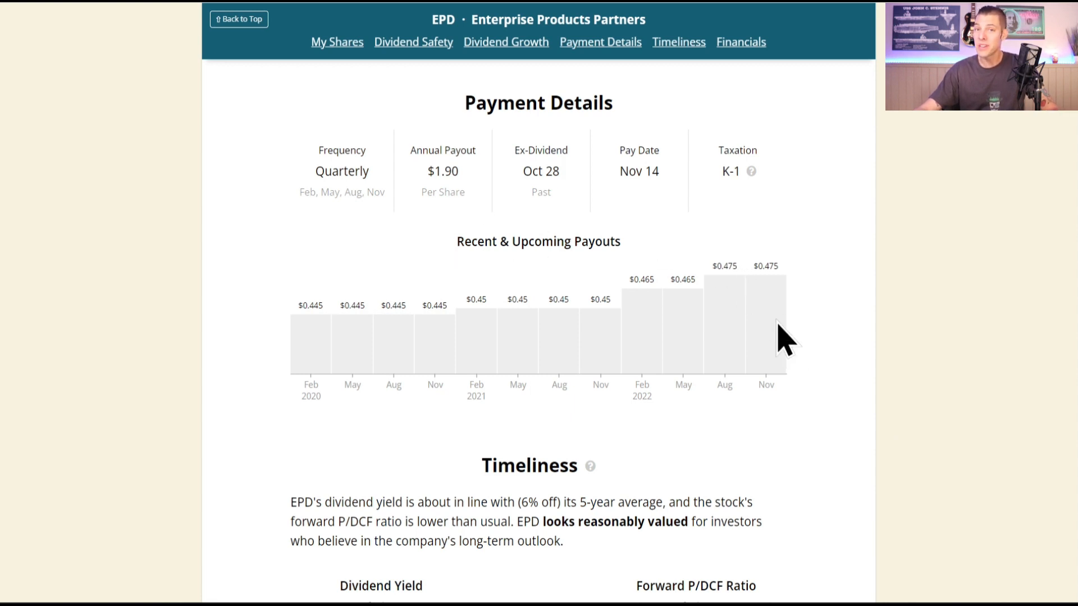
mouse_move(832, 376)
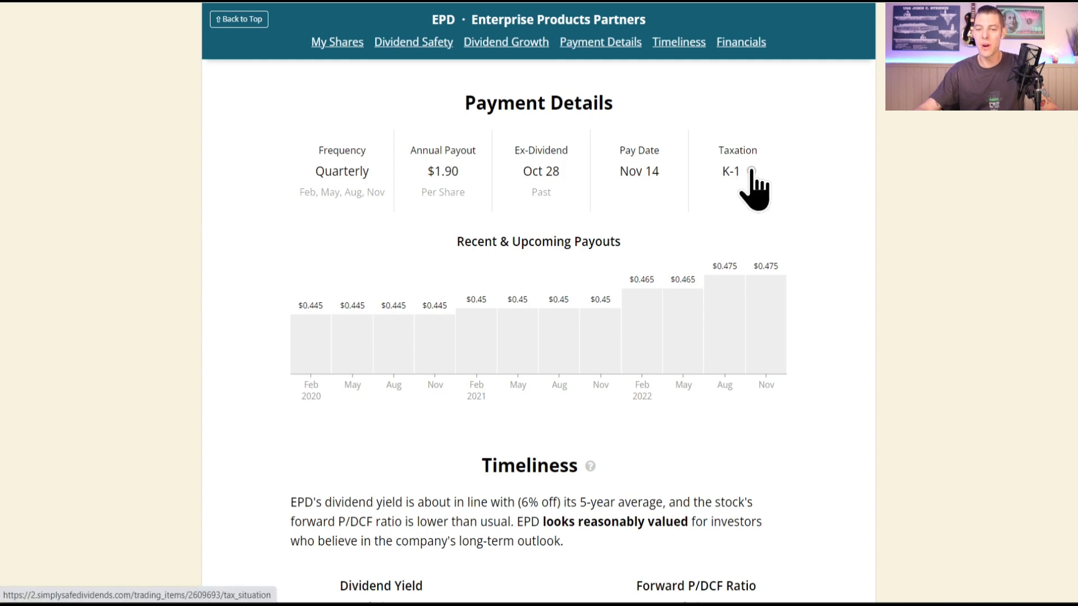
Open the K-1 taxation popup for EPD.
click(732, 172)
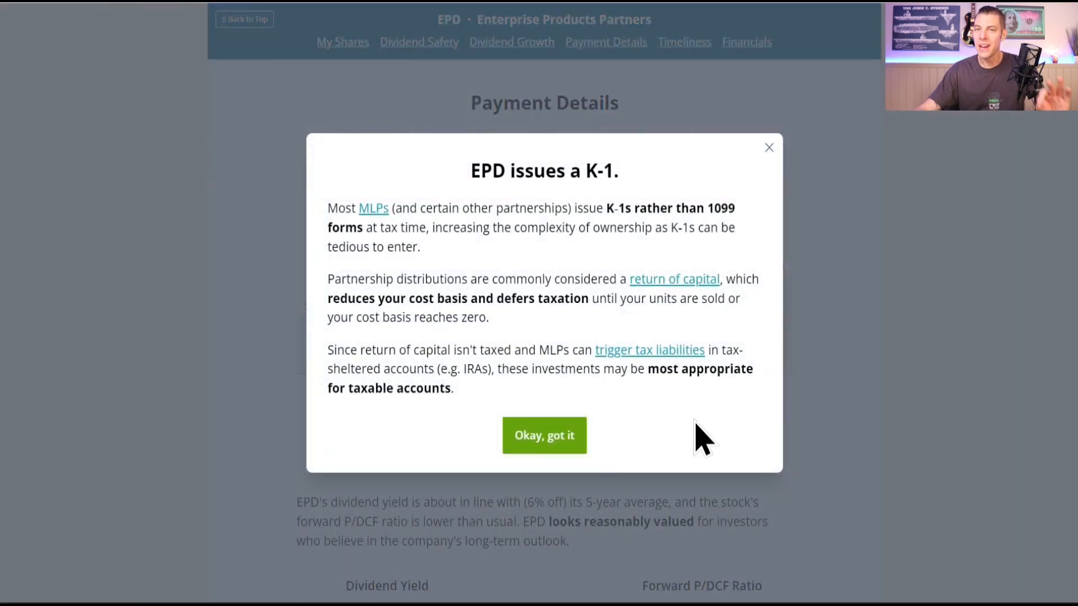
mouse_move(603, 405)
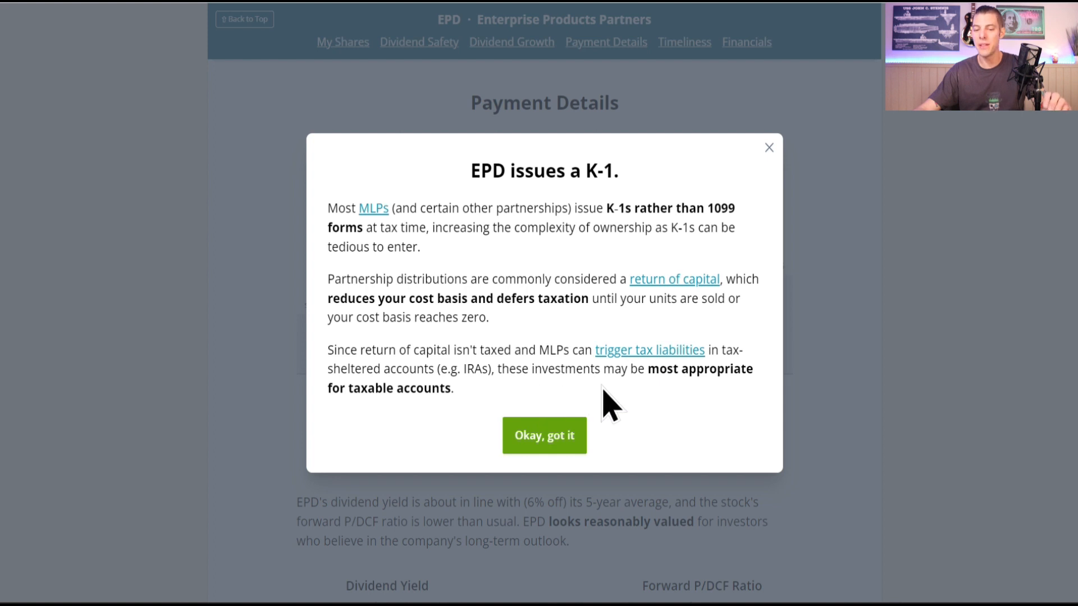
mouse_move(658, 405)
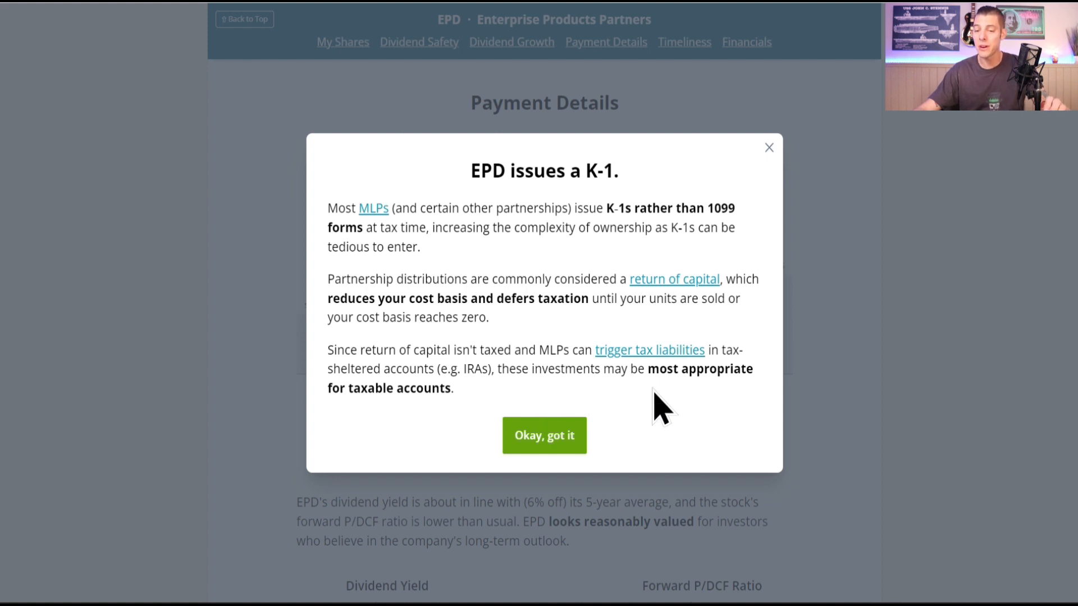
mouse_move(688, 416)
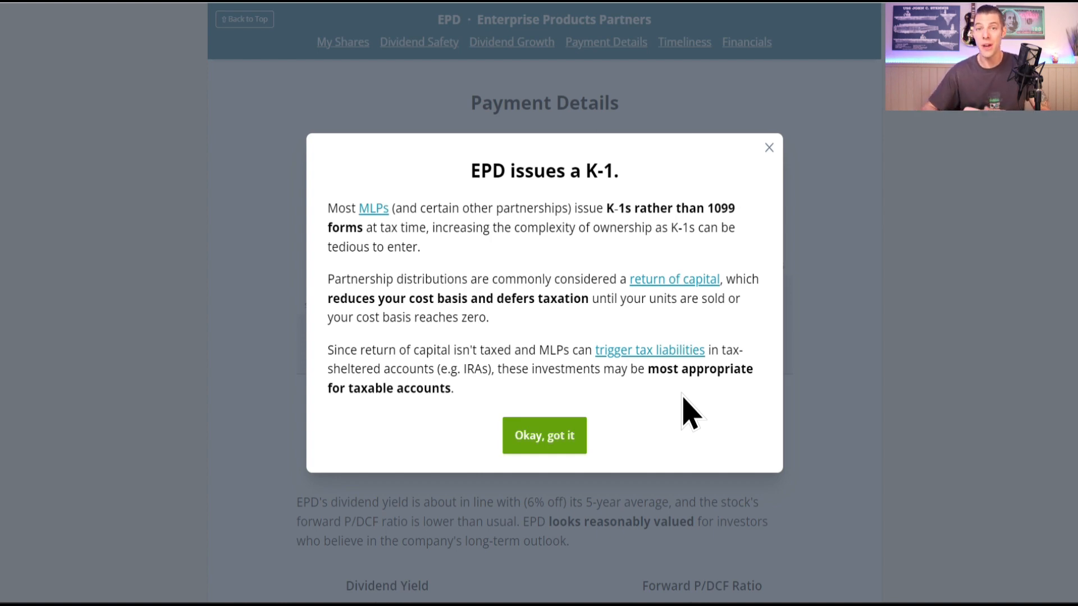
Dismiss the K-1 popup to reveal EPD's Timeliness: 7.65% yield vs 7.19% average.
click(544, 436)
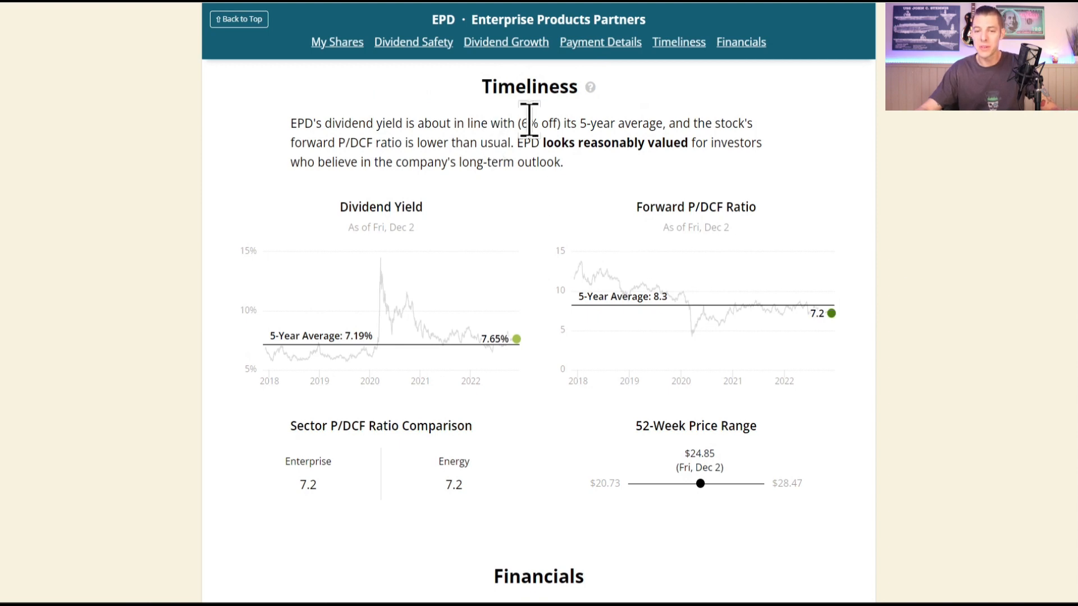
mouse_move(943, 347)
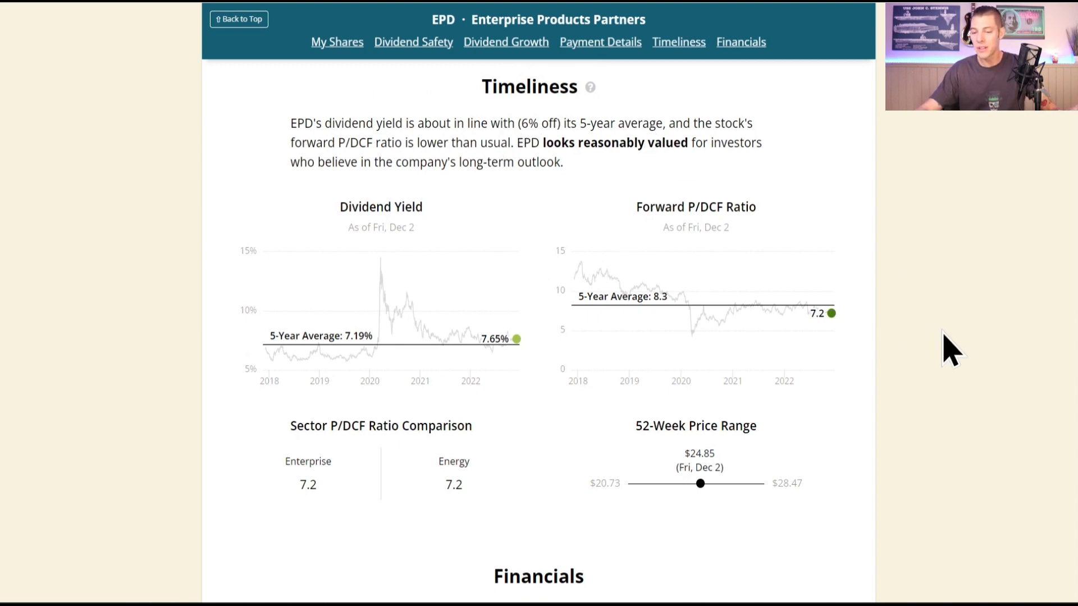
mouse_move(678, 523)
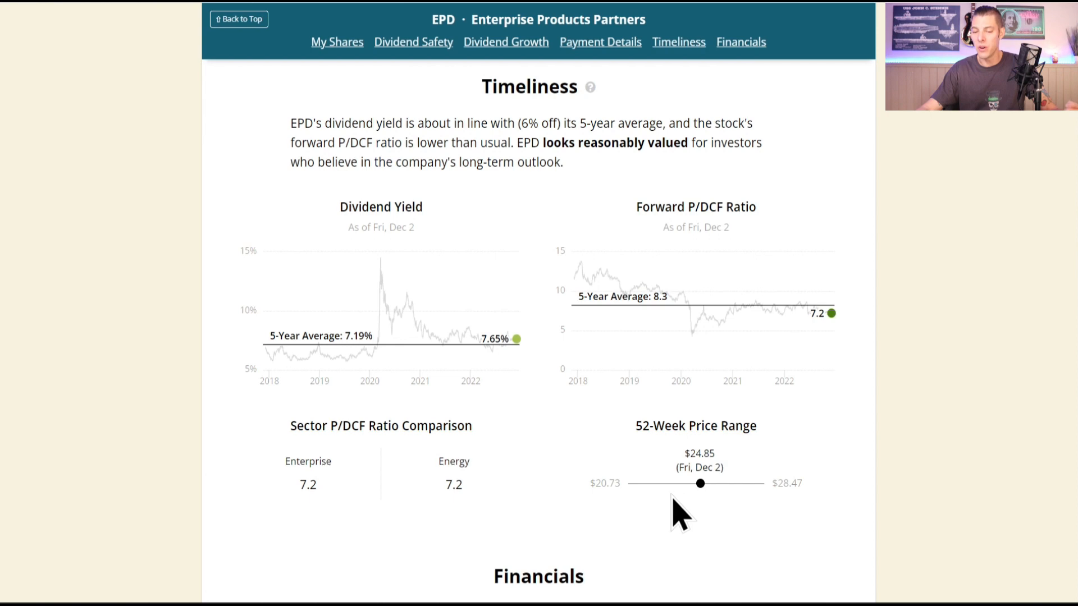
mouse_move(702, 510)
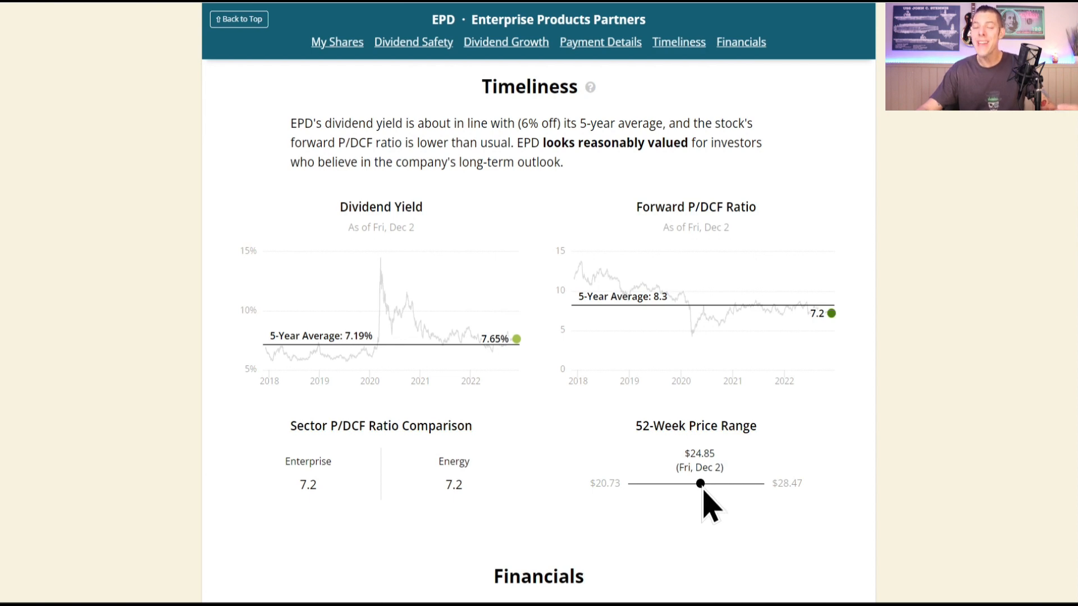
mouse_move(865, 457)
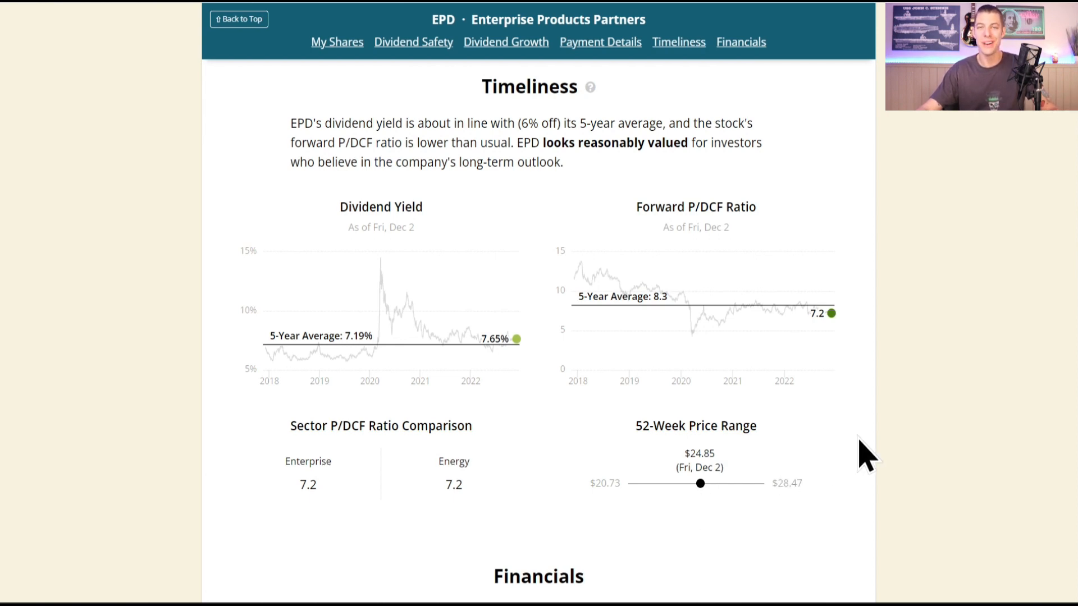
Review EPD's financial charts down to Net Debt to EBITDA, Net Debt to Capital and Interest Coverage.
scroll(down, 3)
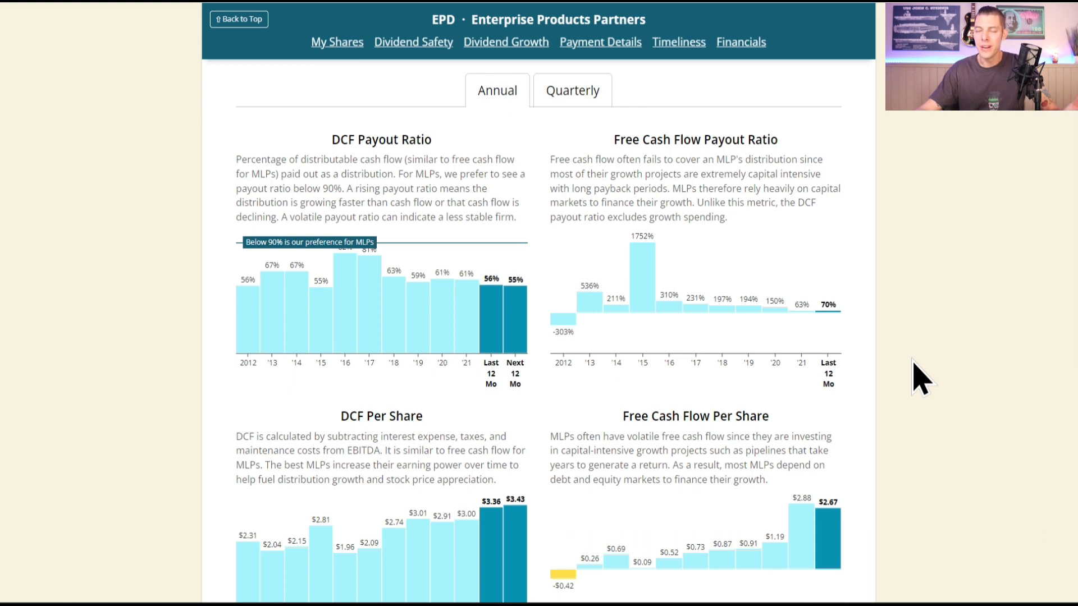
mouse_move(888, 305)
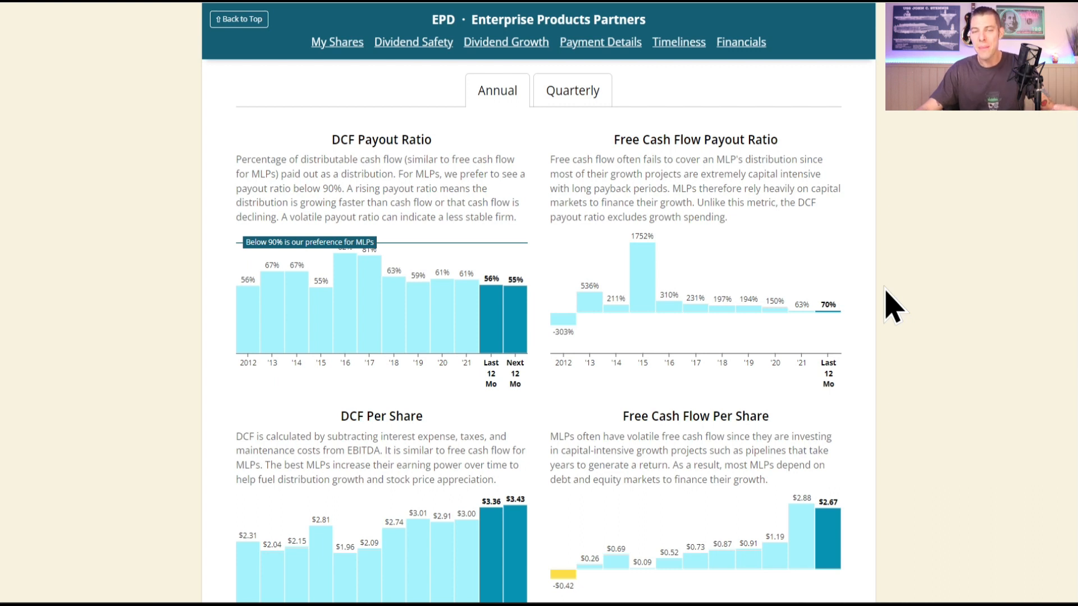
mouse_move(556, 265)
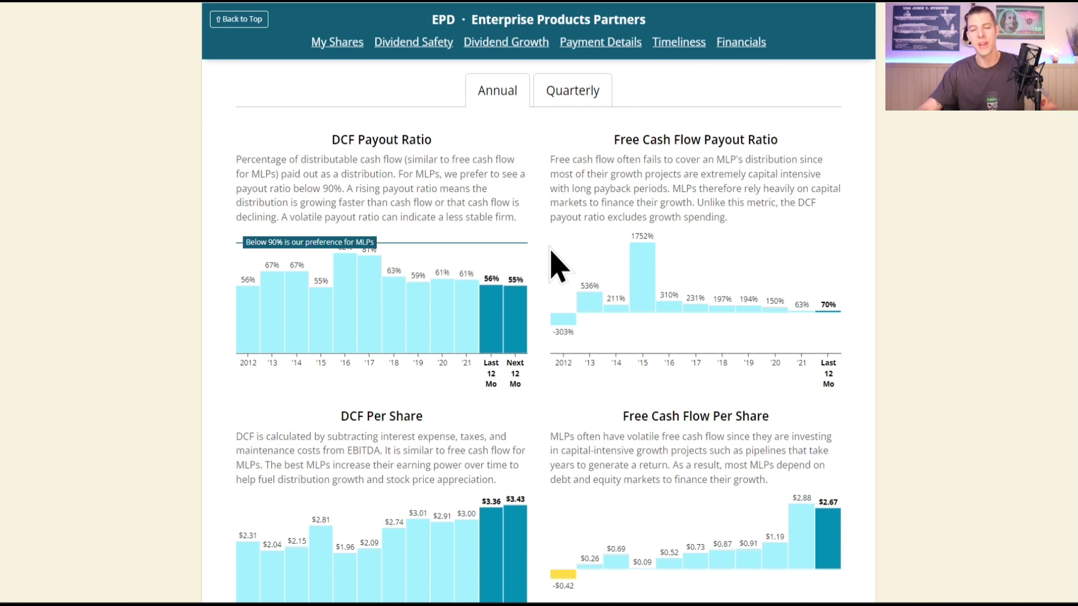
scroll(down, 3)
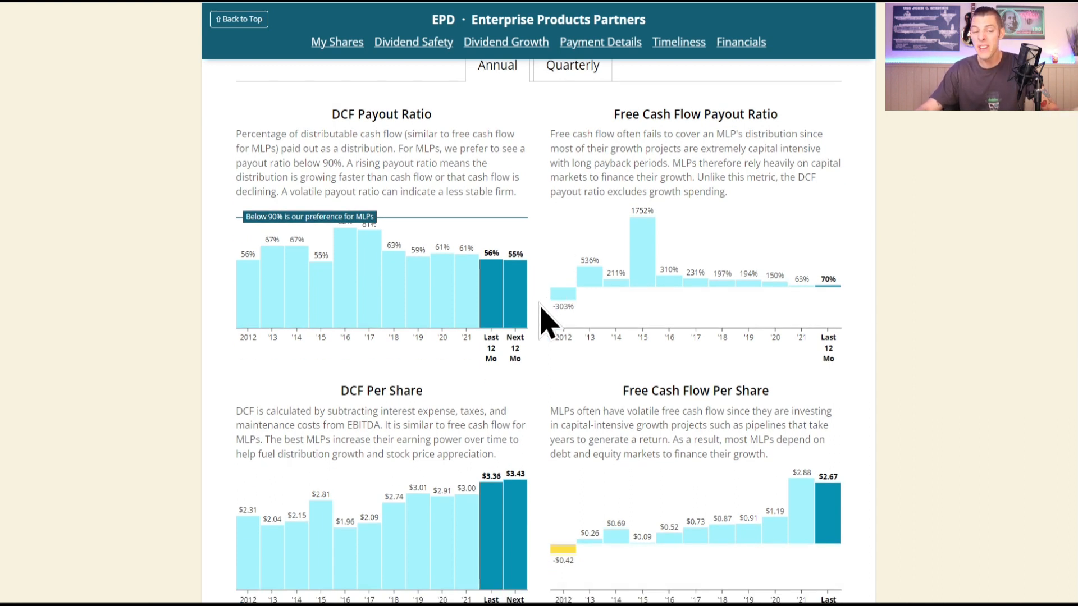
mouse_move(497, 305)
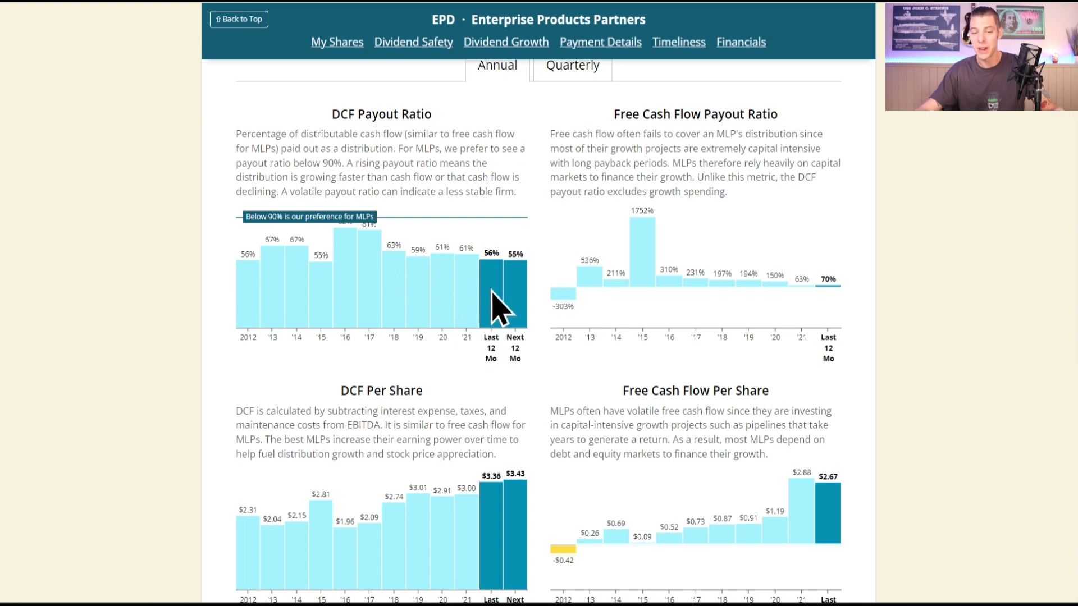
mouse_move(495, 229)
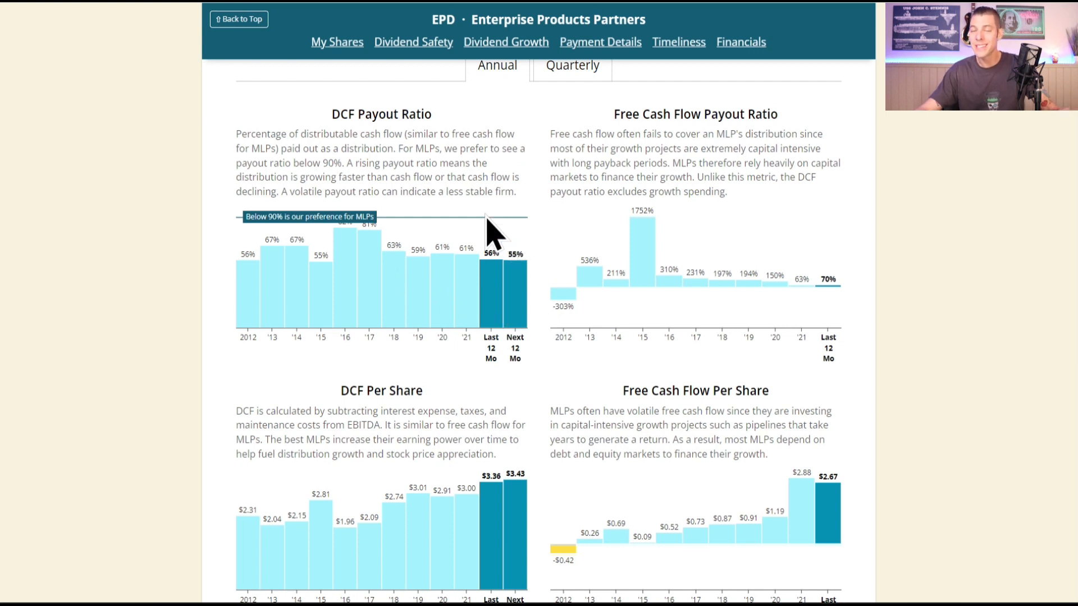
mouse_move(552, 299)
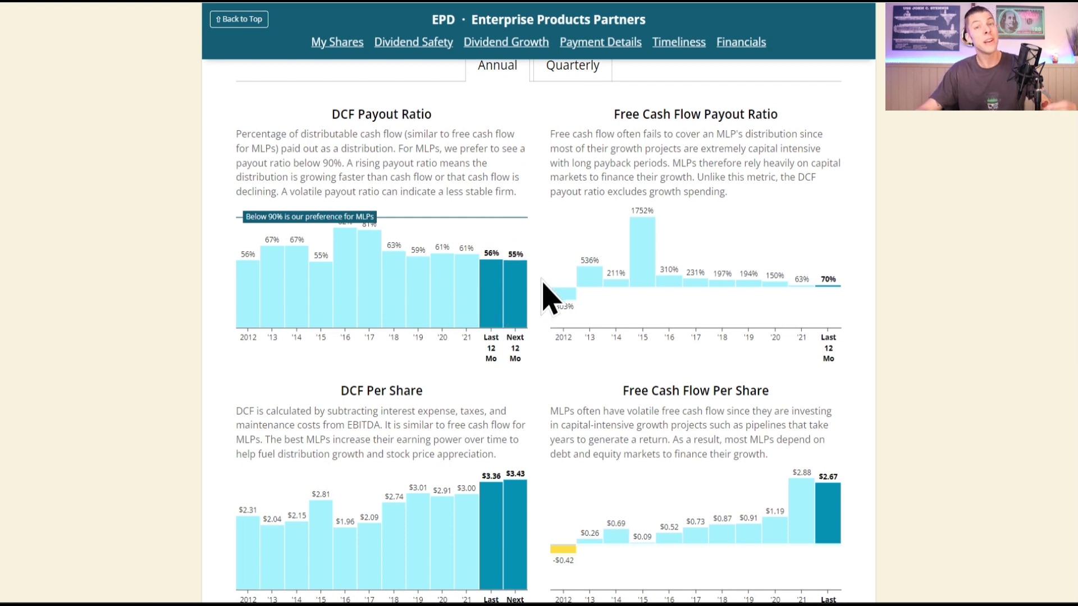
mouse_move(917, 337)
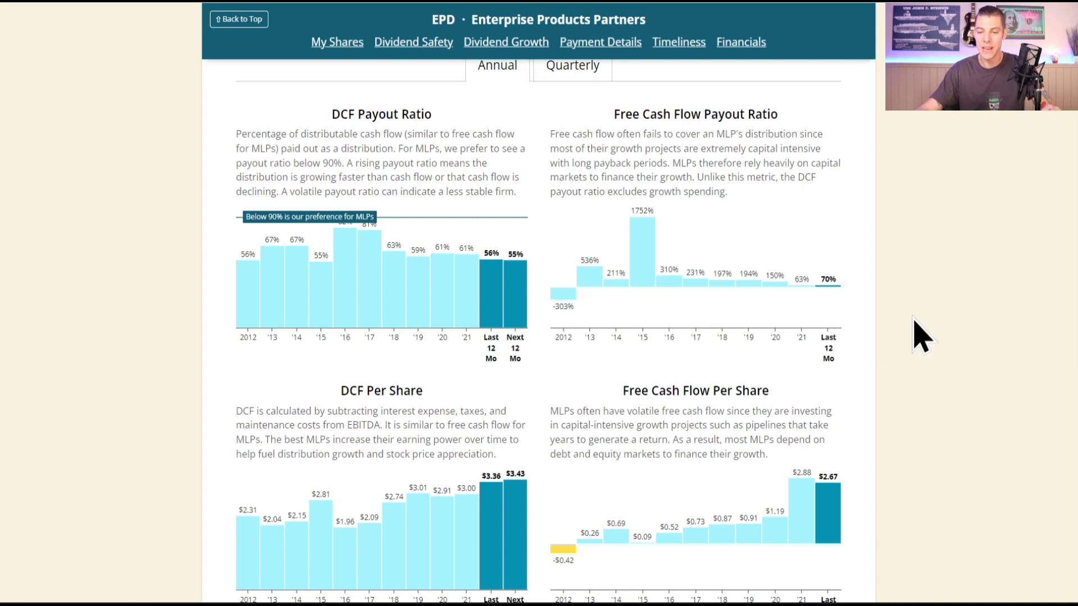
scroll(down, 3)
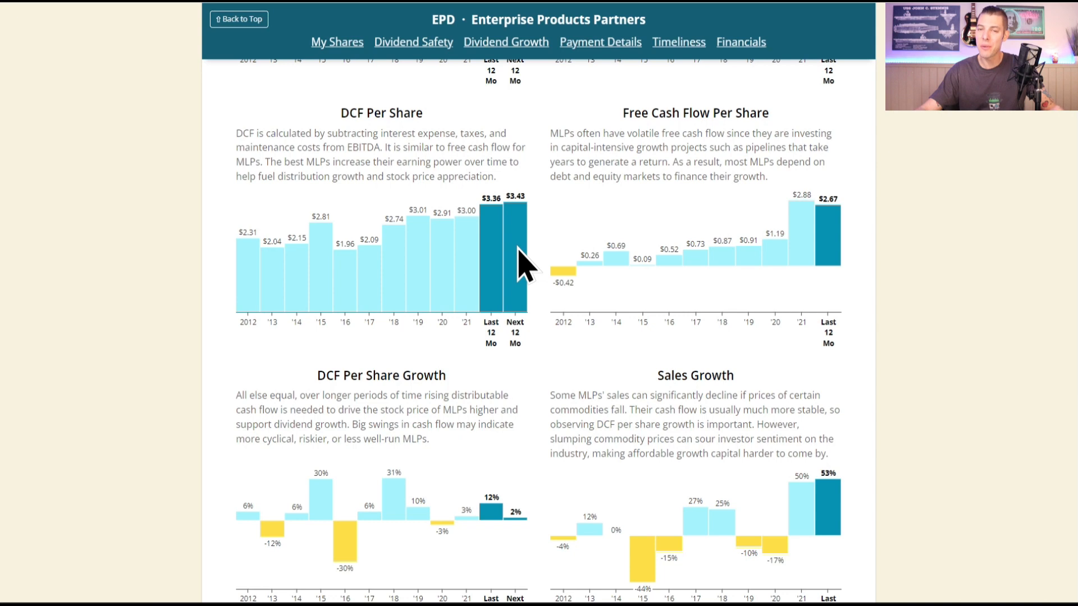
scroll(down, 3)
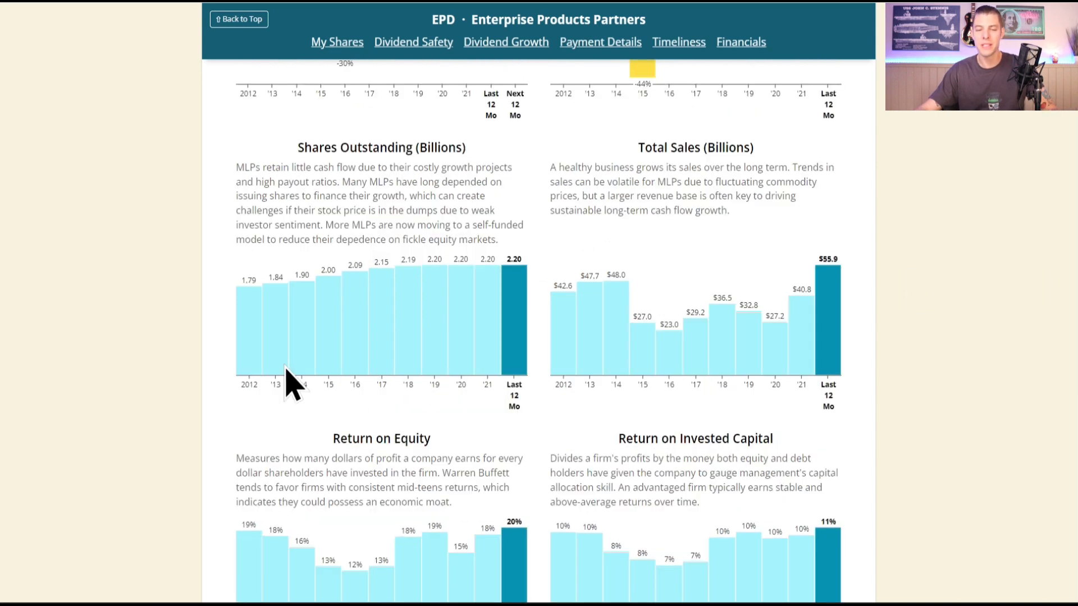
mouse_move(514, 330)
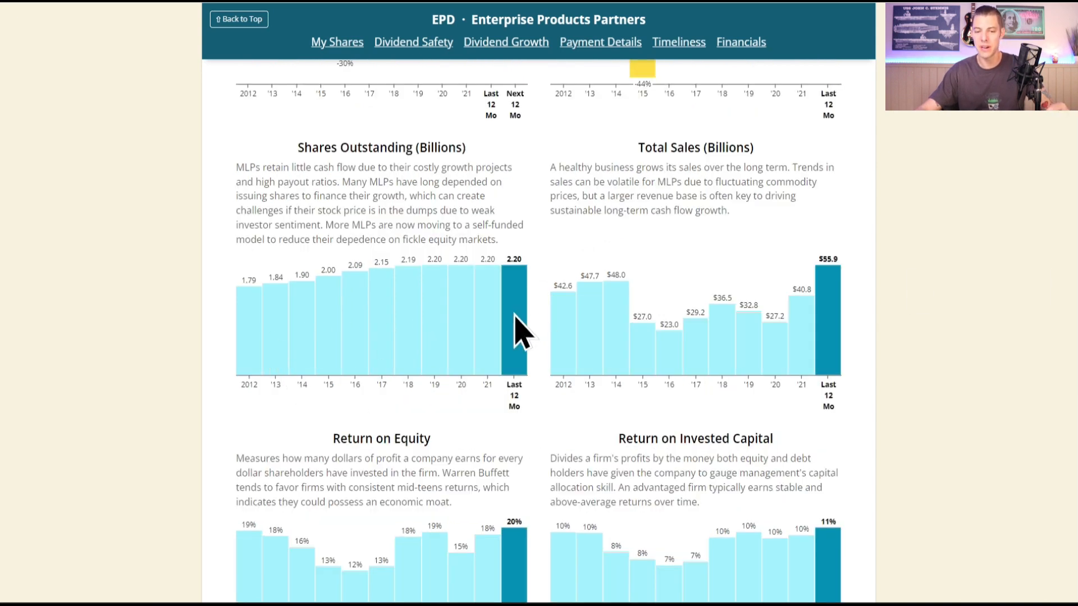
mouse_move(543, 372)
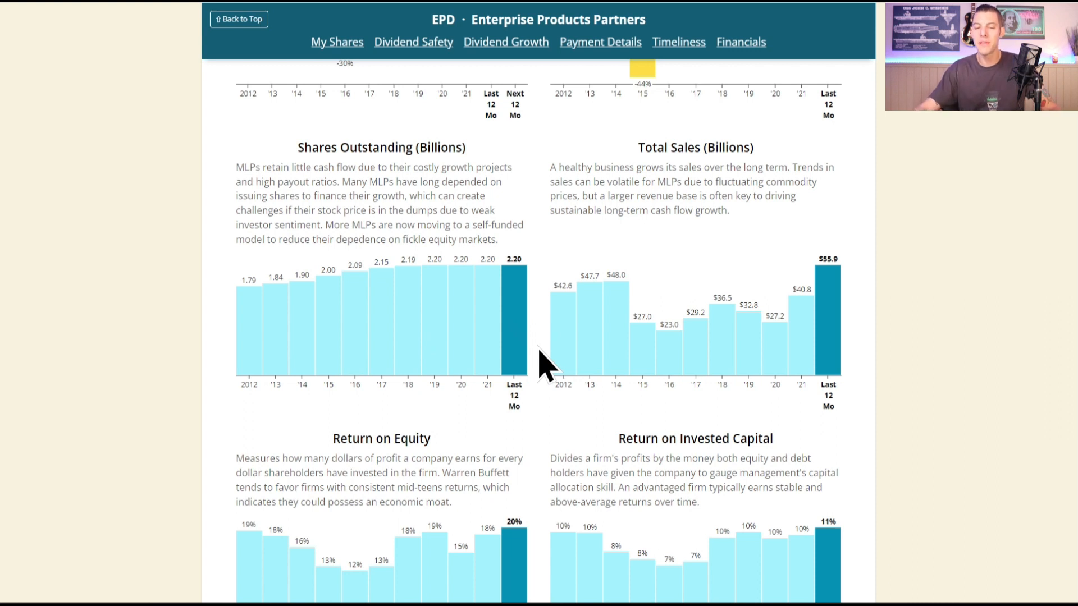
mouse_move(406, 332)
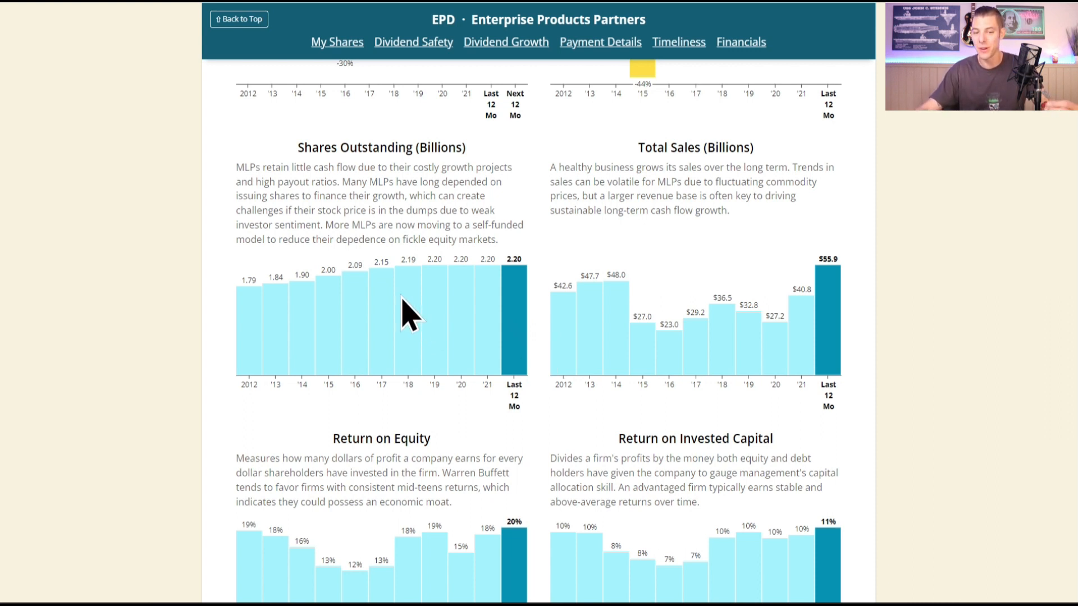
mouse_move(511, 336)
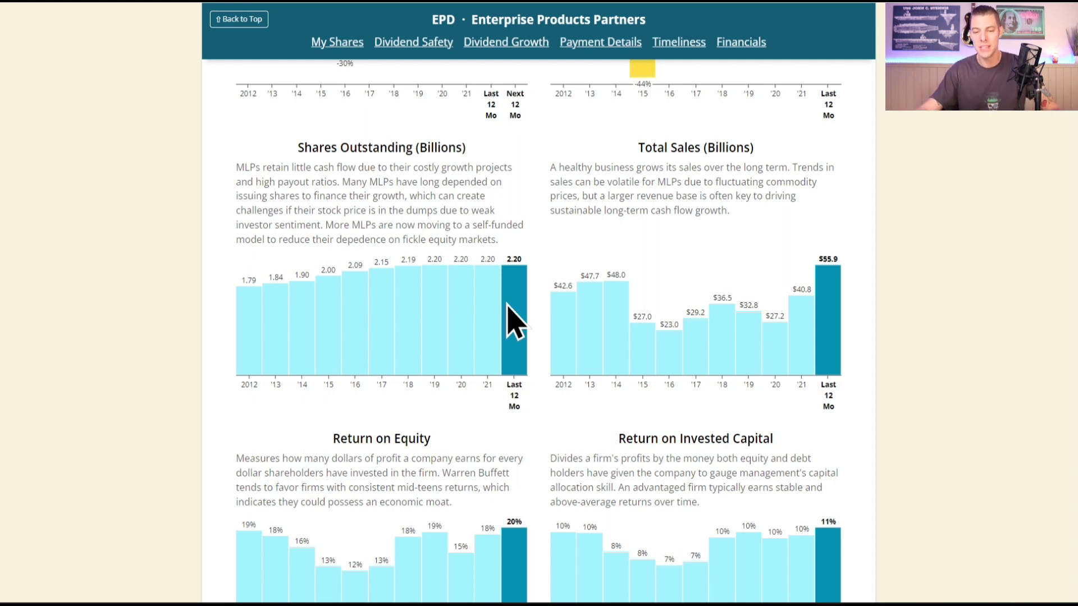
mouse_move(722, 341)
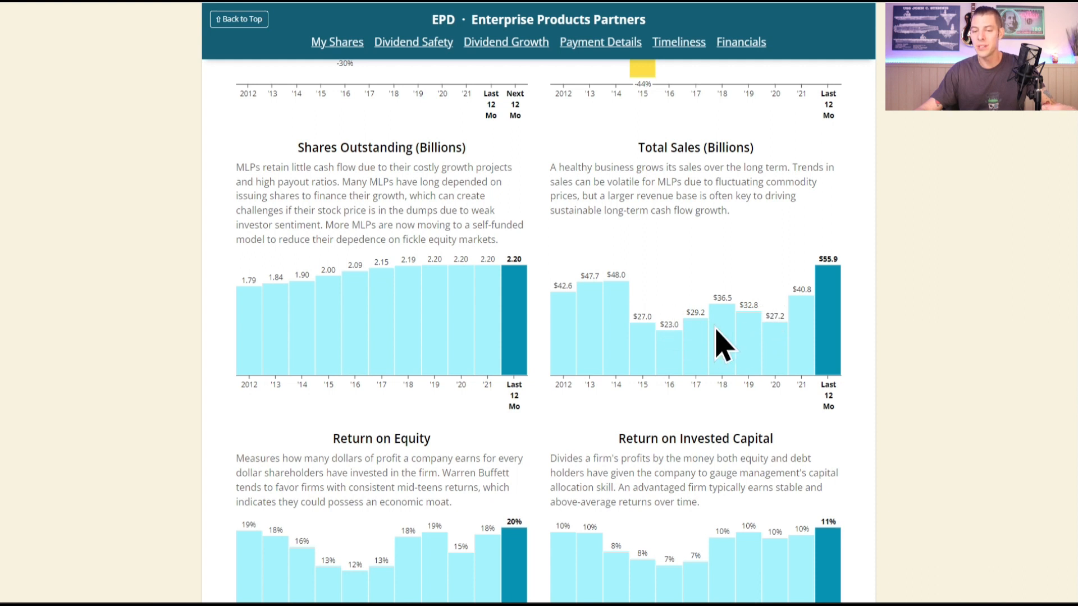
mouse_move(642, 363)
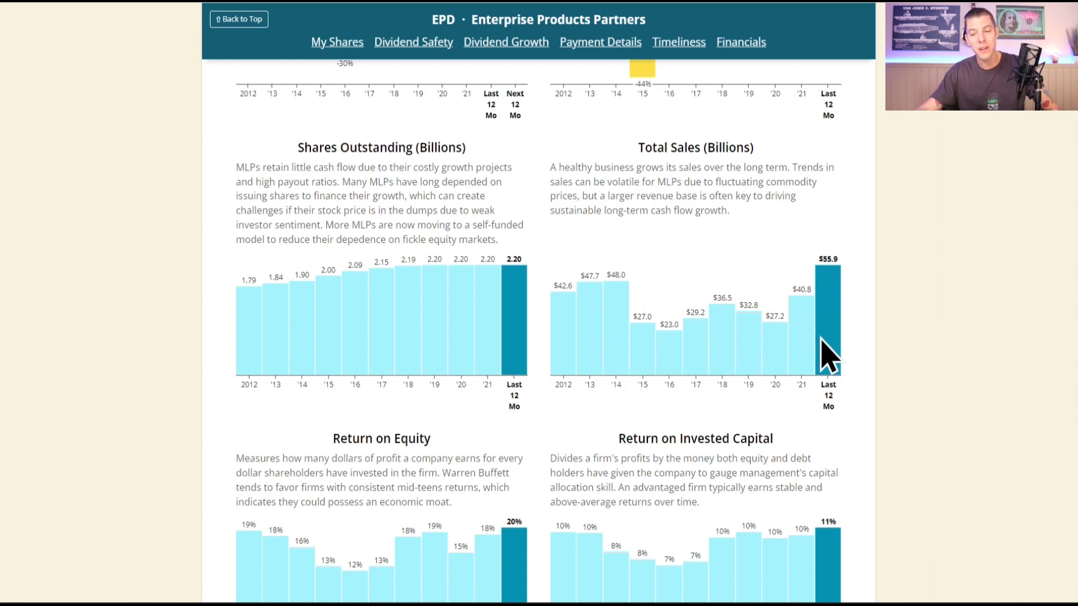
mouse_move(681, 358)
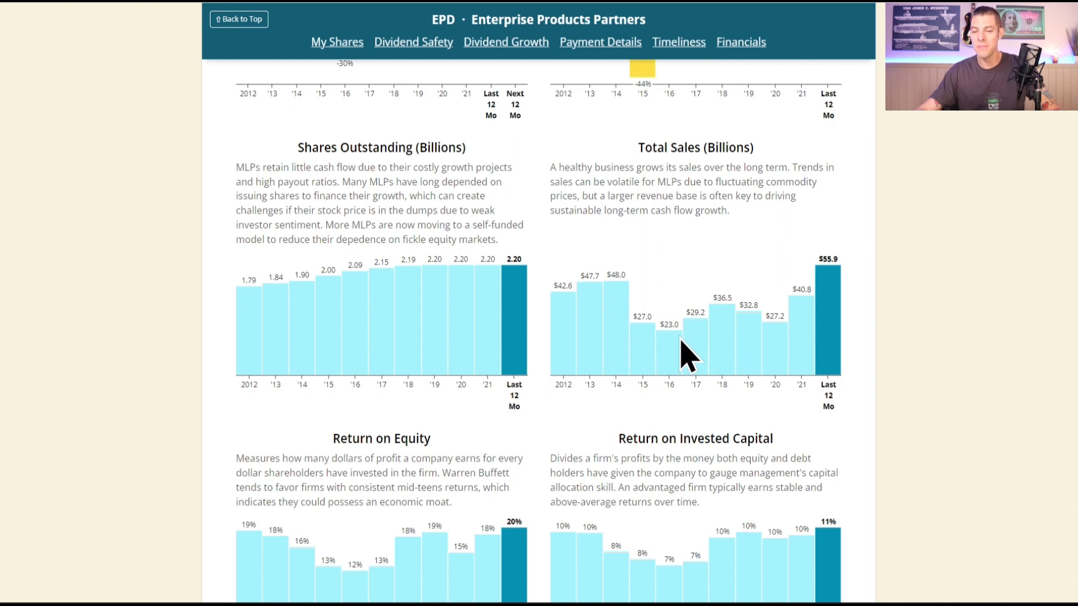
mouse_move(856, 347)
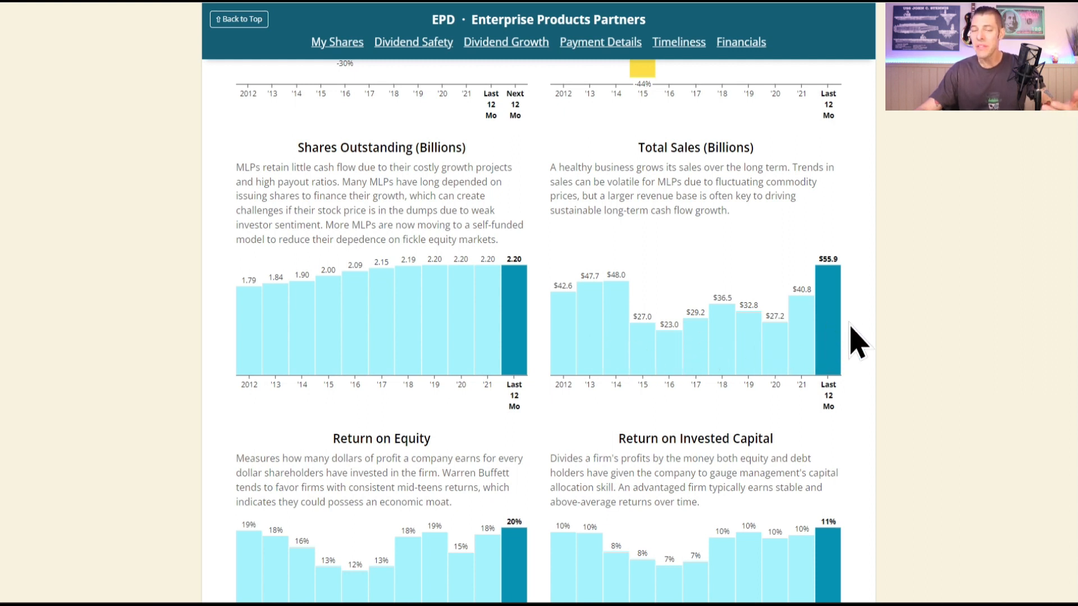
mouse_move(861, 351)
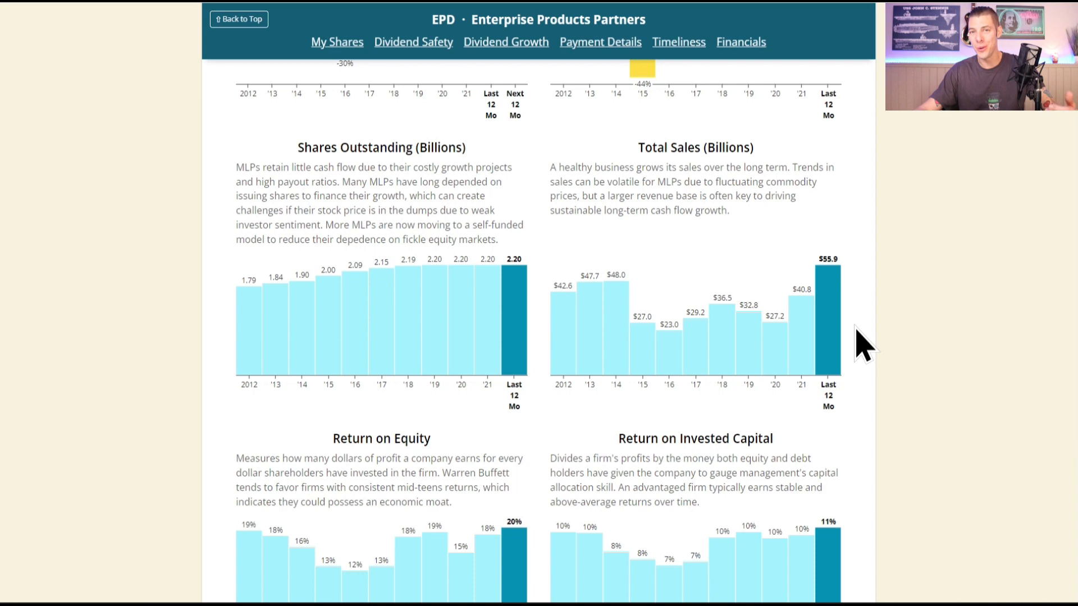
scroll(down, 3)
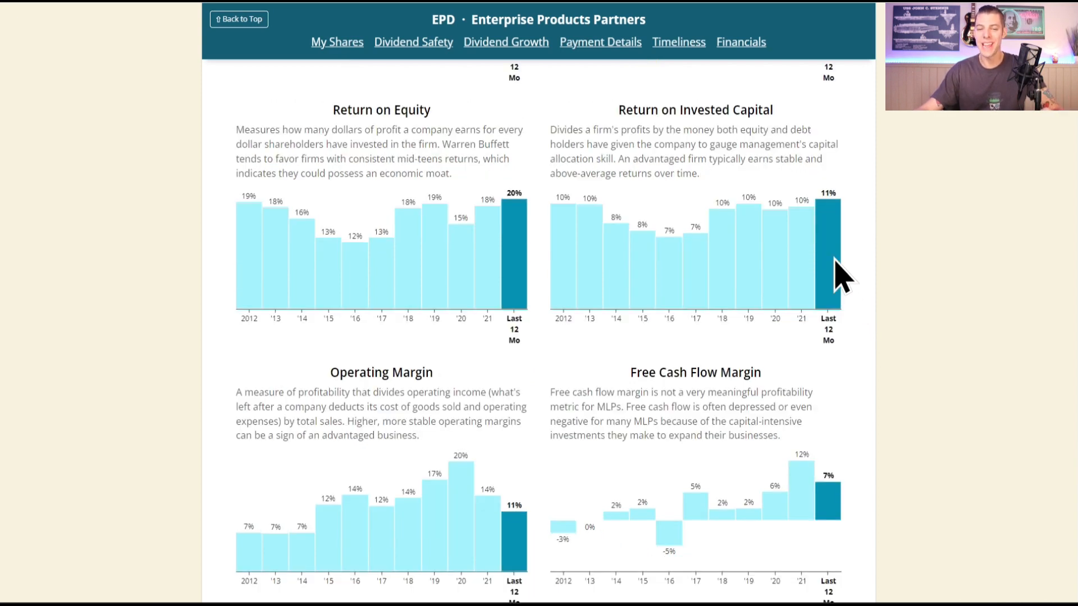
scroll(down, 3)
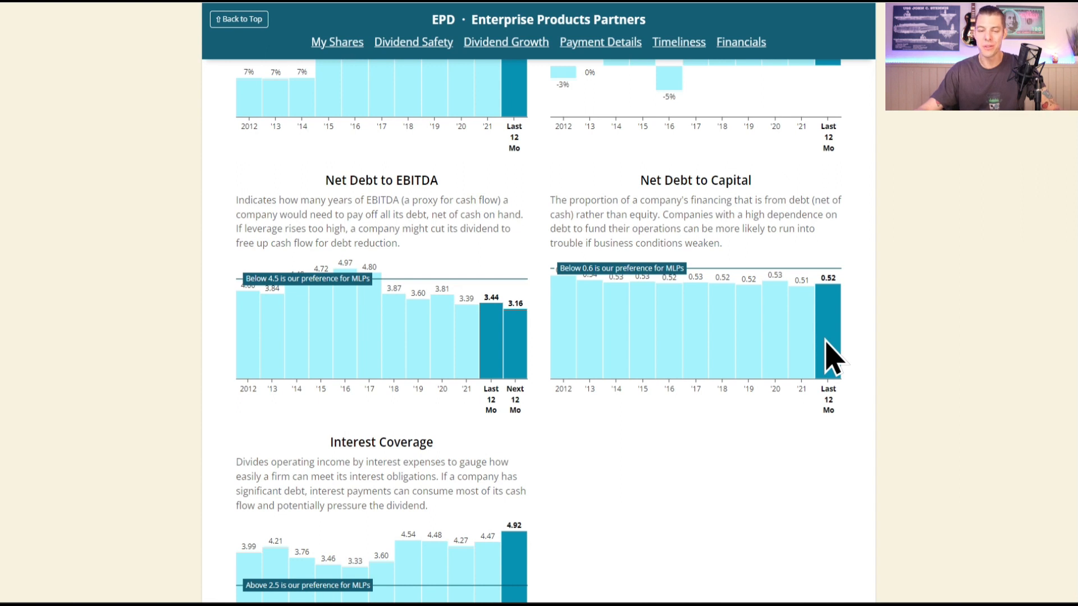
scroll(down, 3)
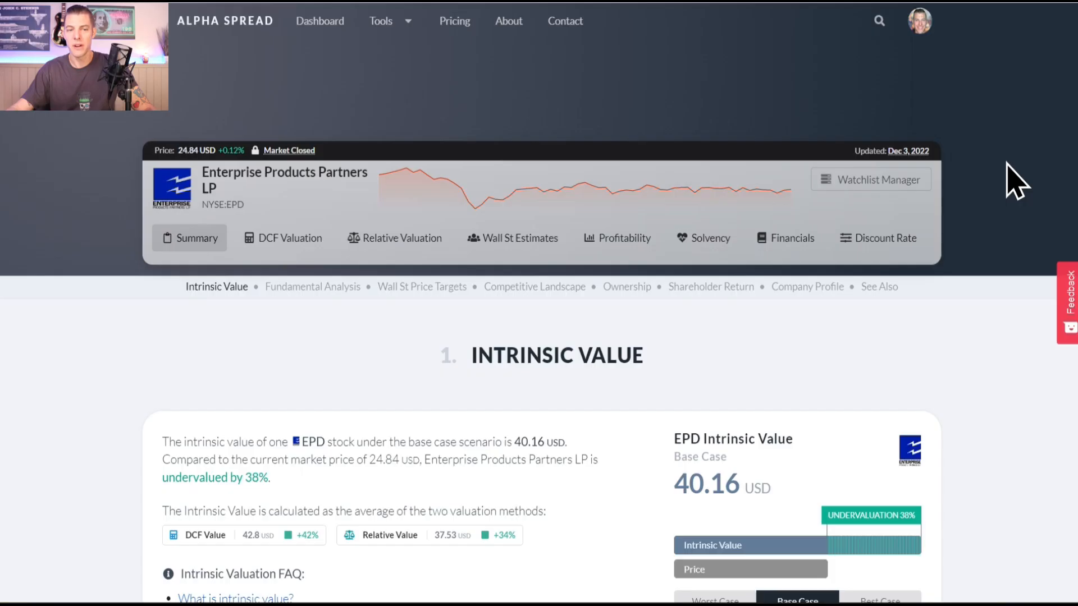
Switch EPD's intrinsic value to Worst Case (28.62 USD, 13% undervalued) and scroll to capital structure.
scroll(down, 3)
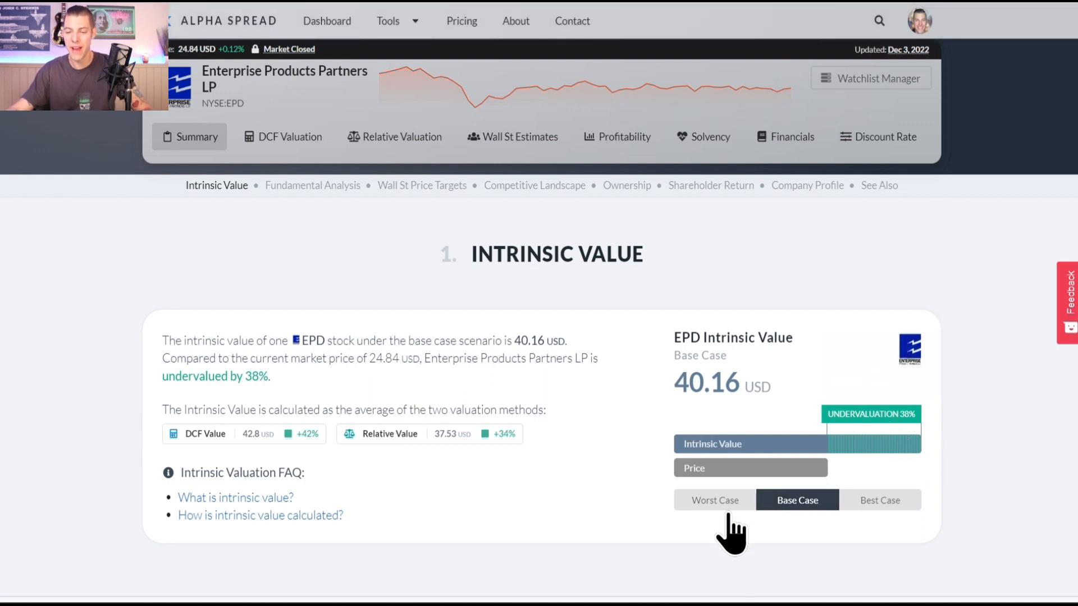
click(714, 500)
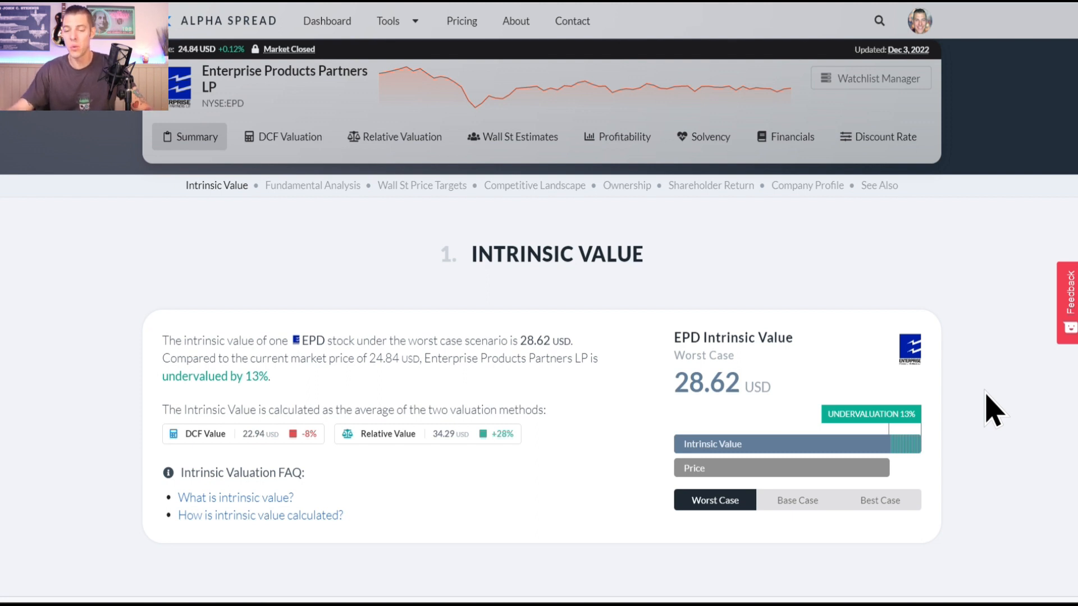
mouse_move(130, 255)
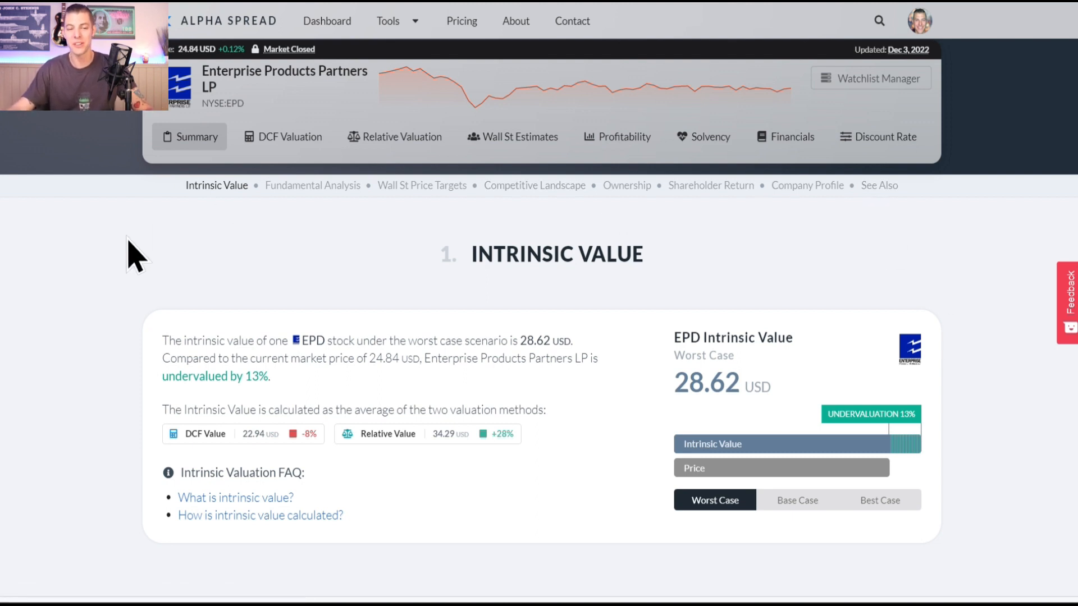
mouse_move(854, 360)
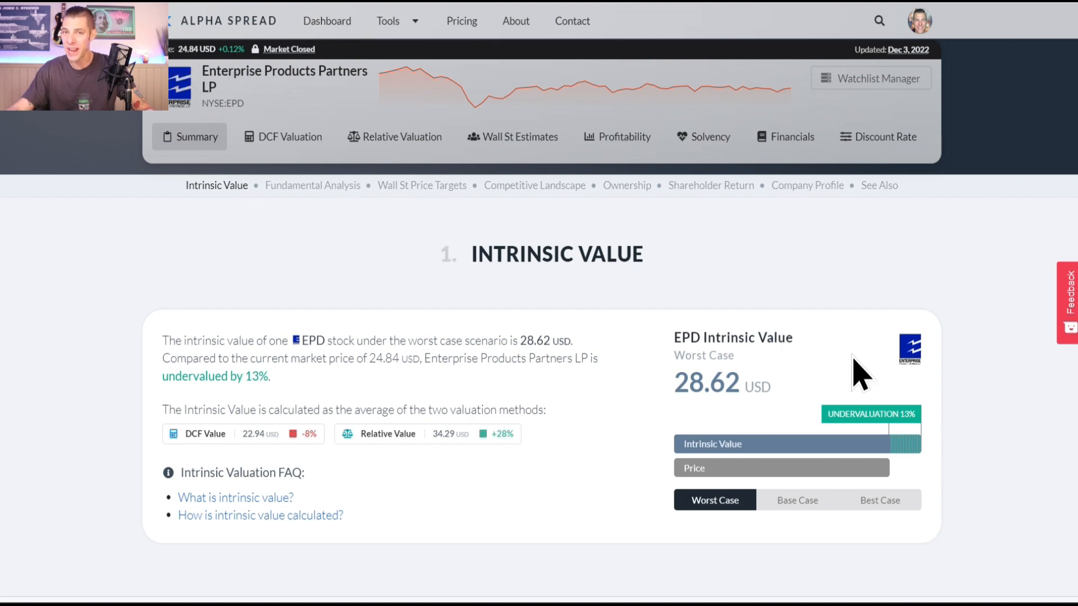
scroll(down, 3)
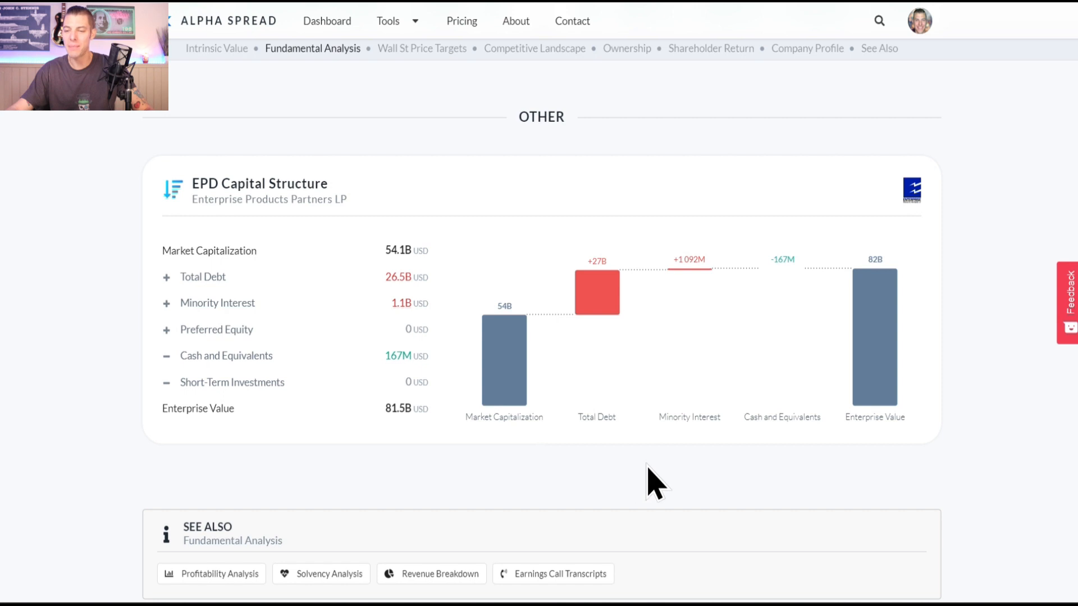
mouse_move(875, 349)
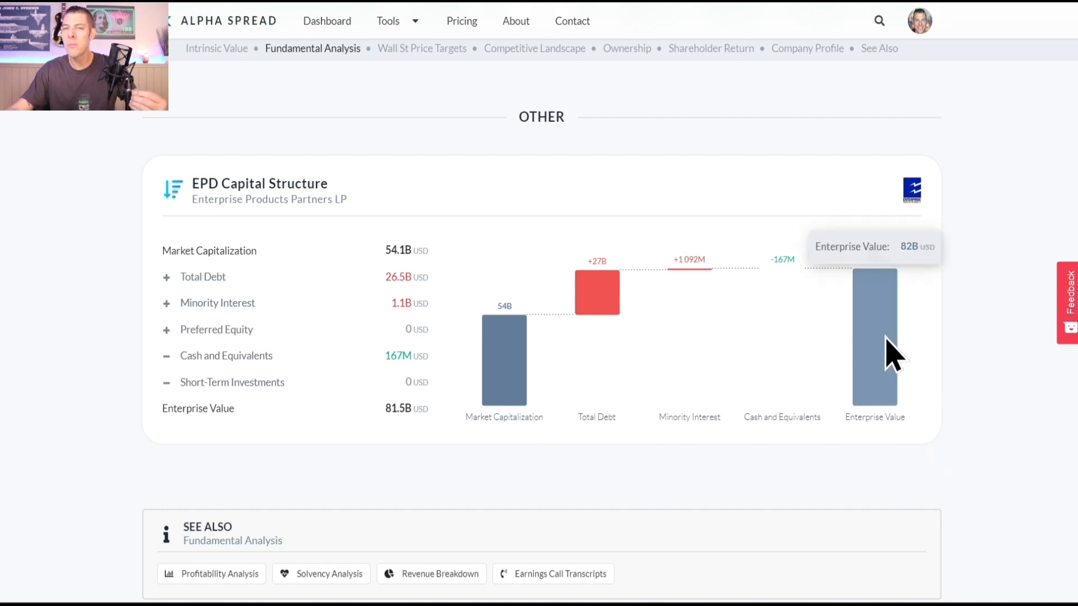
mouse_move(529, 472)
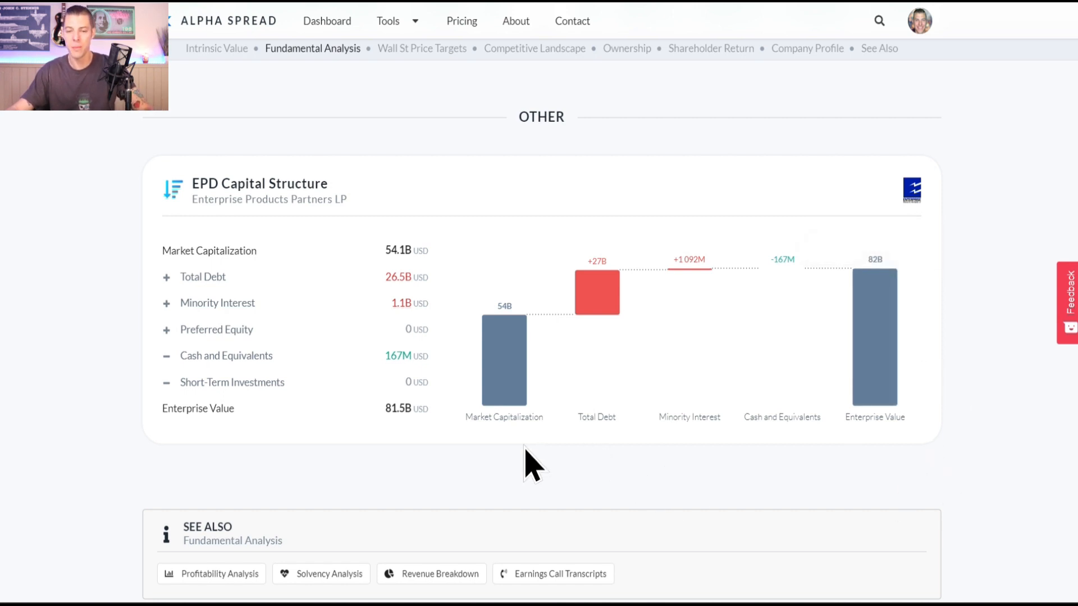
mouse_move(509, 370)
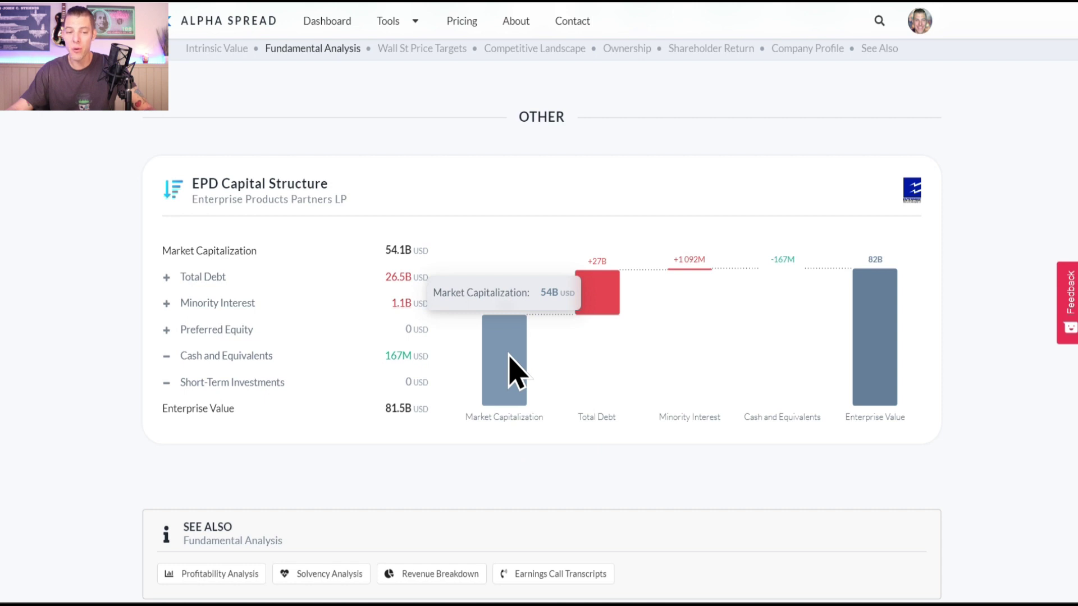
mouse_move(601, 302)
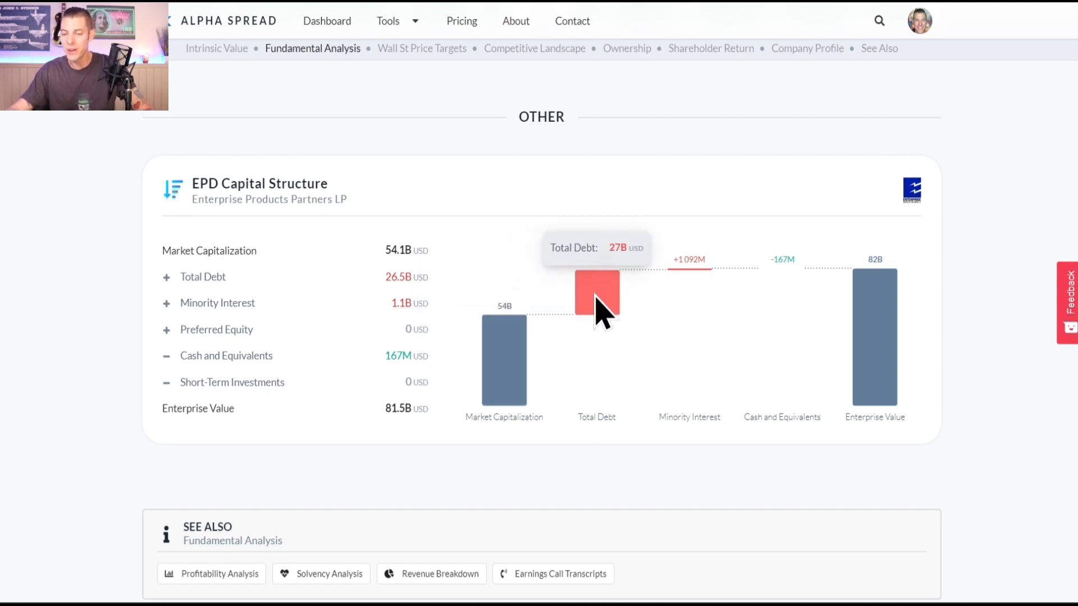
mouse_move(775, 355)
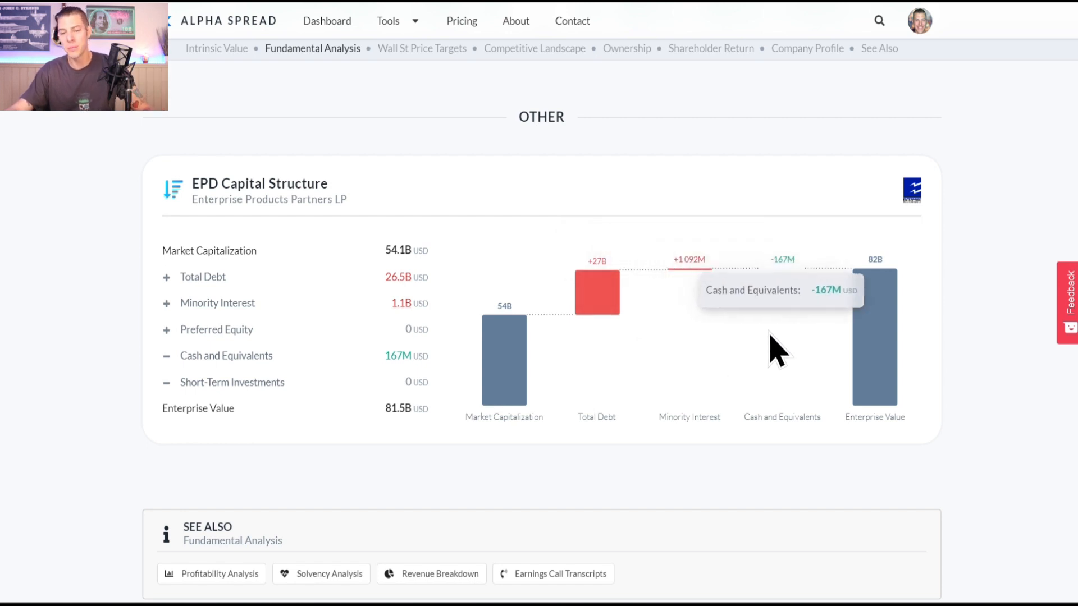
mouse_move(882, 347)
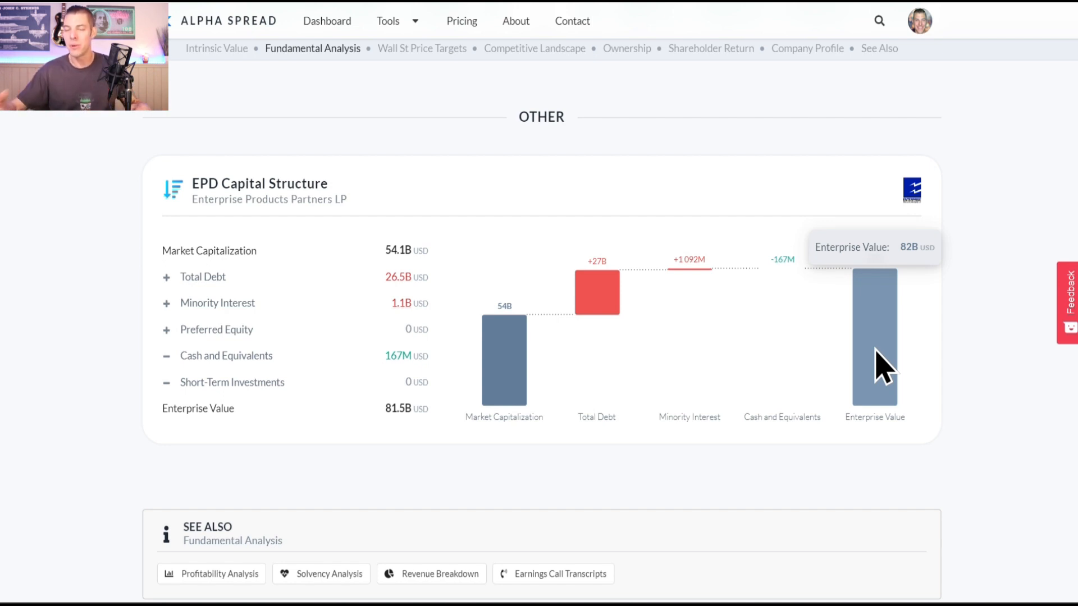
mouse_move(972, 371)
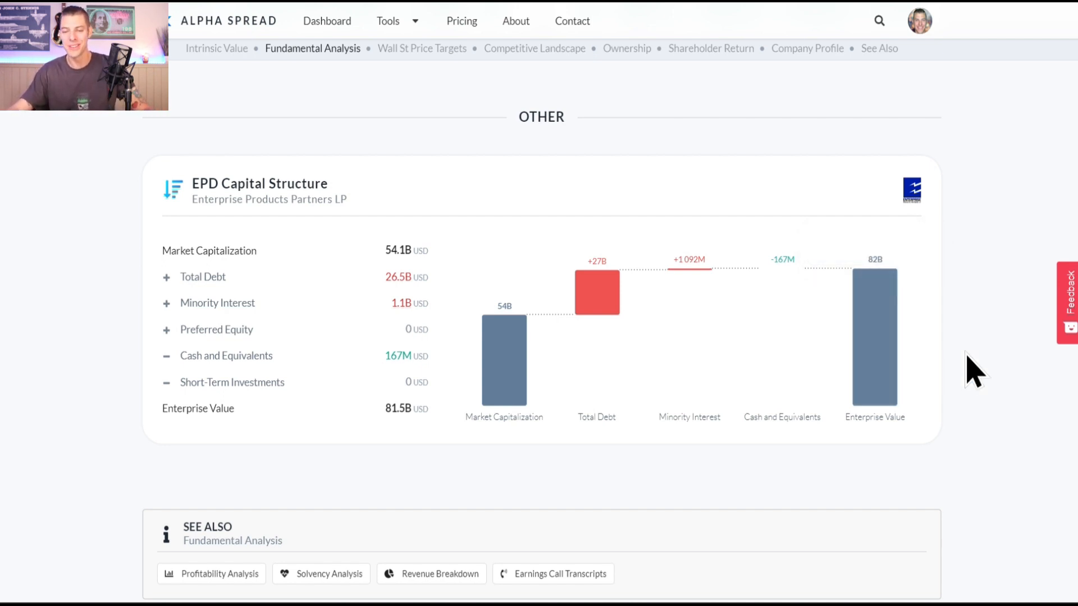
Jump to EPD's Wall Street price targets: average 32.19 USD, range 28.28–37.8 USD.
click(421, 48)
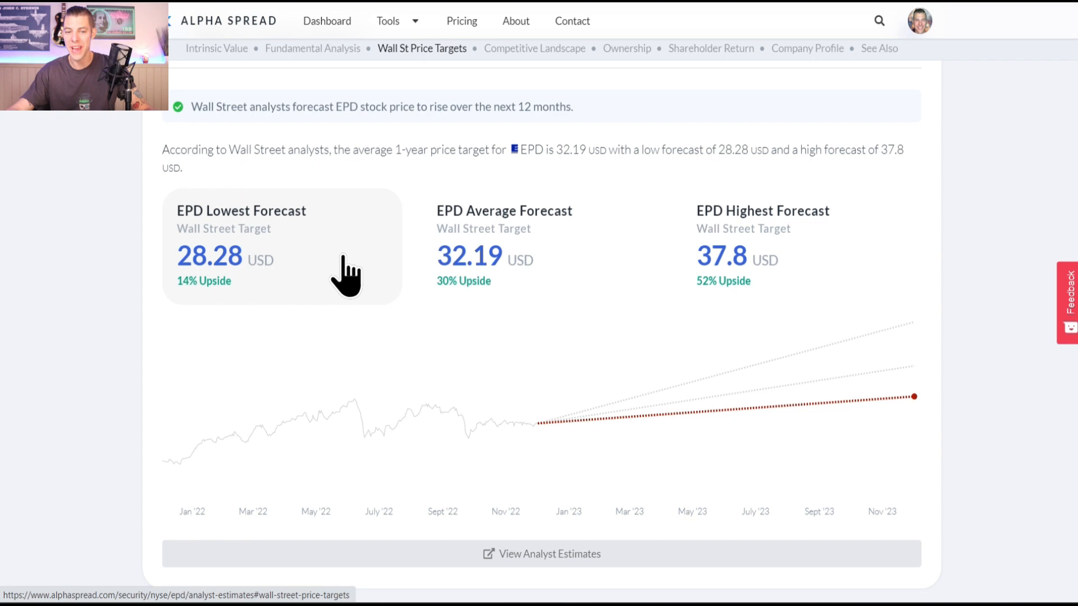
Review EPD's competitors and insider purchases, then switch to Boise Cascade's dividend page.
click(535, 48)
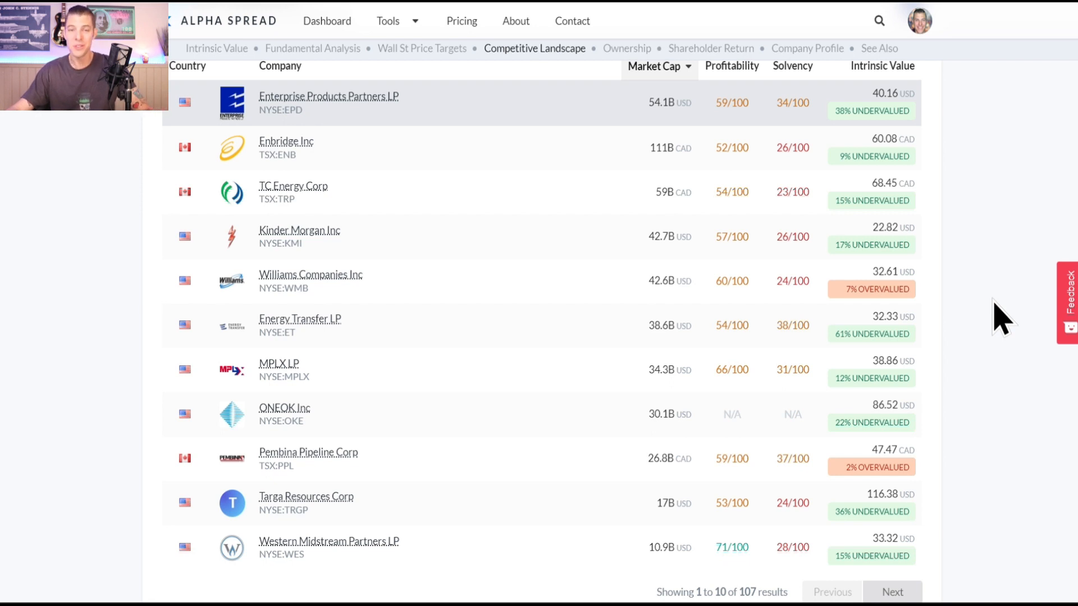
click(626, 48)
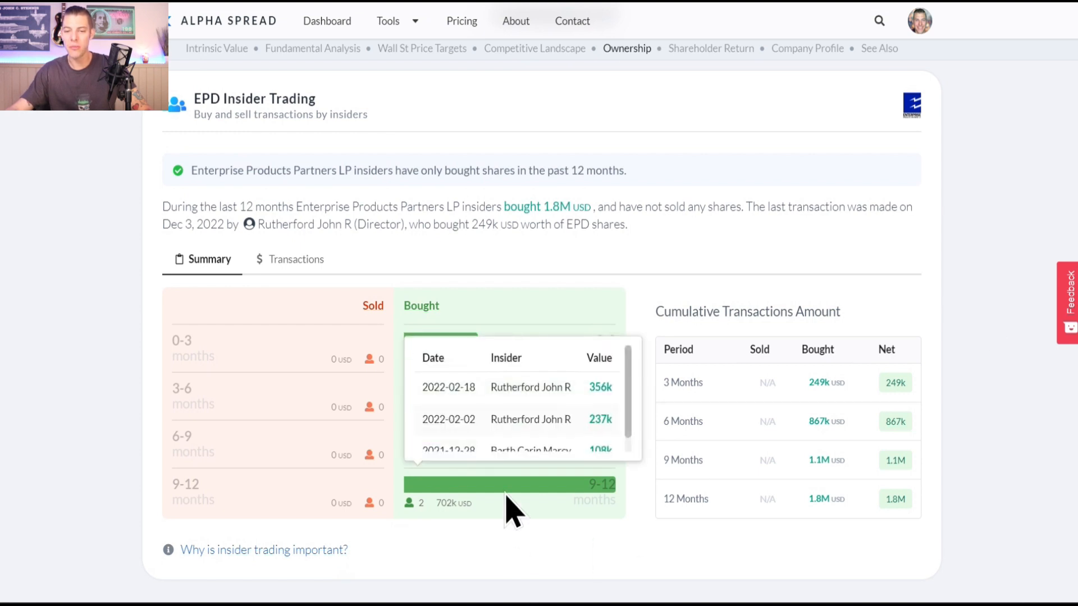
mouse_move(708, 271)
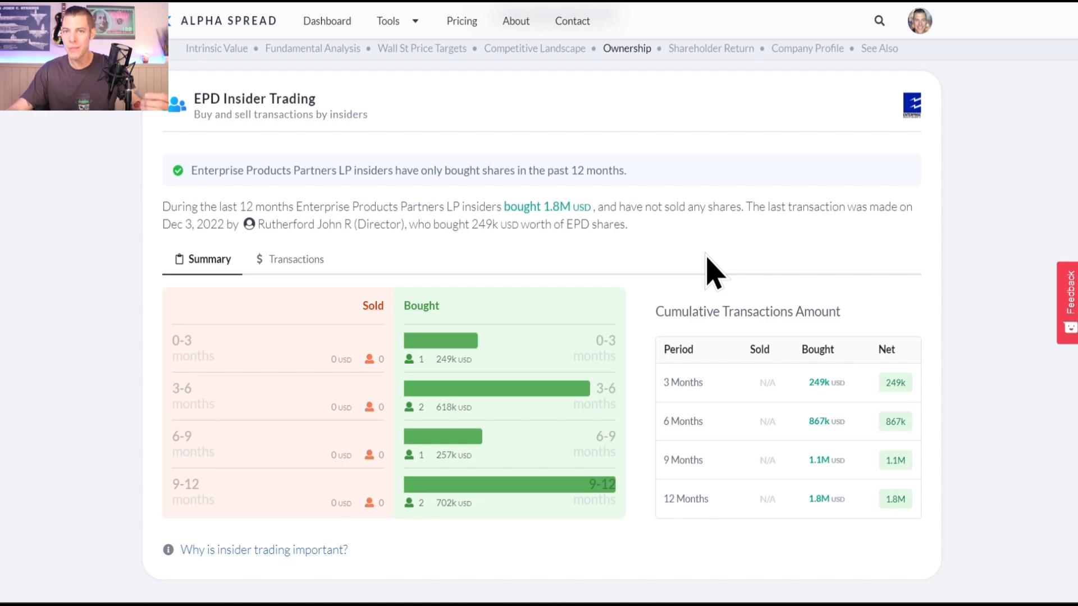
click(806, 48)
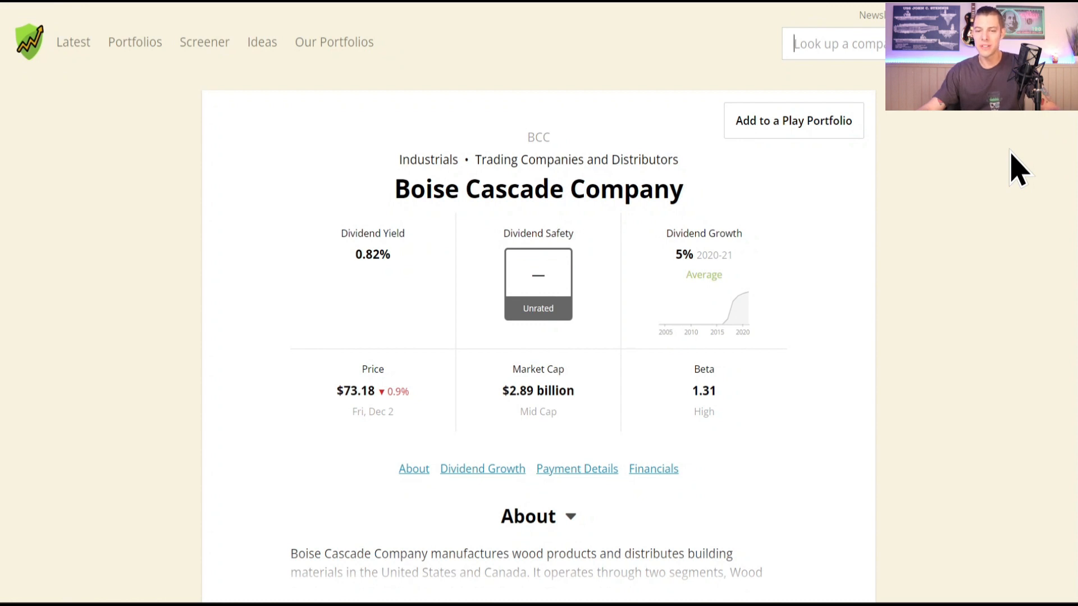
Scroll Boise Cascade's dividend growth chart down to payment details and special payouts up to $3.00.
scroll(down, 3)
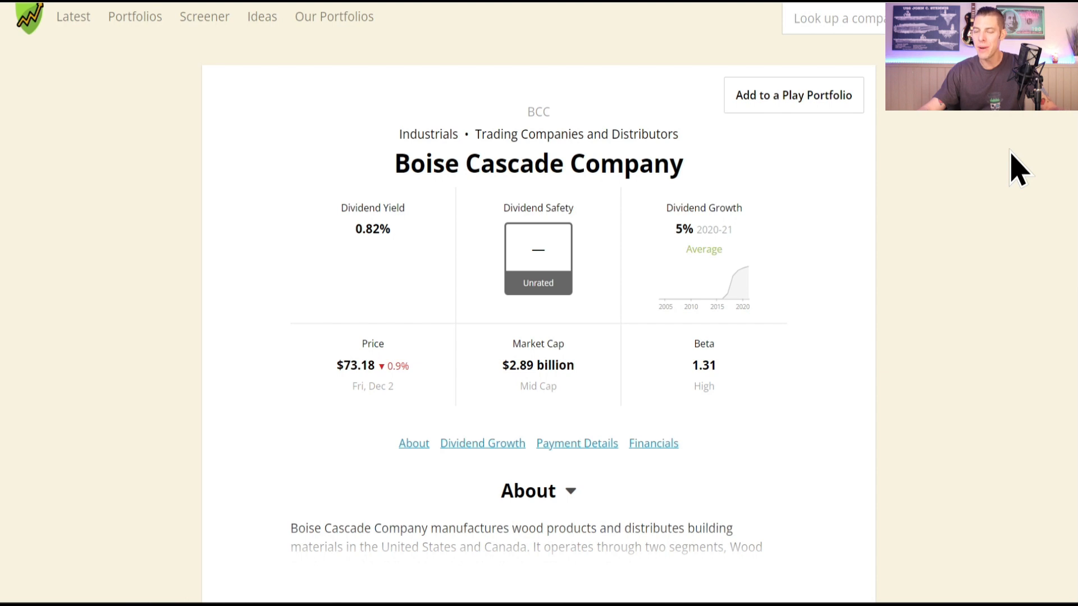
scroll(down, 3)
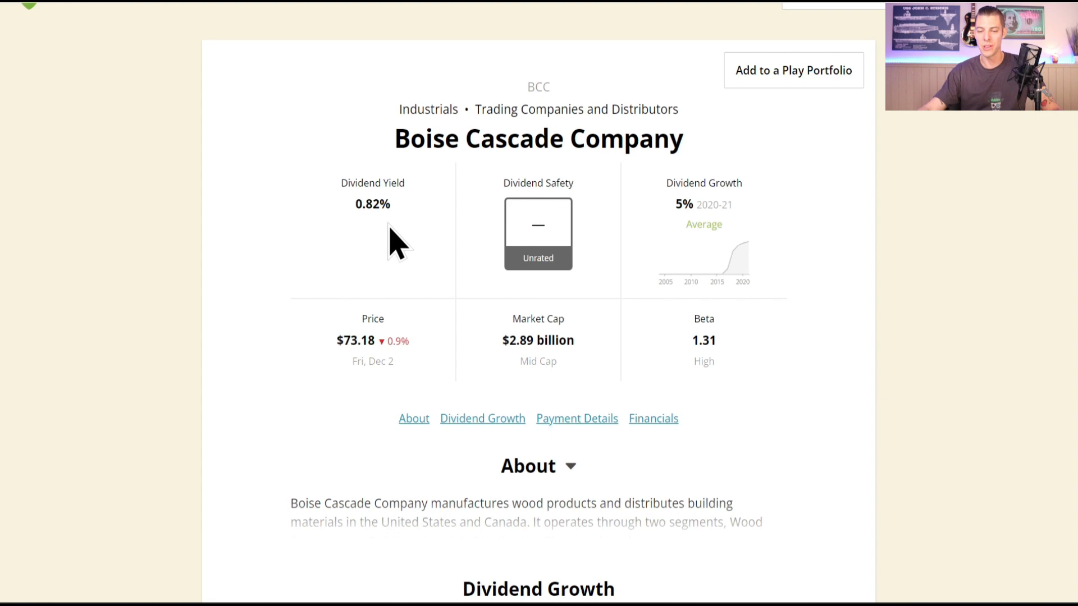
scroll(down, 3)
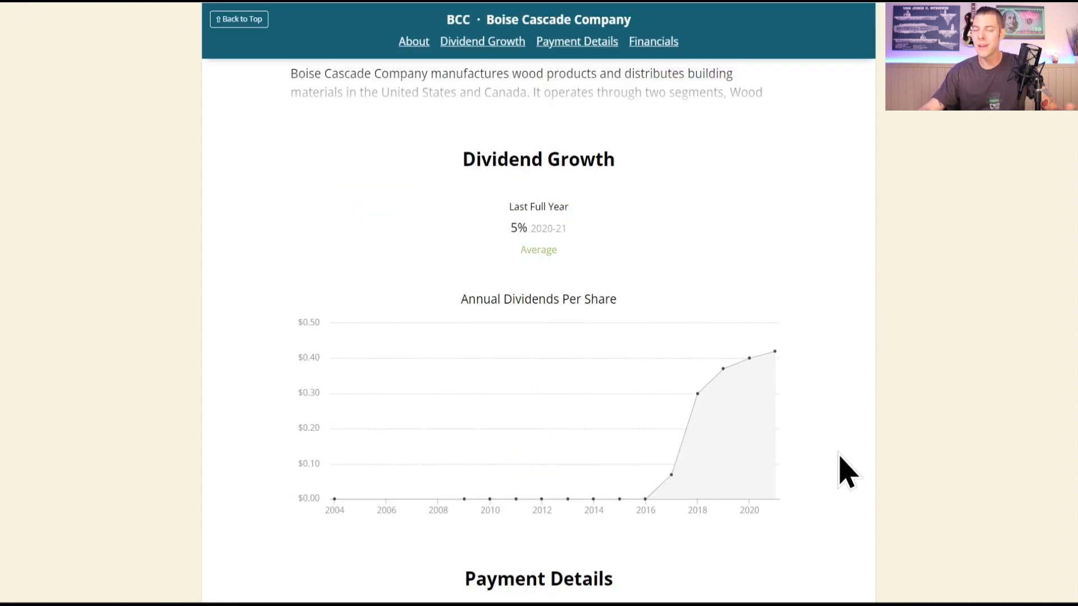
mouse_move(647, 550)
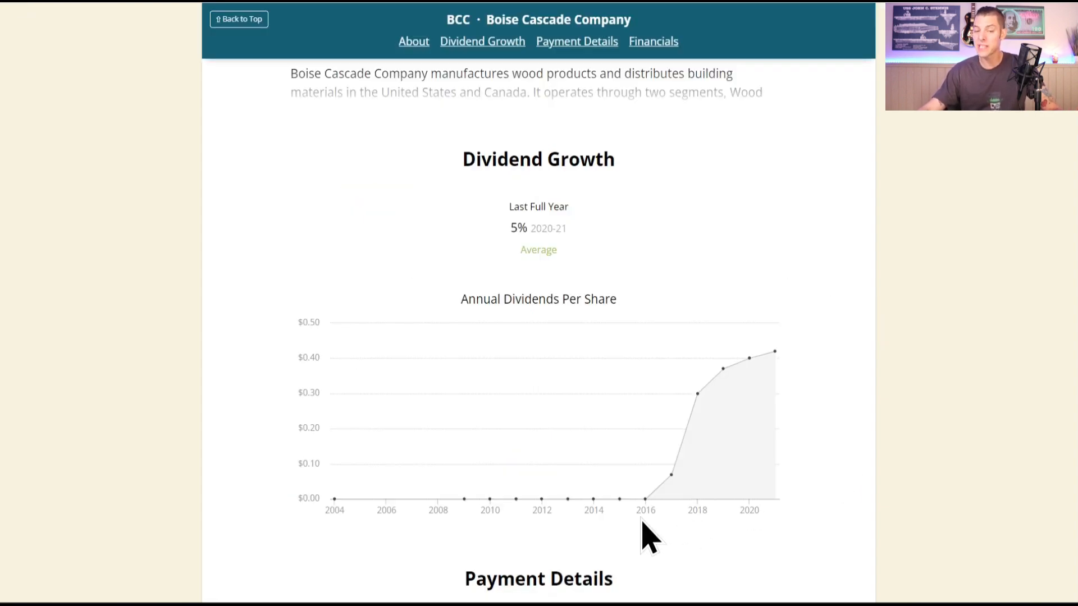
mouse_move(816, 385)
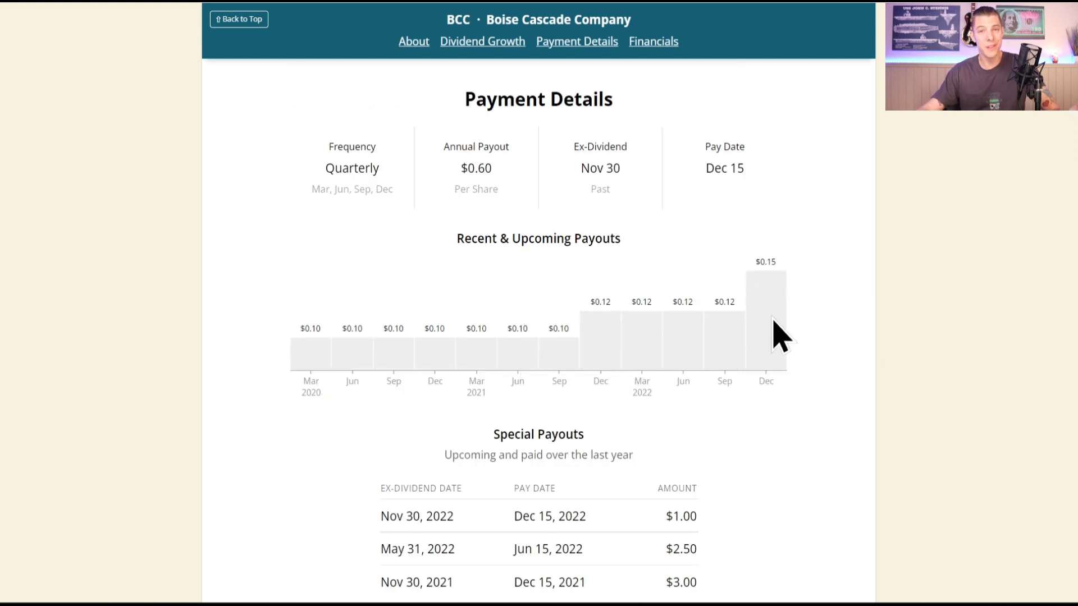
mouse_move(582, 230)
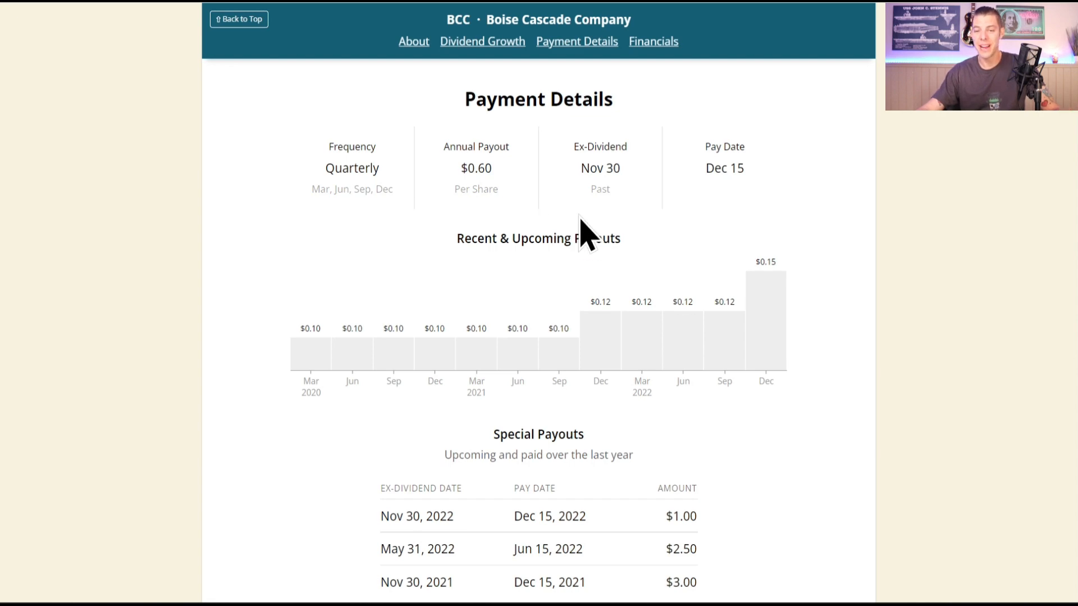
scroll(down, 3)
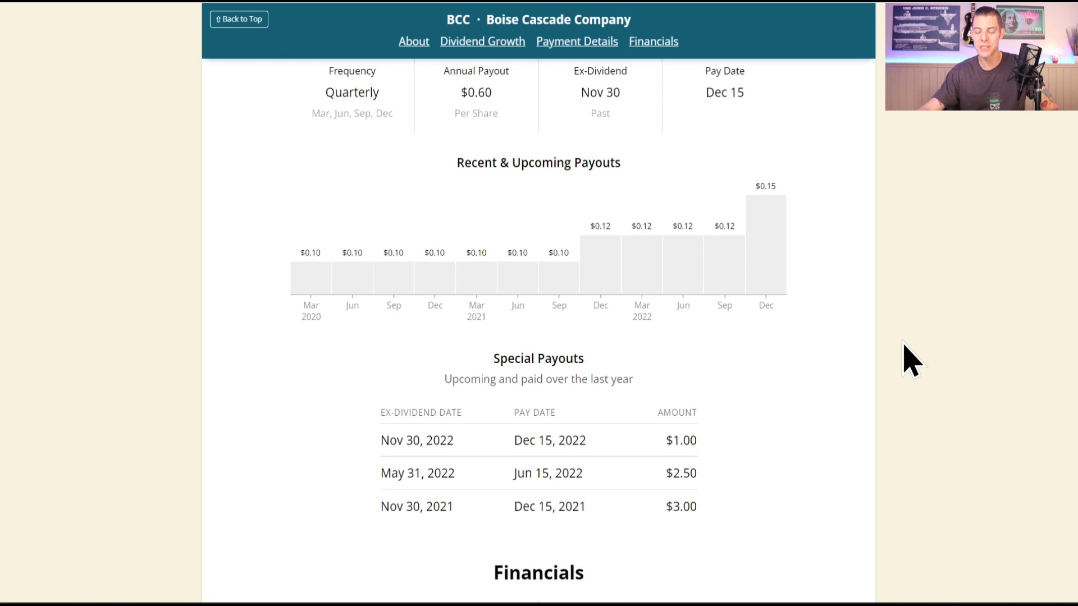
mouse_move(715, 526)
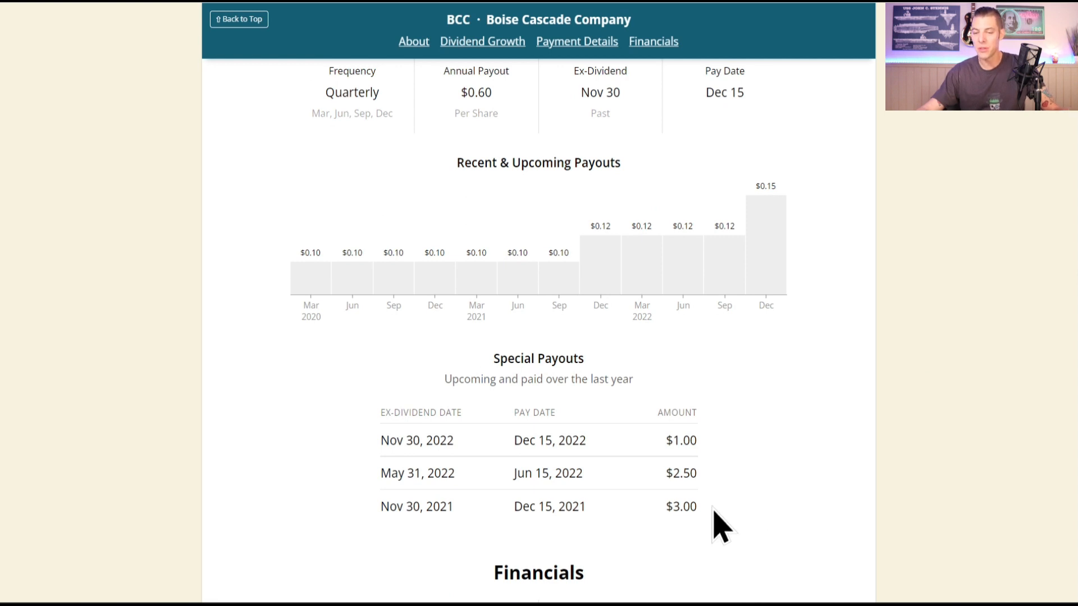
mouse_move(724, 502)
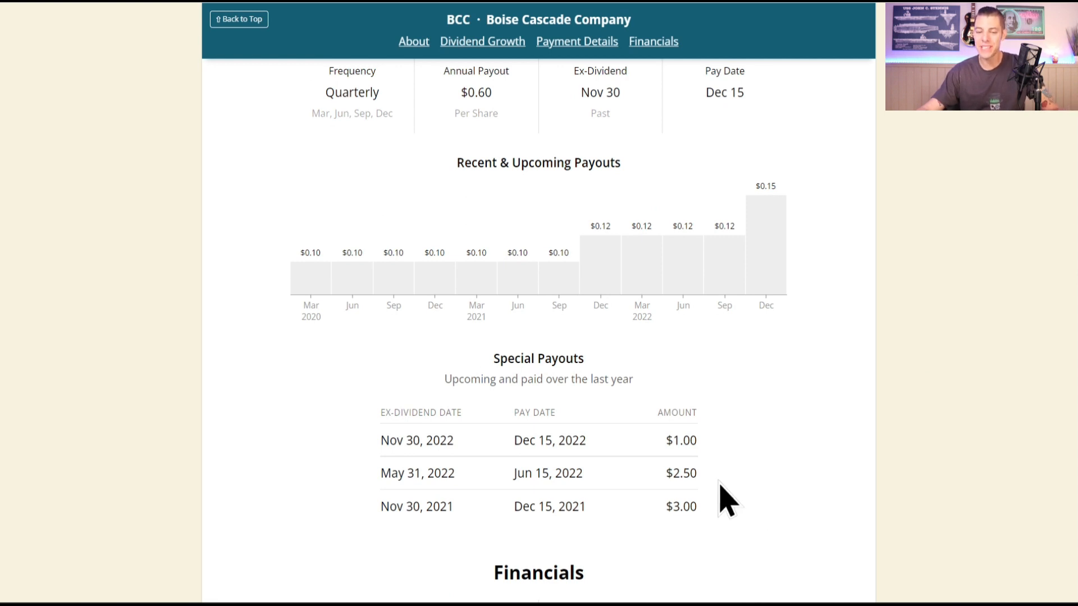
mouse_move(855, 472)
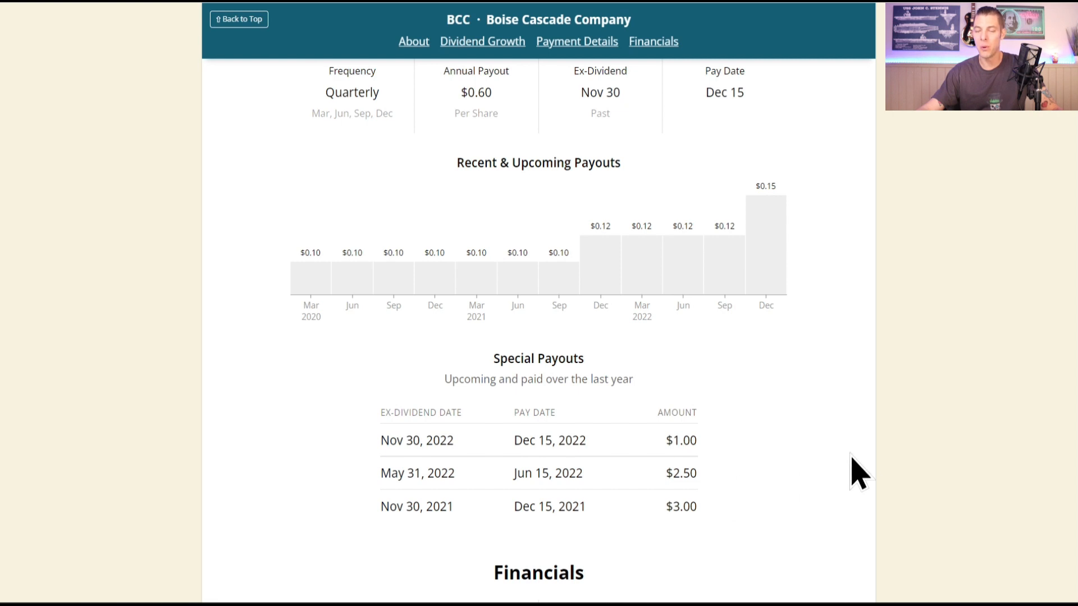
mouse_move(885, 468)
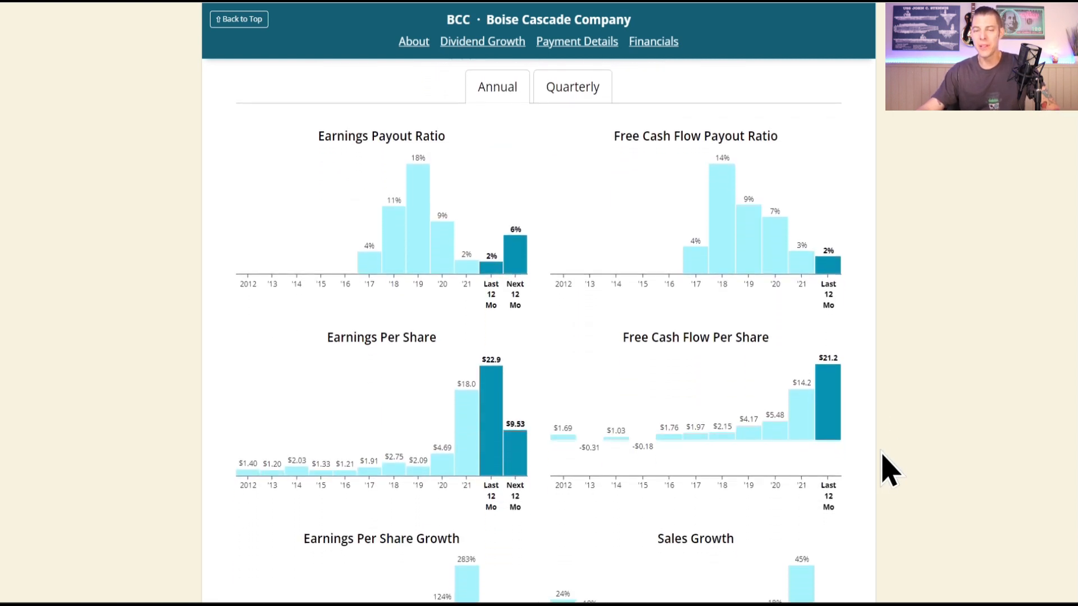
mouse_move(894, 299)
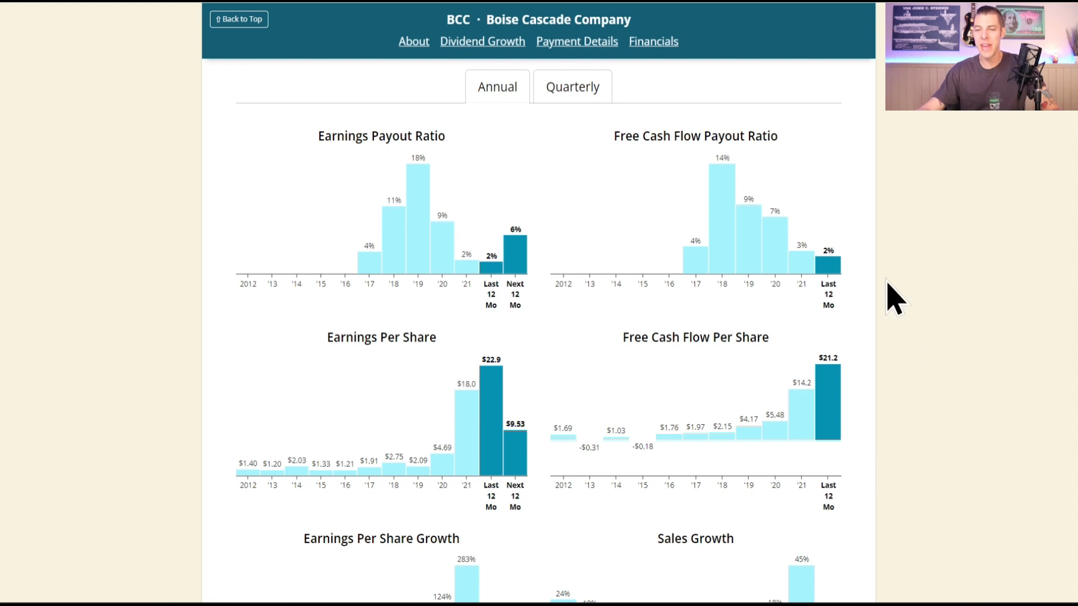
mouse_move(855, 287)
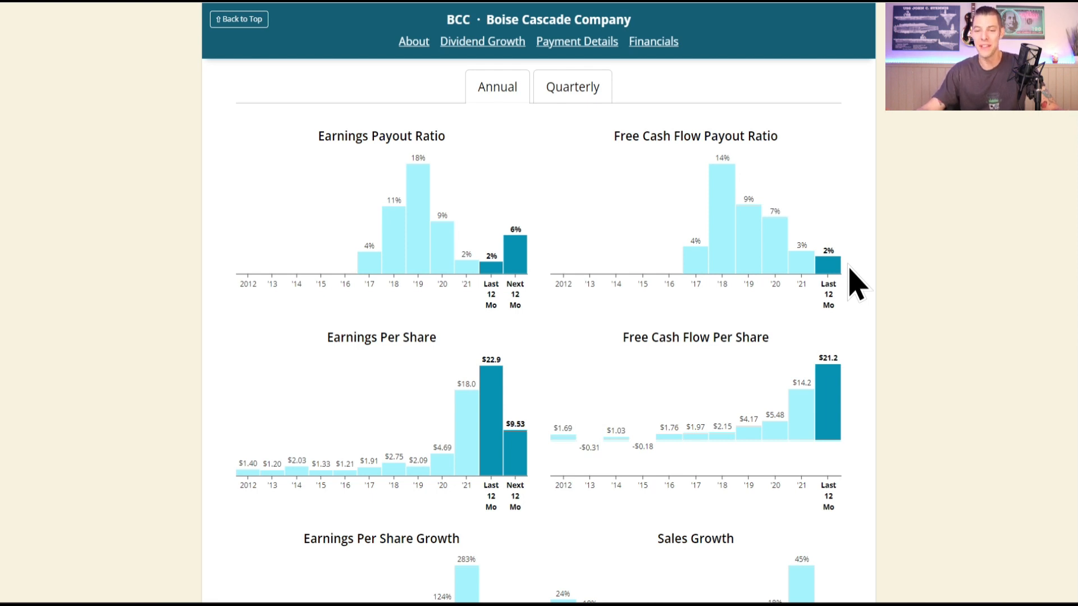
Scroll through Boise Cascade's return on equity, operating margin, net debt and interest coverage charts.
scroll(down, 3)
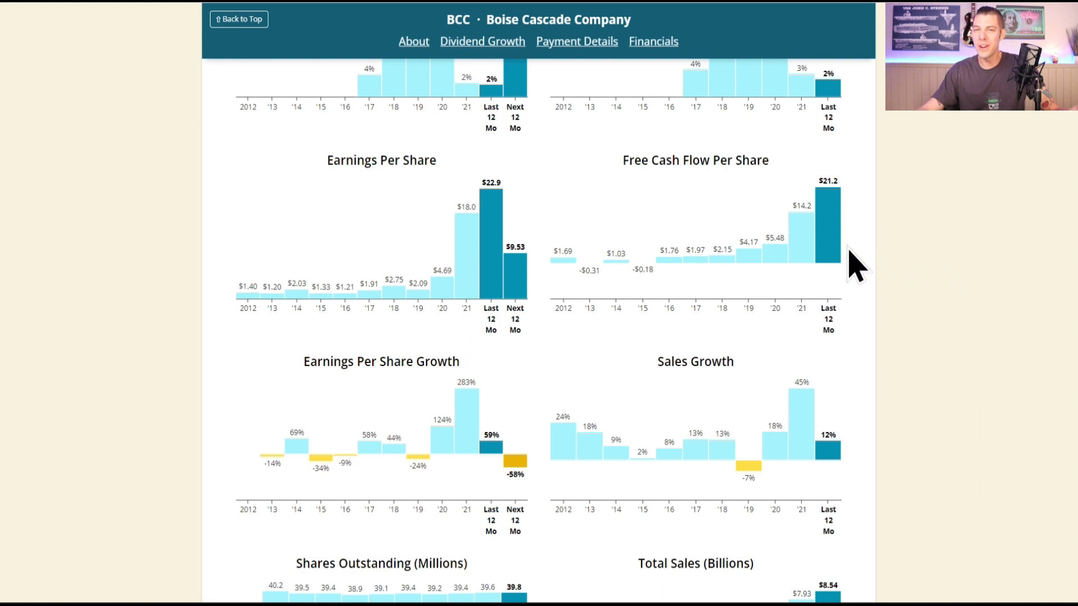
mouse_move(882, 305)
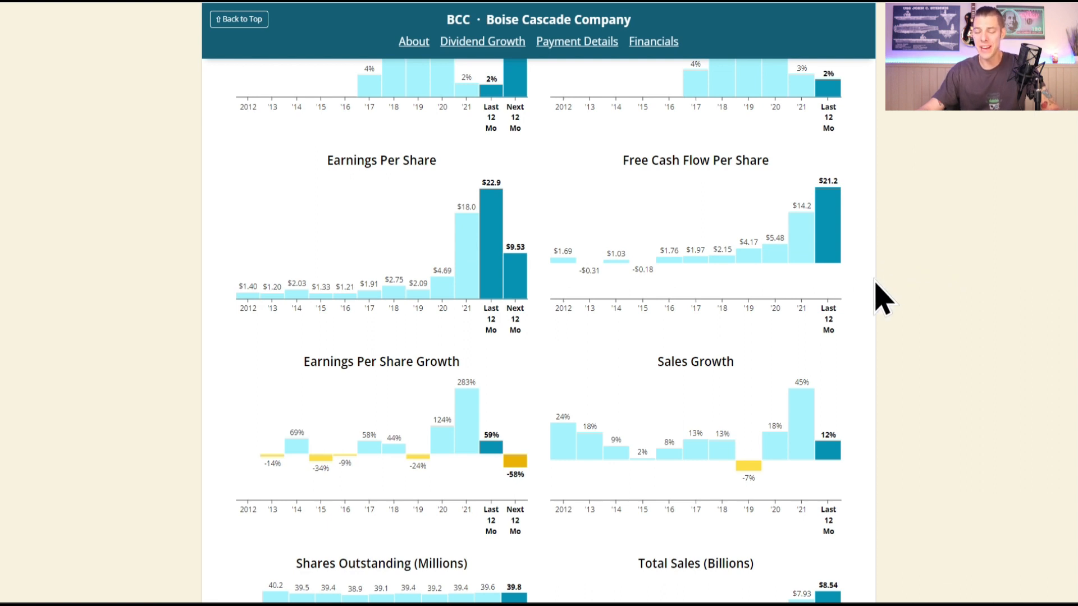
scroll(down, 3)
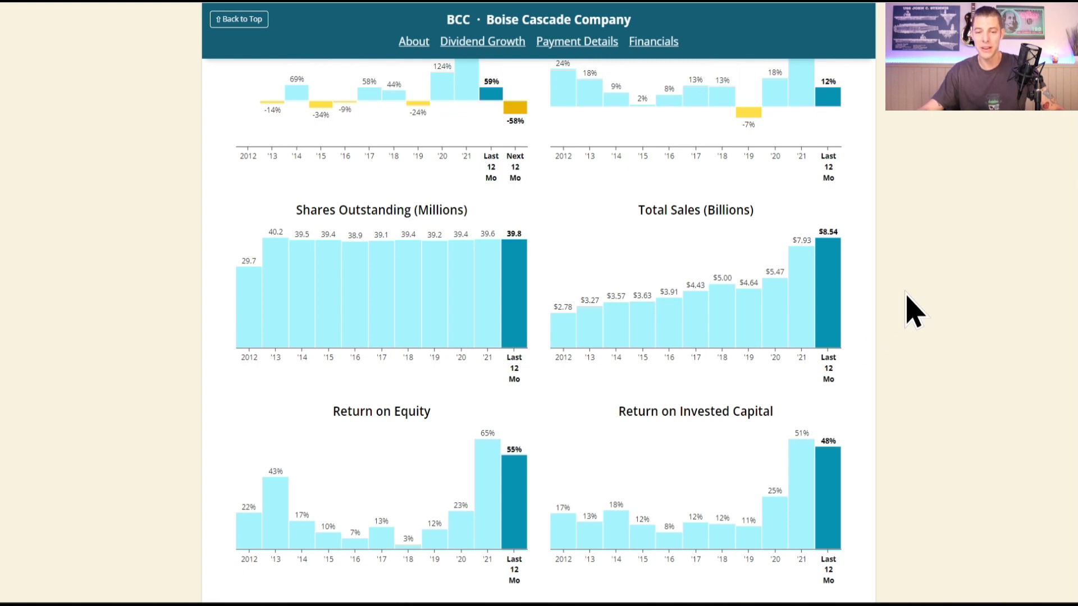
mouse_move(520, 331)
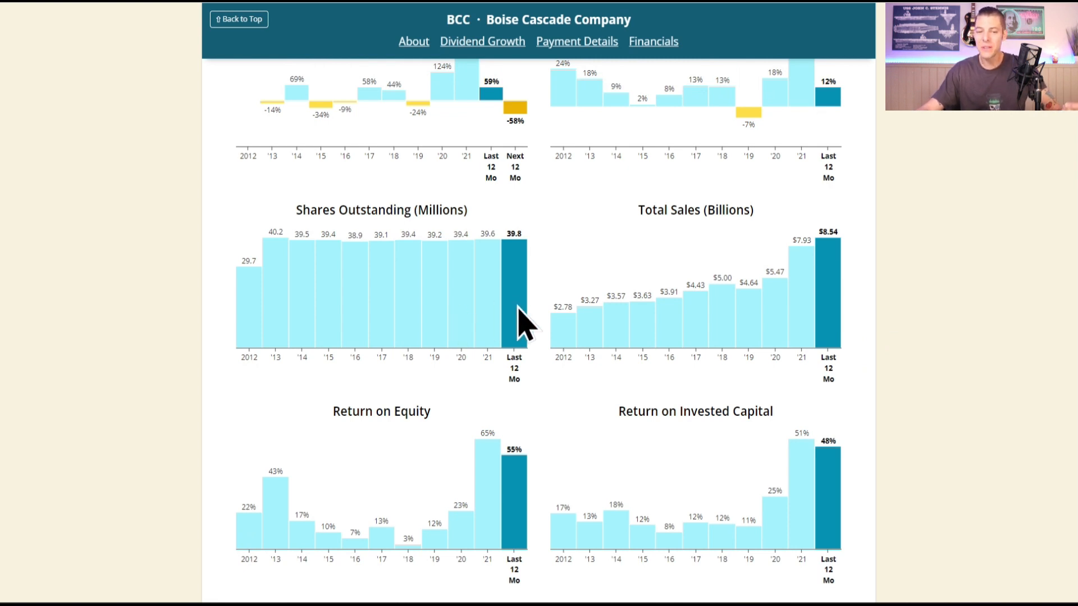
mouse_move(368, 295)
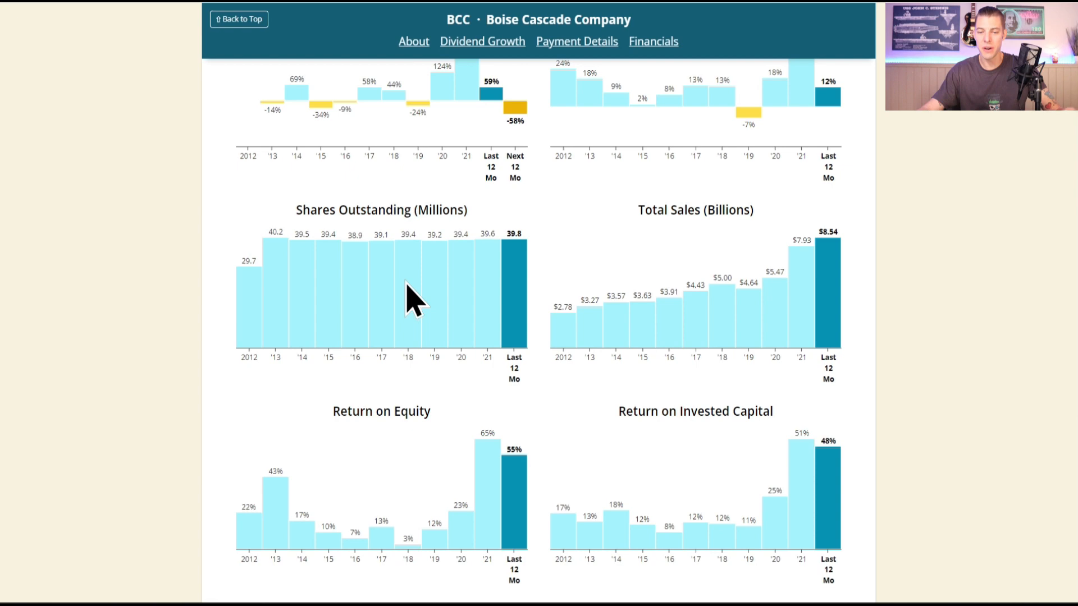
scroll(down, 3)
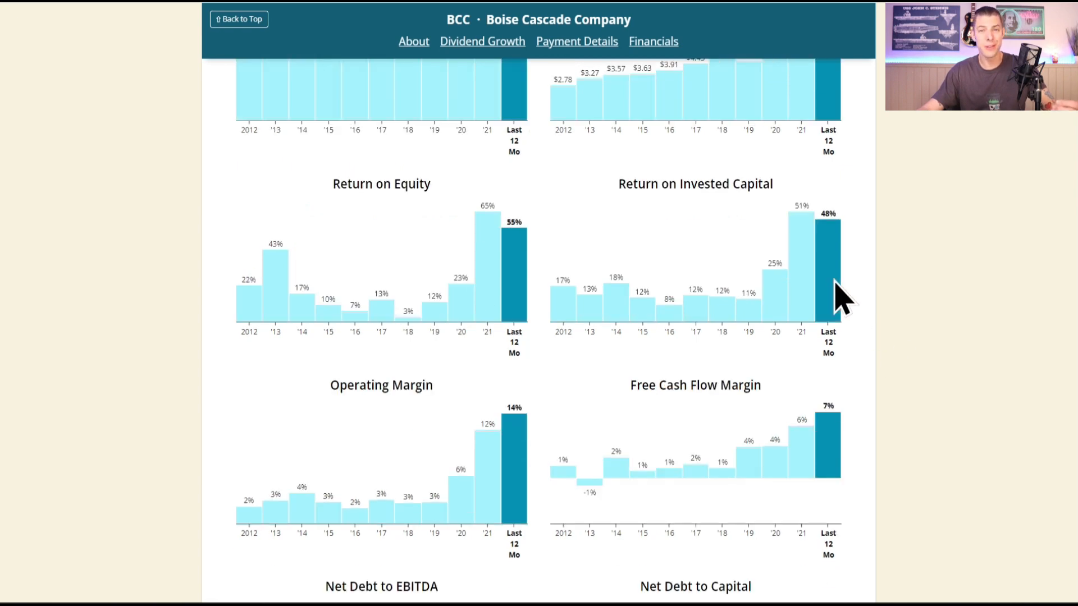
scroll(down, 3)
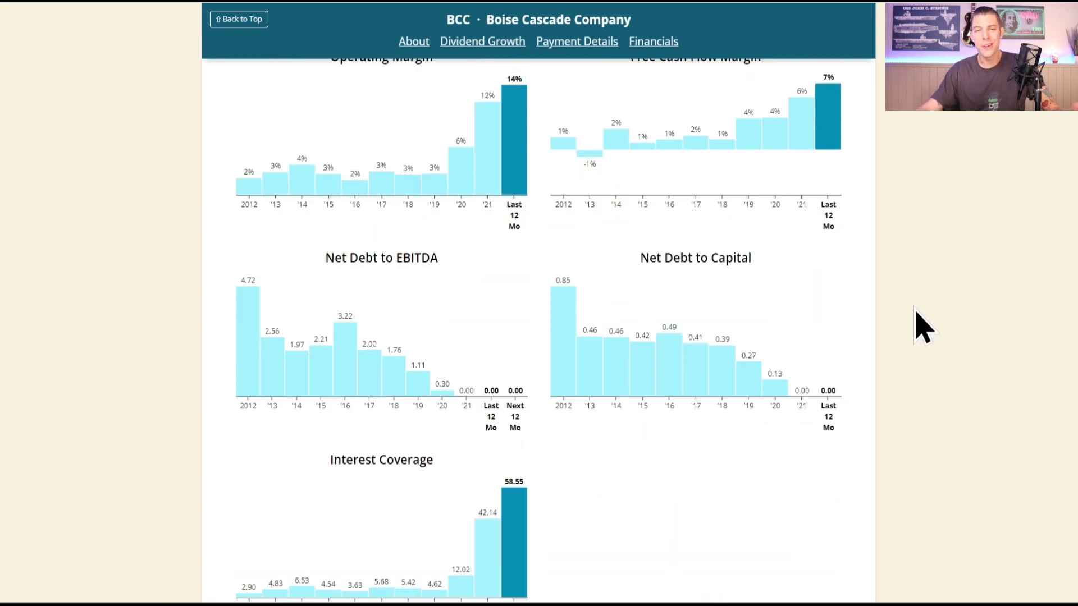
mouse_move(704, 387)
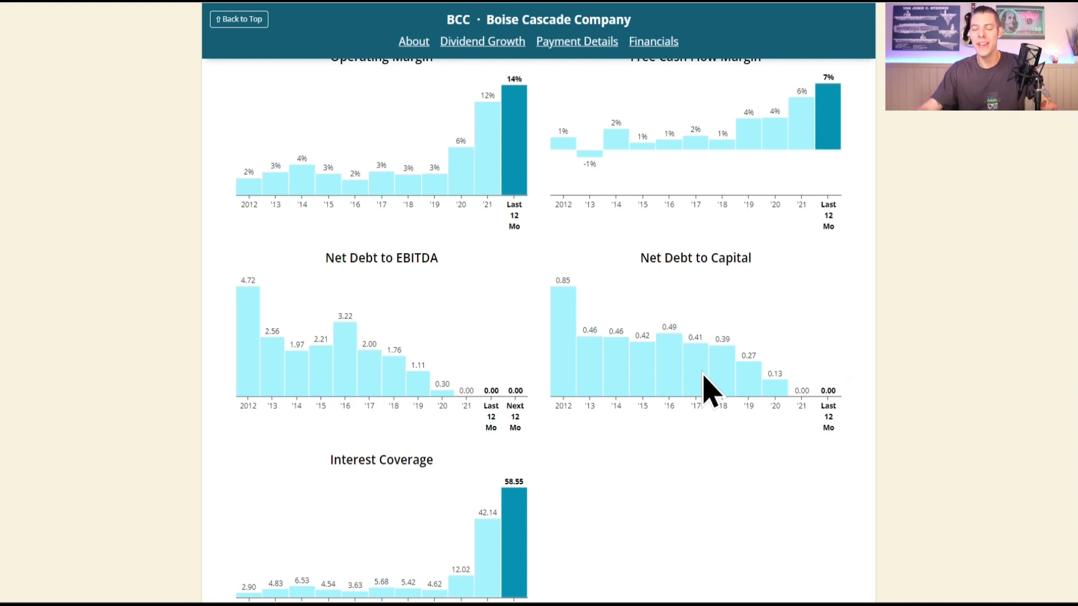
scroll(down, 3)
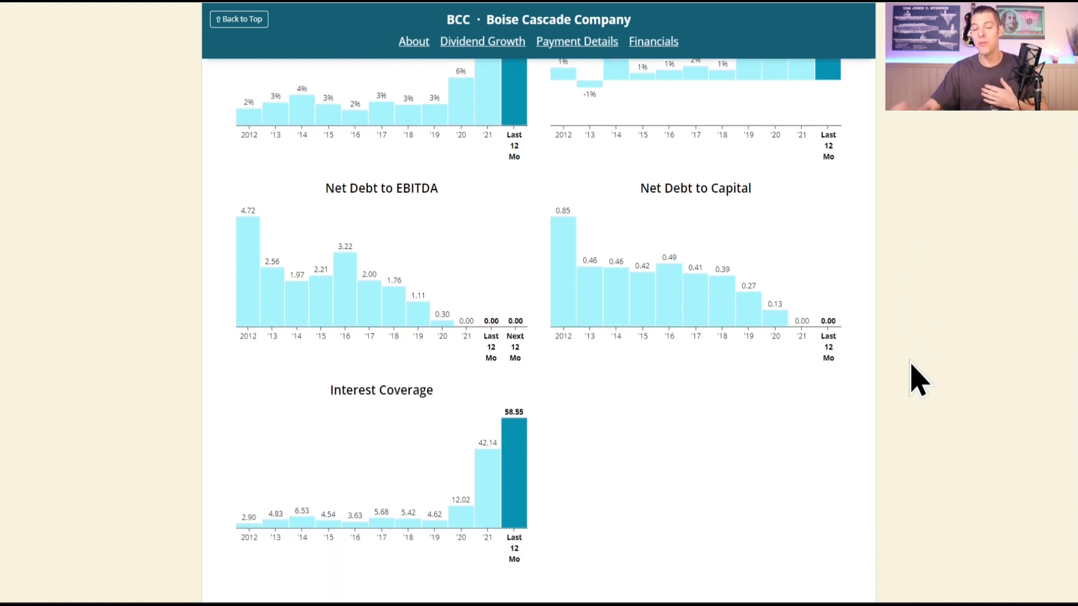
scroll(down, 3)
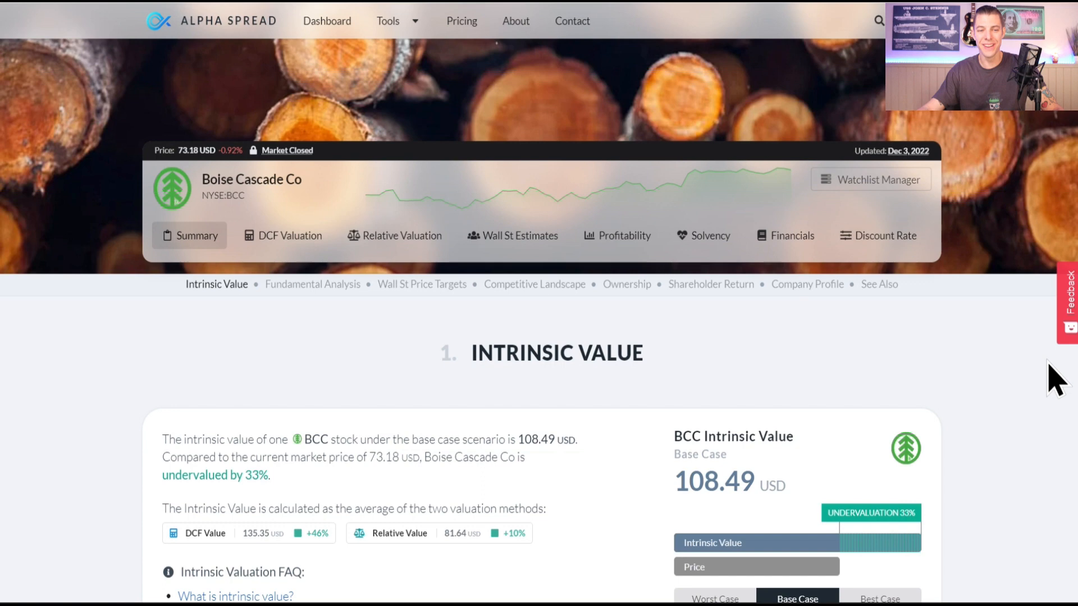
Switch Boise Cascade's intrinsic value to Worst Case: 82.53 USD, 11% undervalued.
scroll(down, 3)
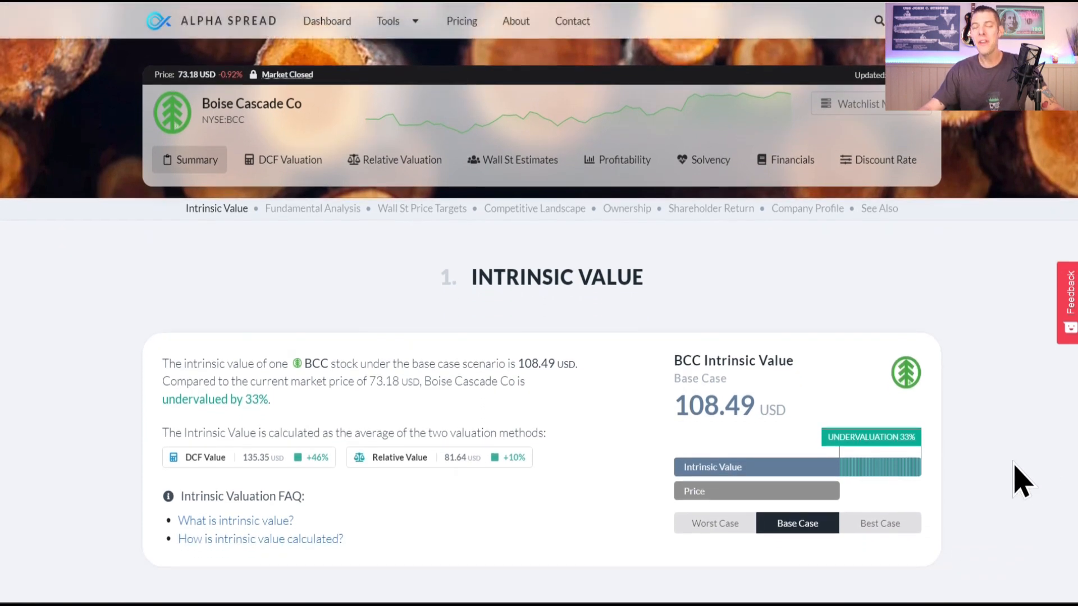
mouse_move(983, 466)
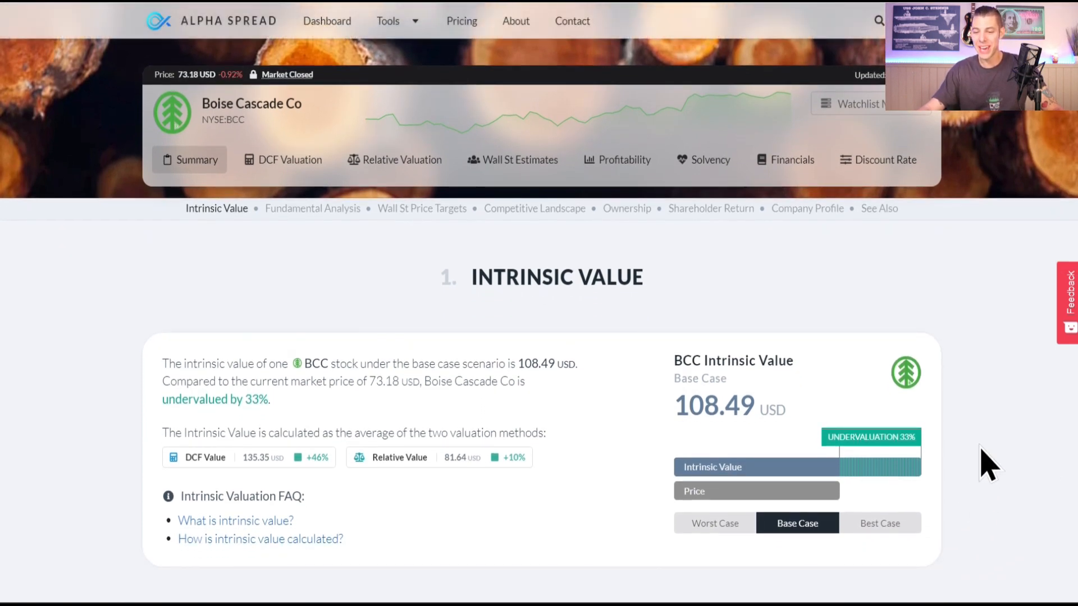
mouse_move(959, 465)
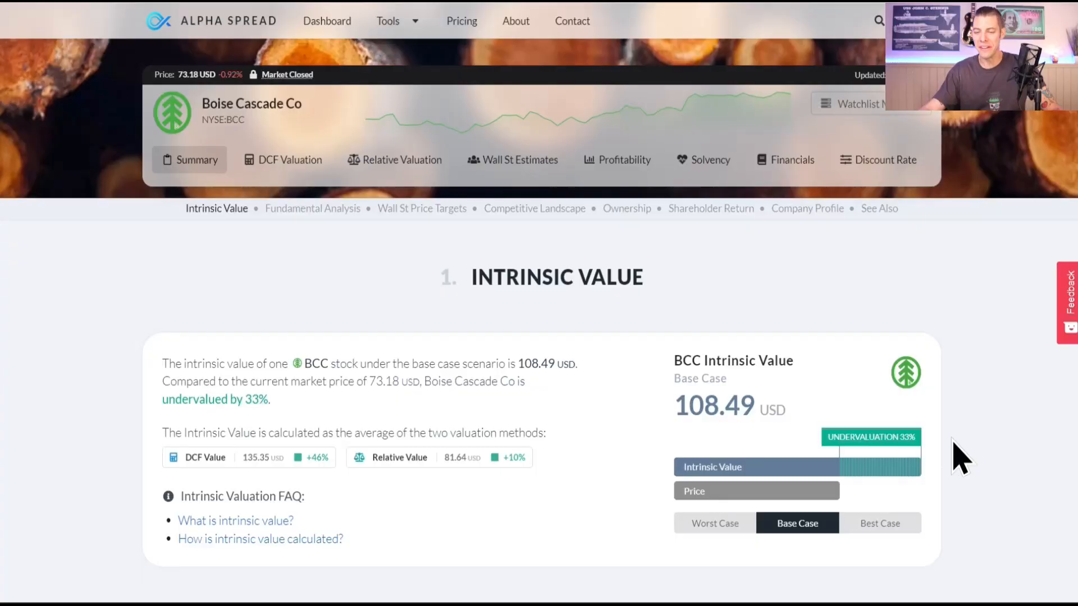
click(715, 523)
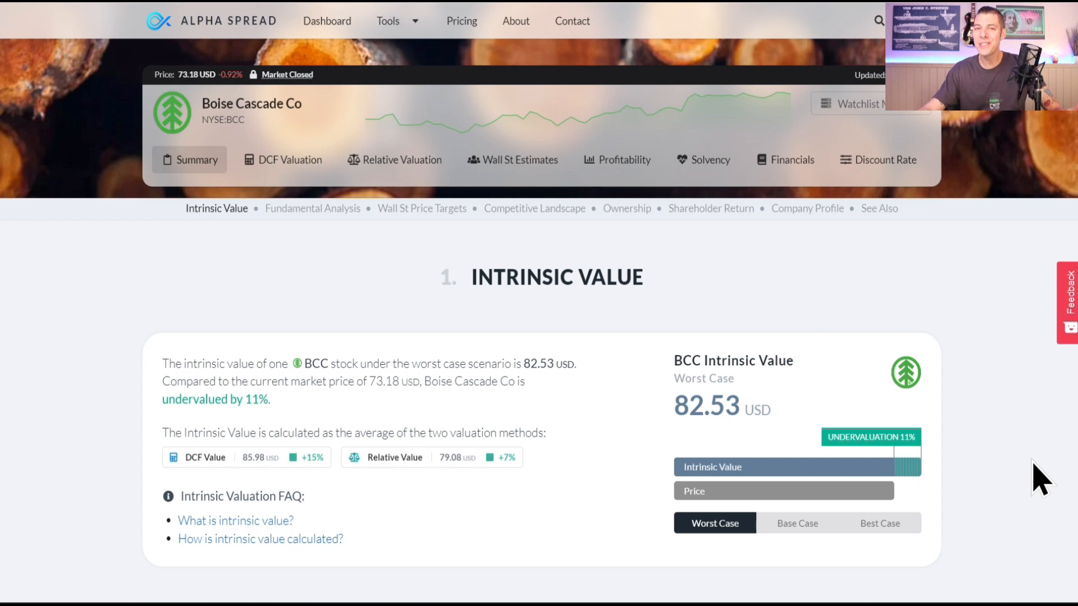
mouse_move(983, 469)
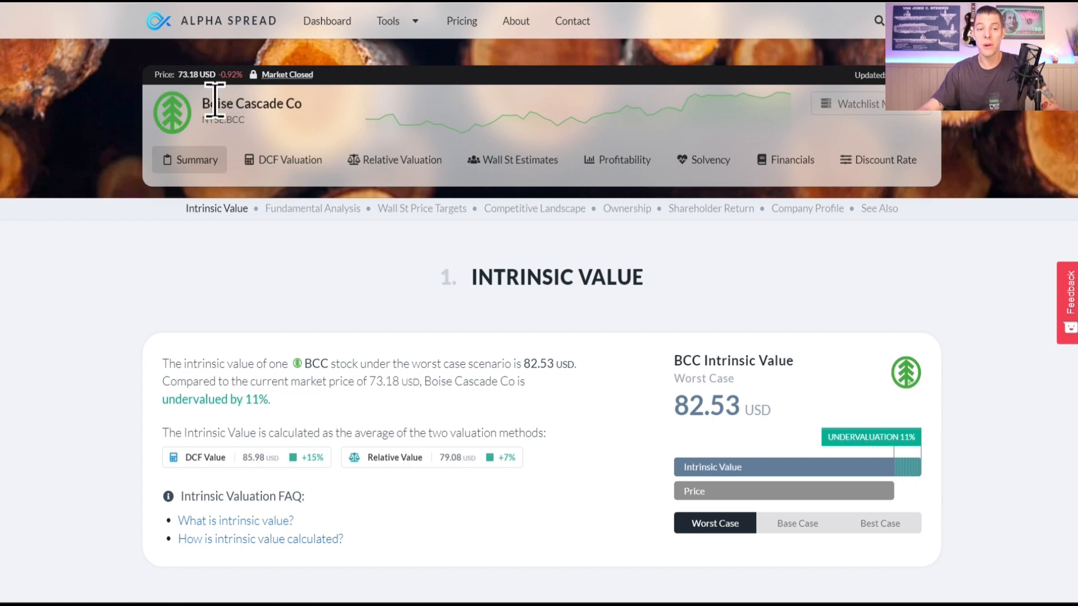
mouse_move(974, 398)
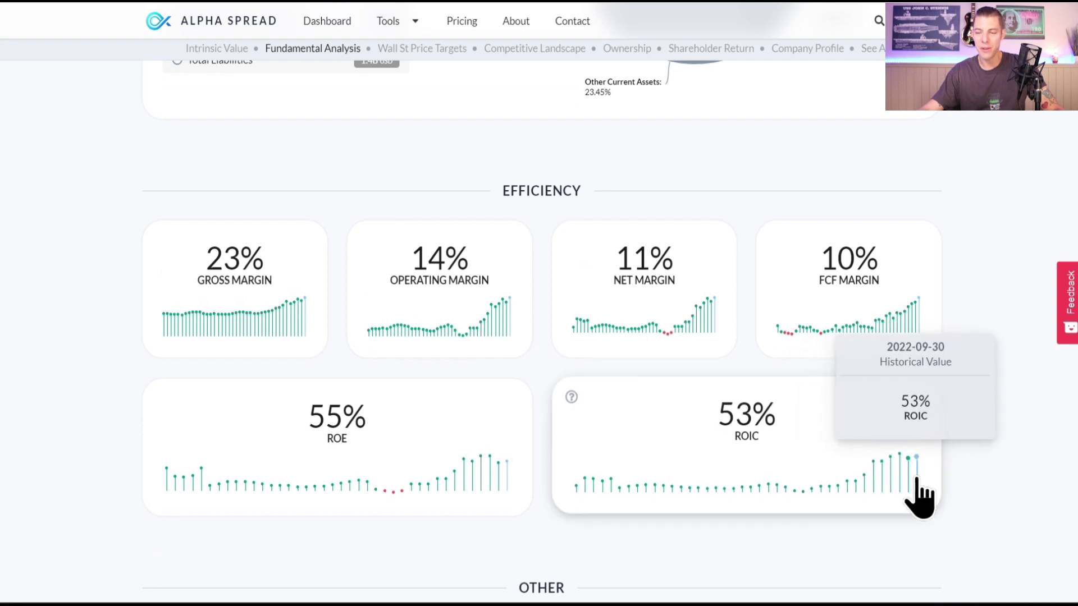
mouse_move(927, 338)
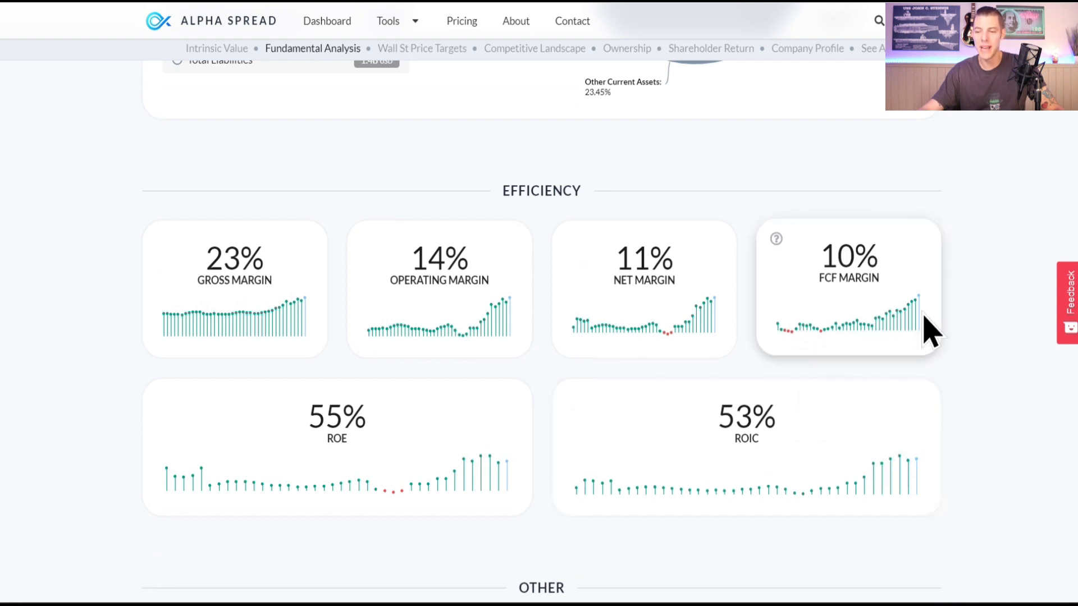
Scroll past efficiency and capital structure to Boise Cascade's price targets, averaging 74.66 USD.
scroll(down, 3)
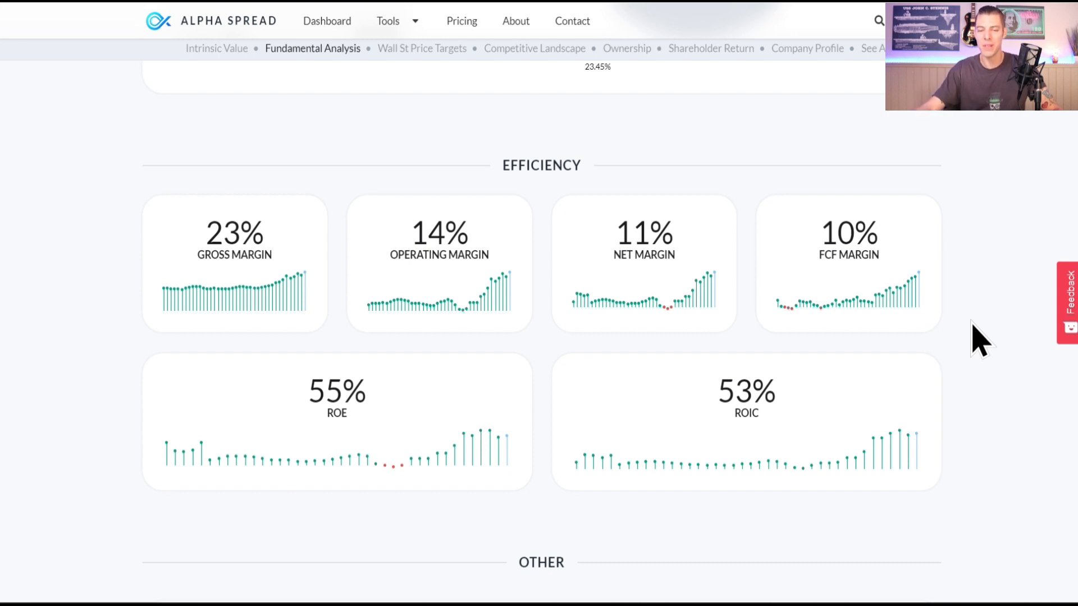
scroll(down, 3)
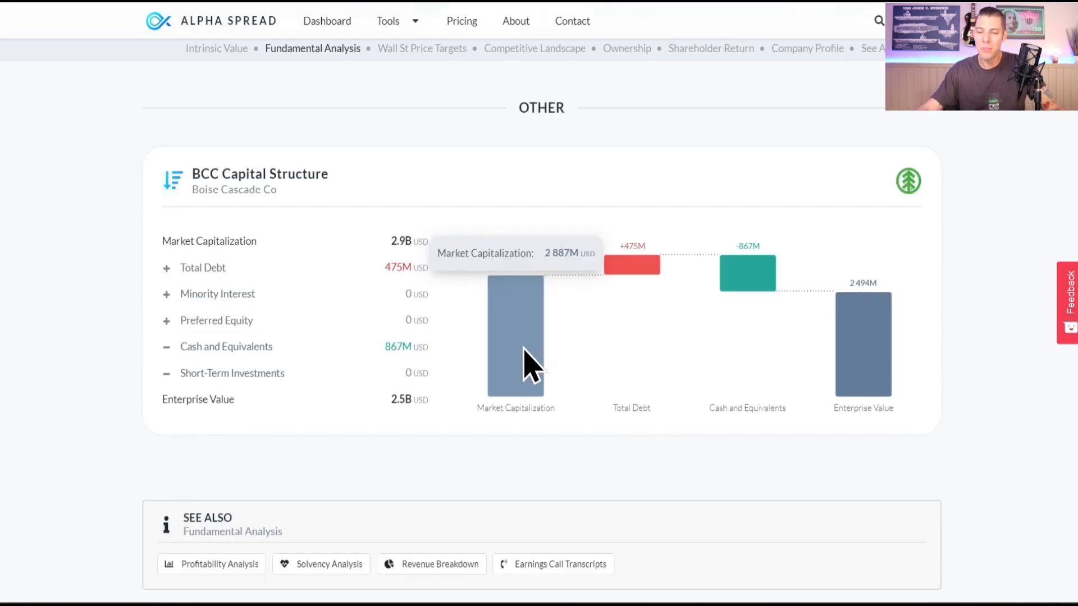
mouse_move(634, 345)
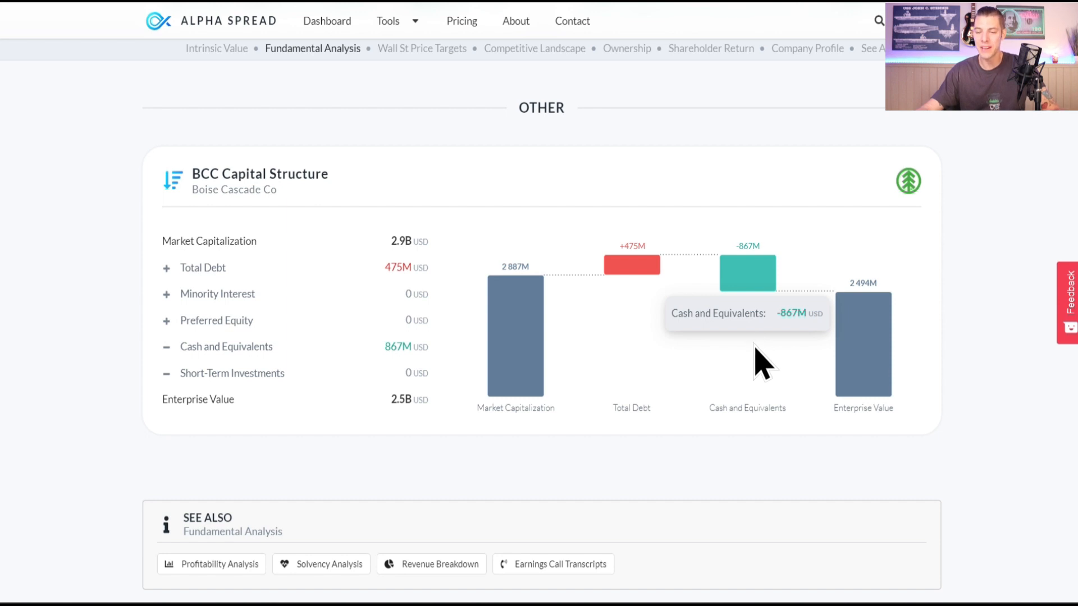
mouse_move(859, 377)
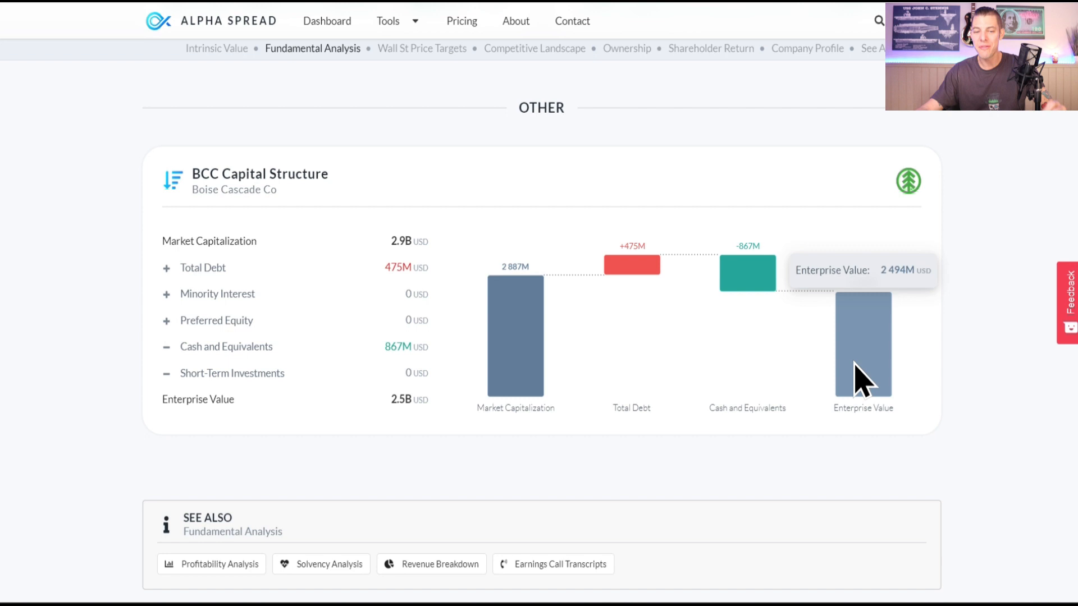
click(422, 48)
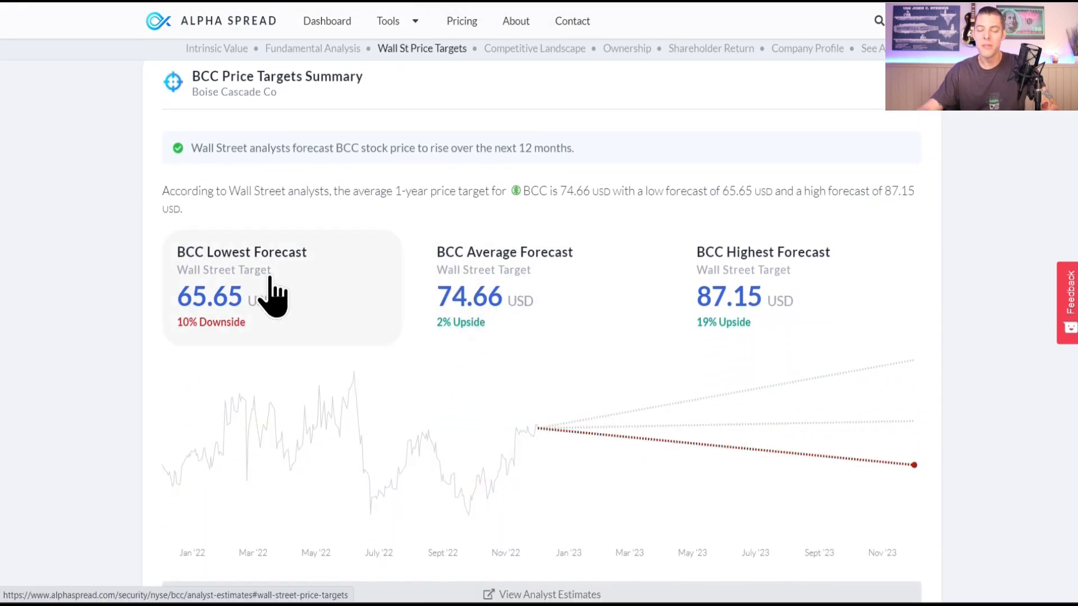
mouse_move(342, 311)
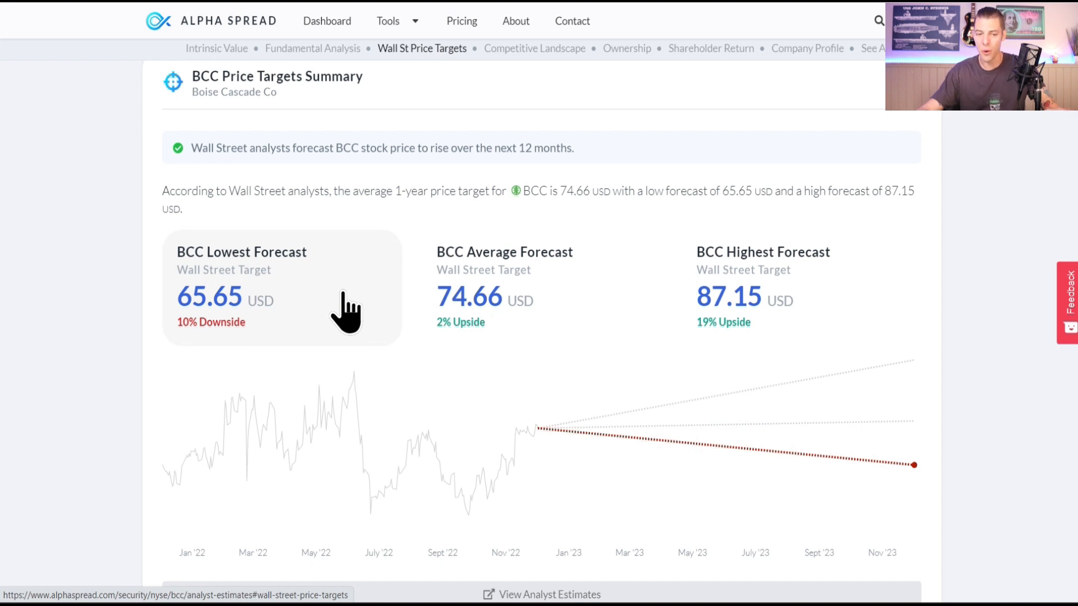
Jump to Boise Cascade's competitor comparison table and scroll through it.
click(534, 48)
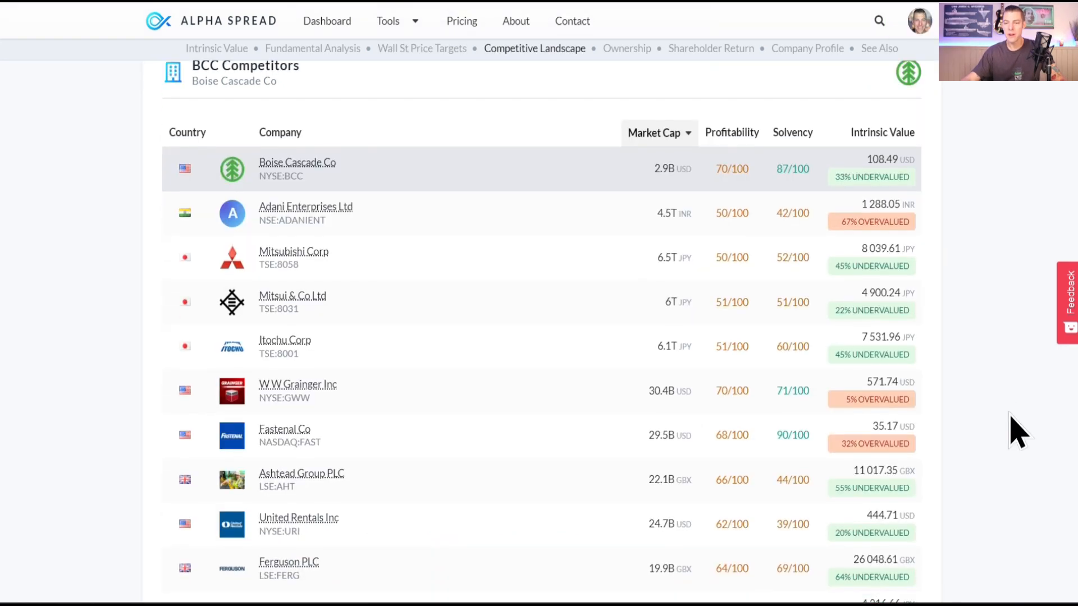
scroll(down, 3)
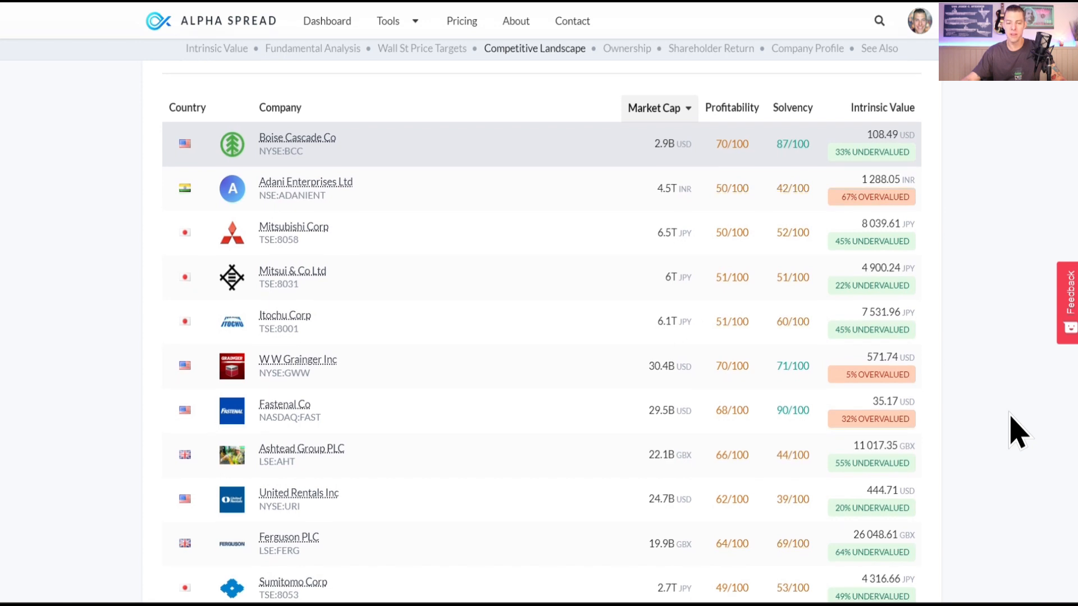
scroll(down, 3)
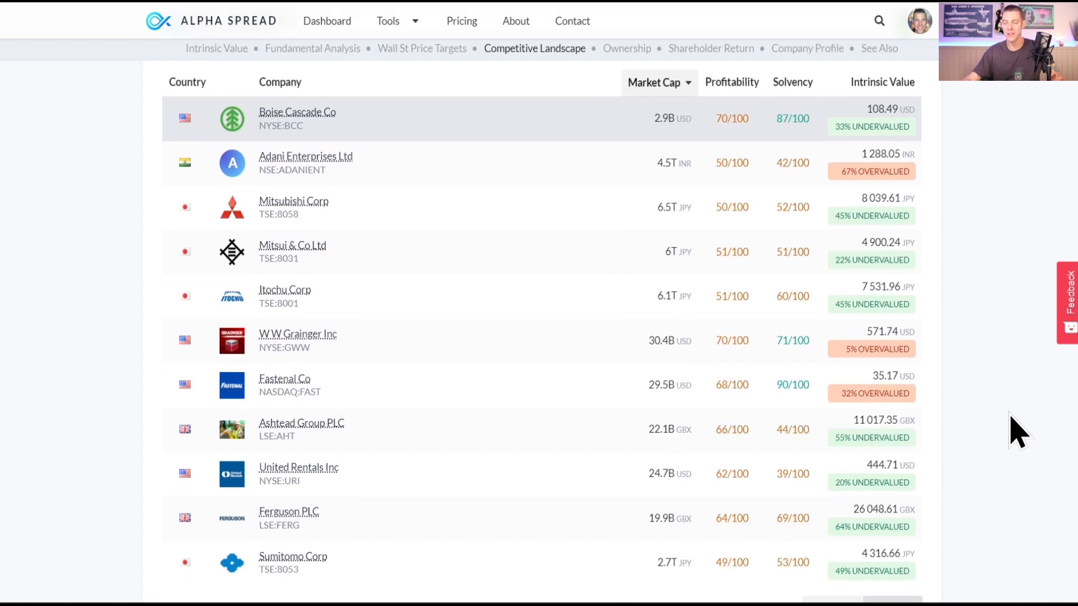
List Boise Cascade's United States customers, then show its ten suppliers.
click(297, 119)
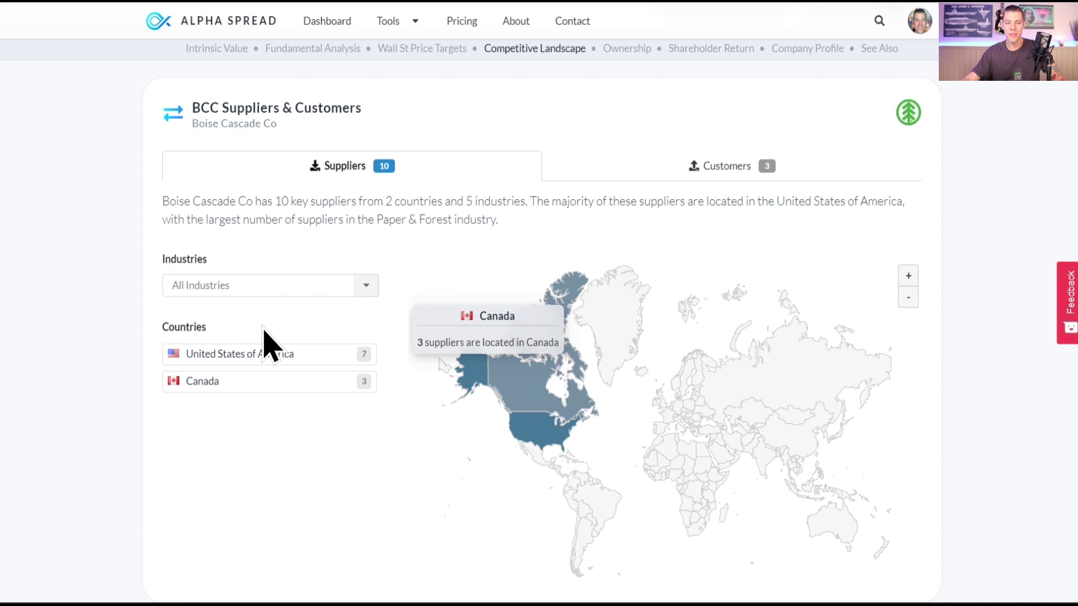
mouse_move(747, 186)
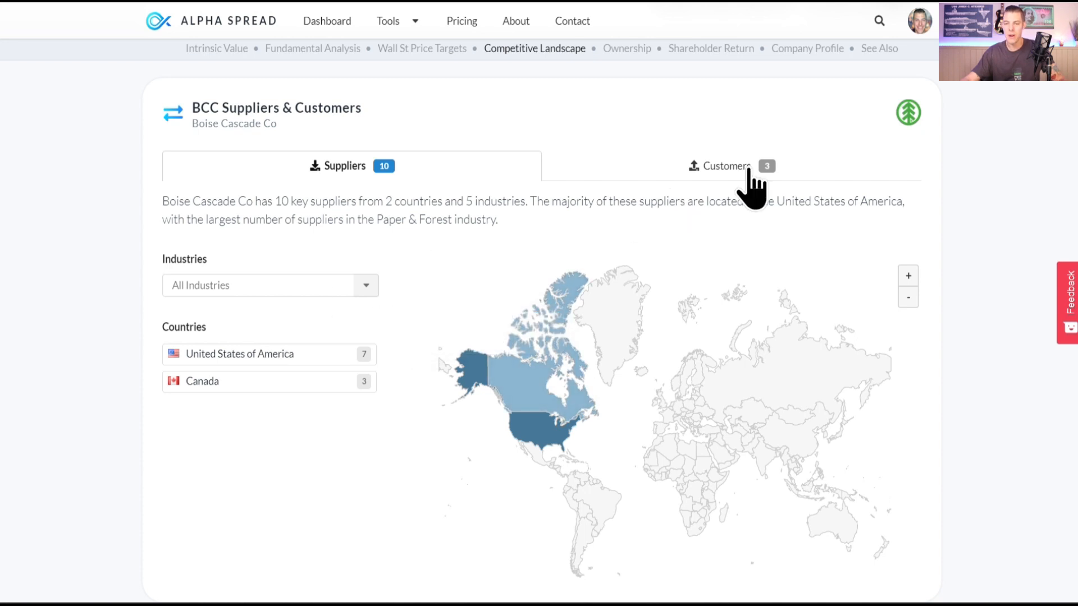
click(726, 166)
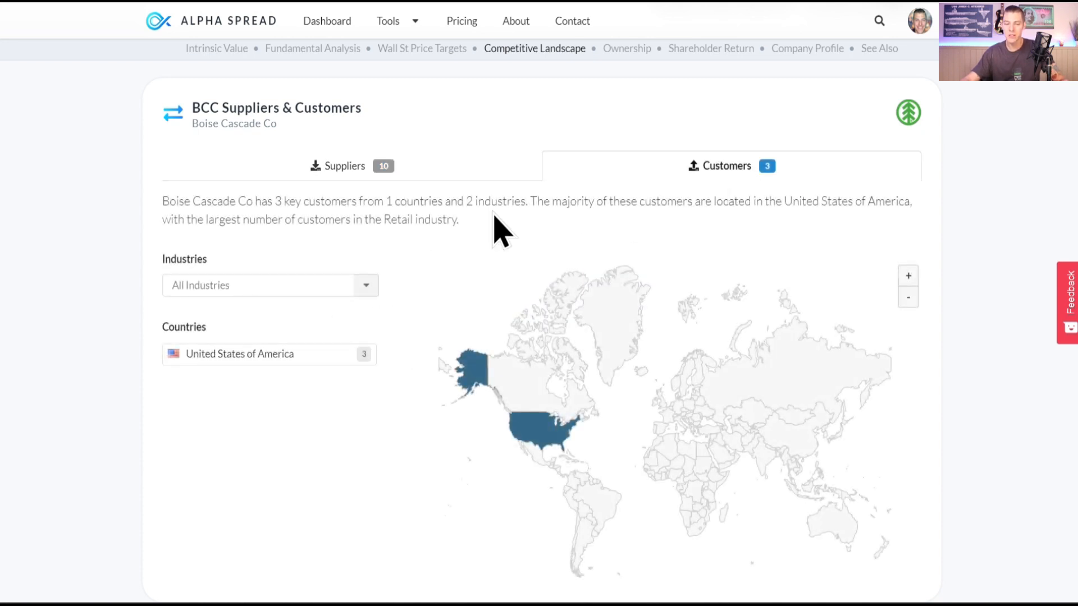
click(269, 354)
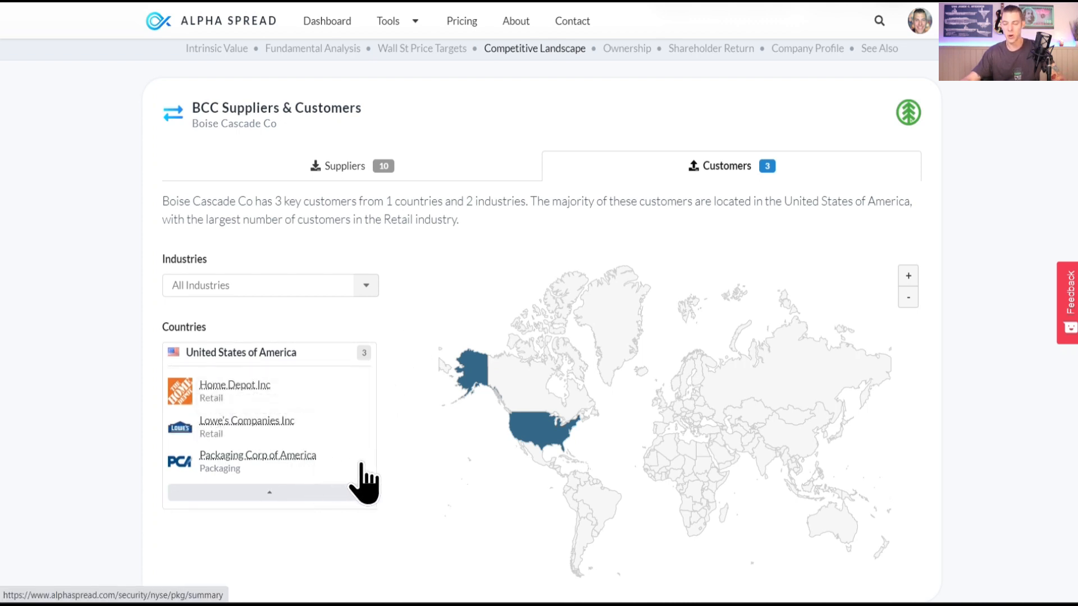
click(345, 165)
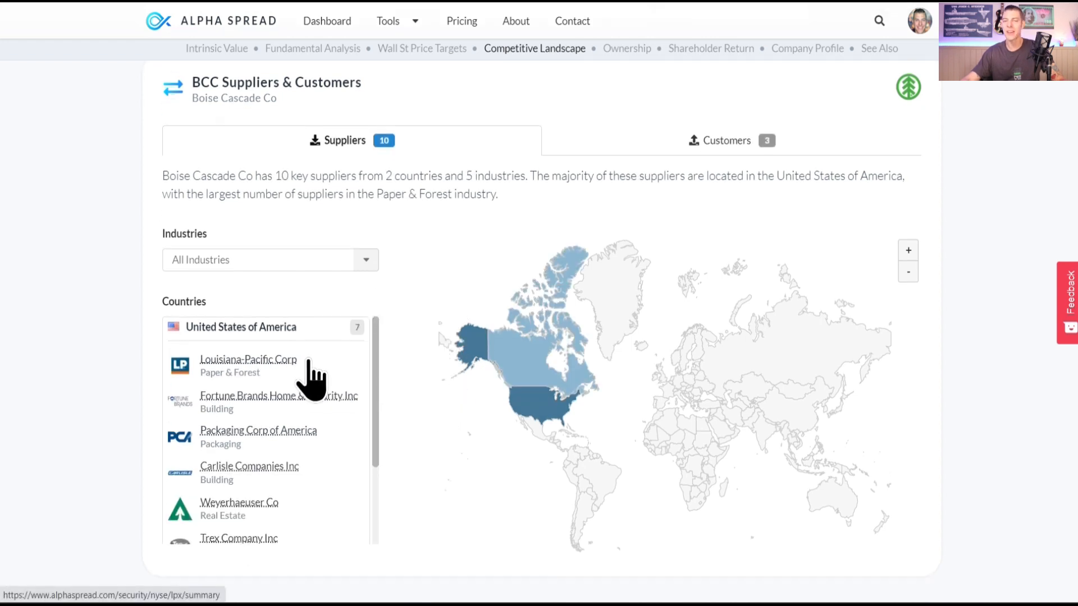
click(627, 48)
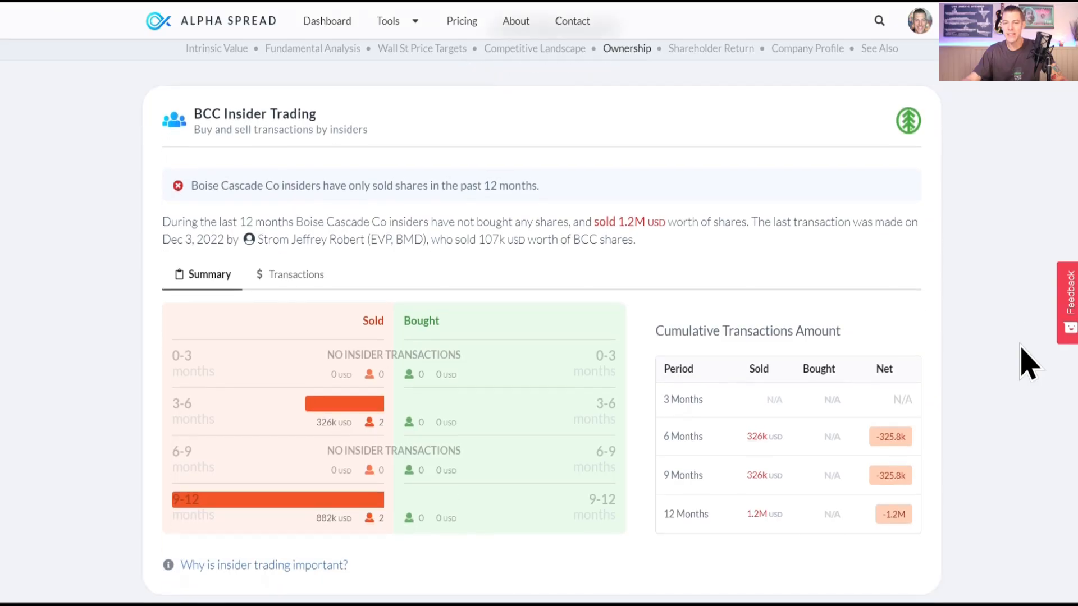
scroll(down, 3)
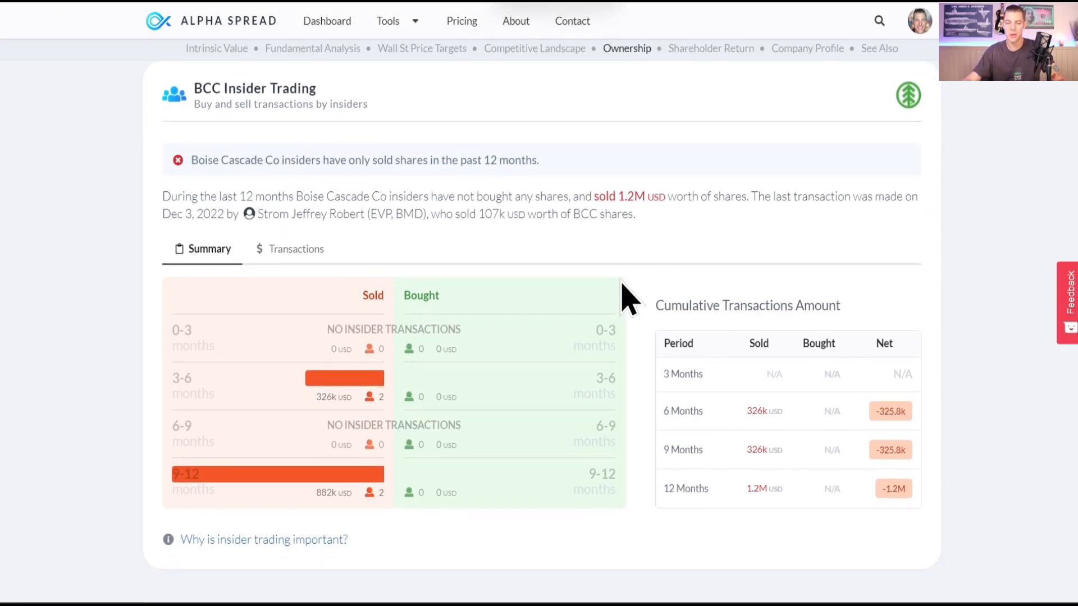
click(806, 48)
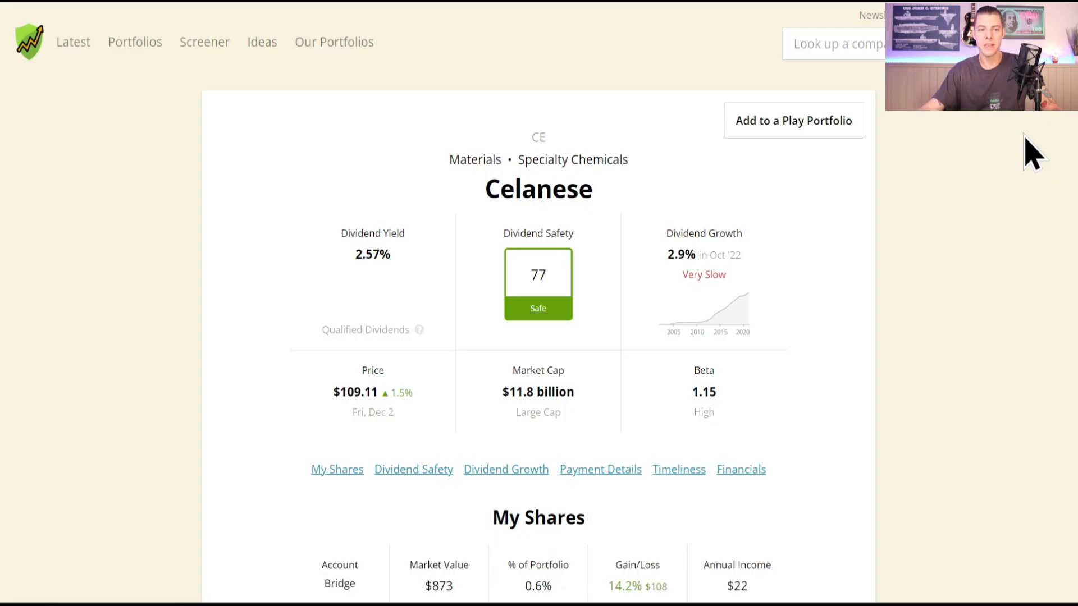
Jump to Celanese's dividend growth: 15% yearly over 5 years, 12-year streak.
scroll(down, 3)
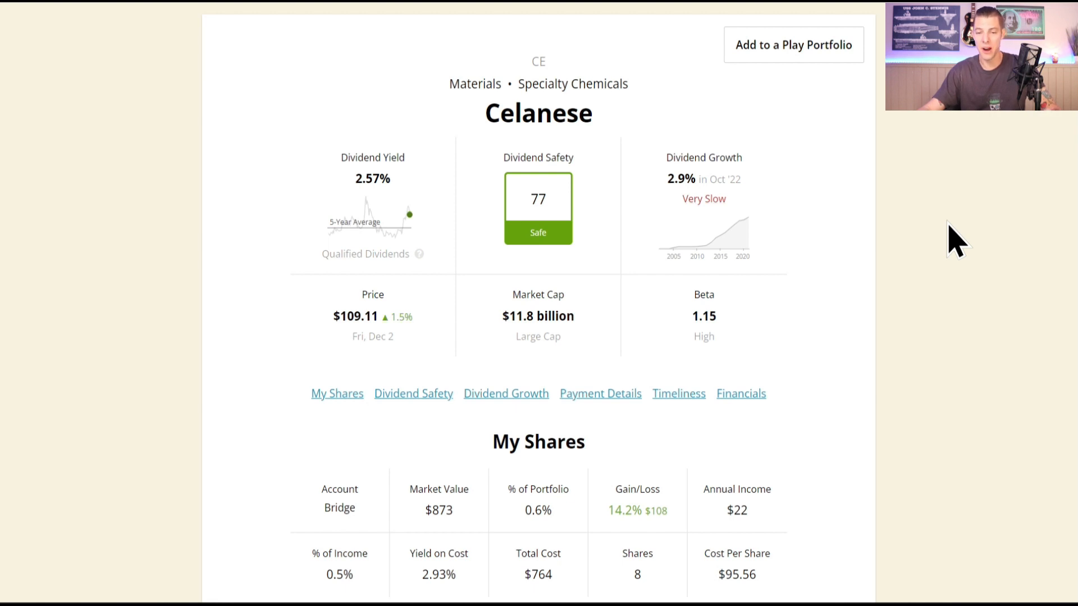
mouse_move(453, 214)
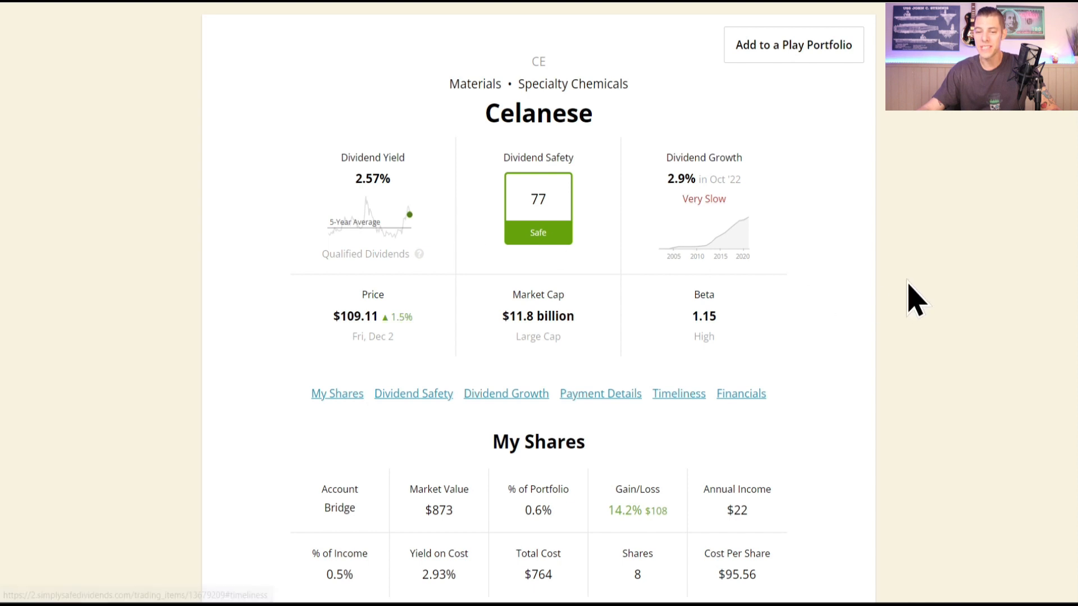
click(505, 393)
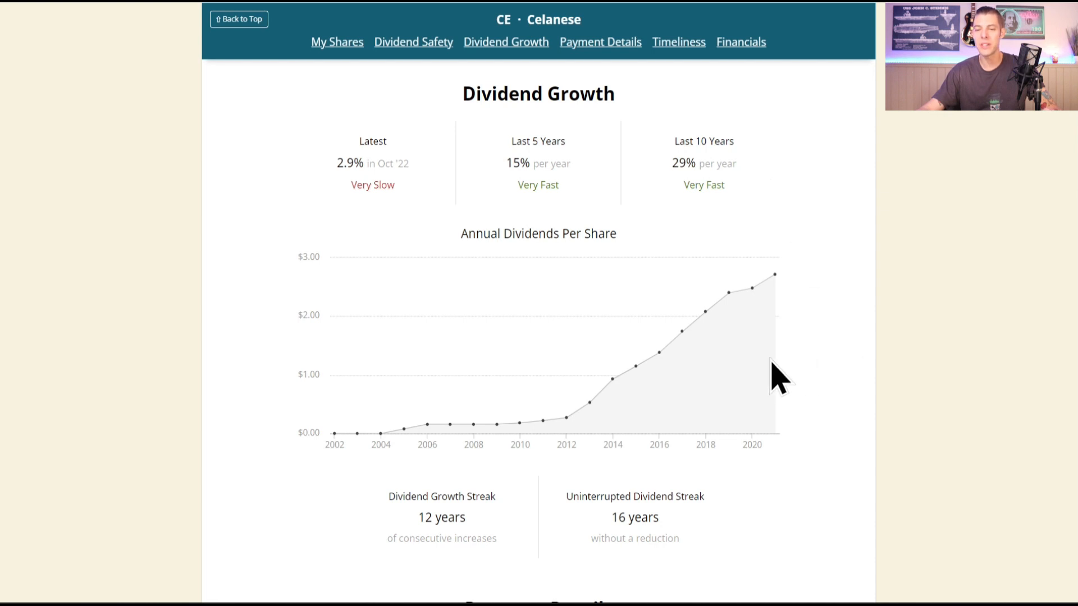
mouse_move(613, 432)
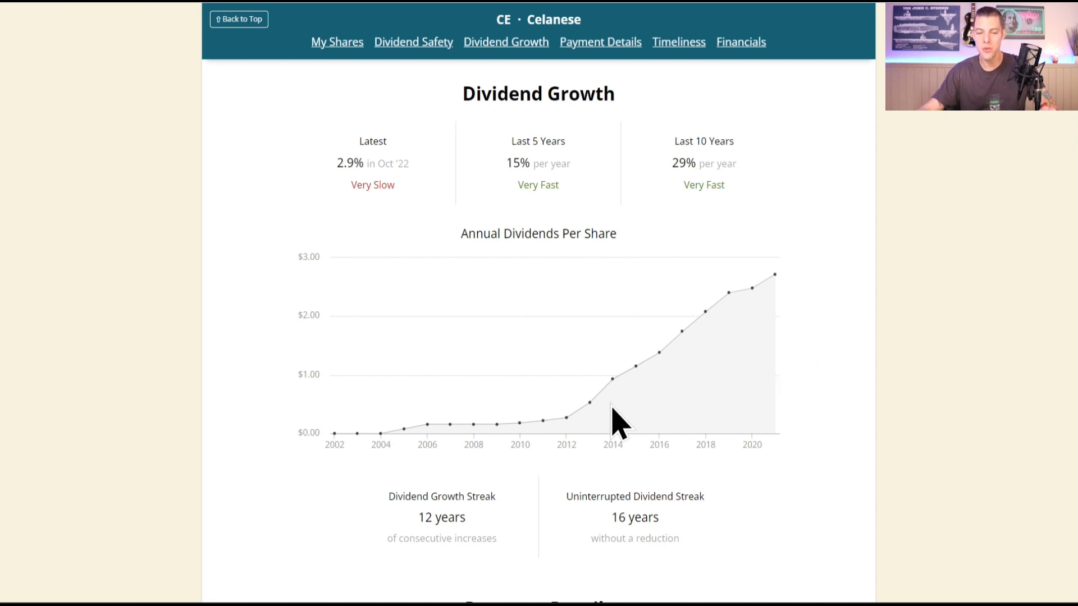
mouse_move(413, 203)
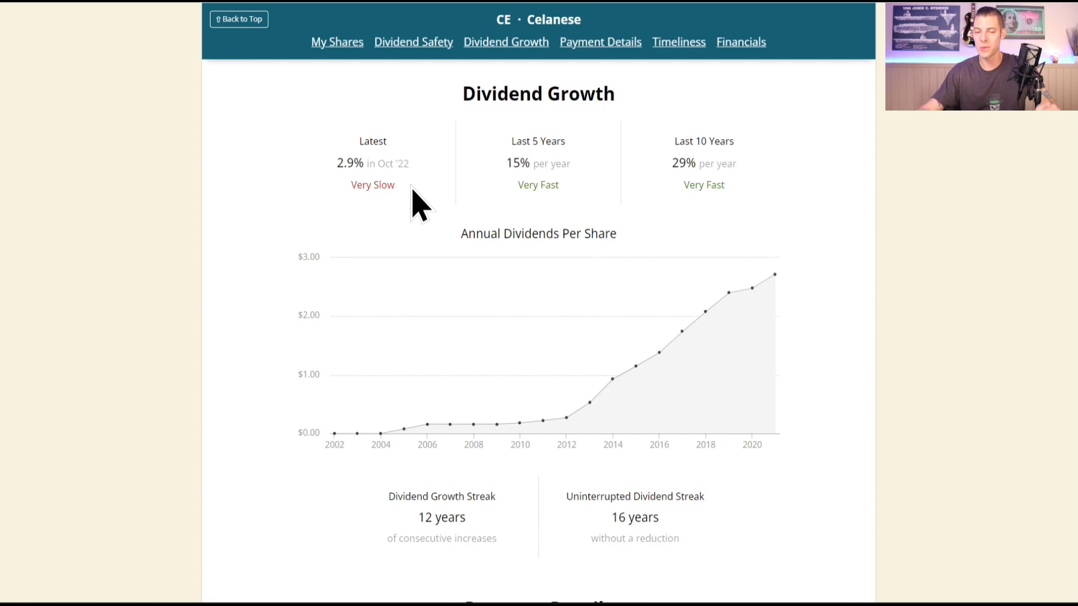
mouse_move(501, 543)
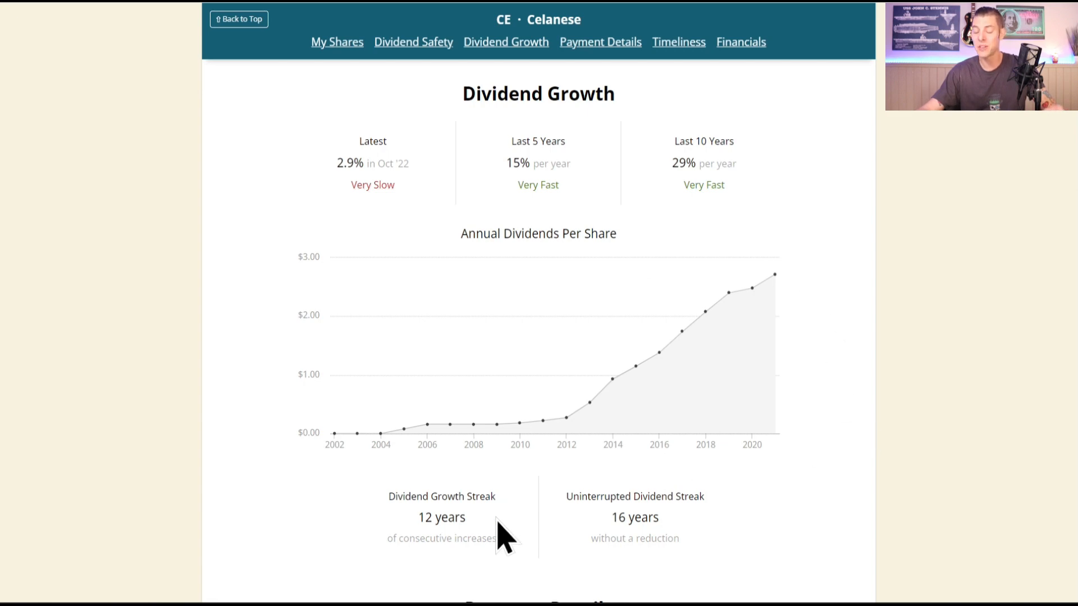
mouse_move(985, 343)
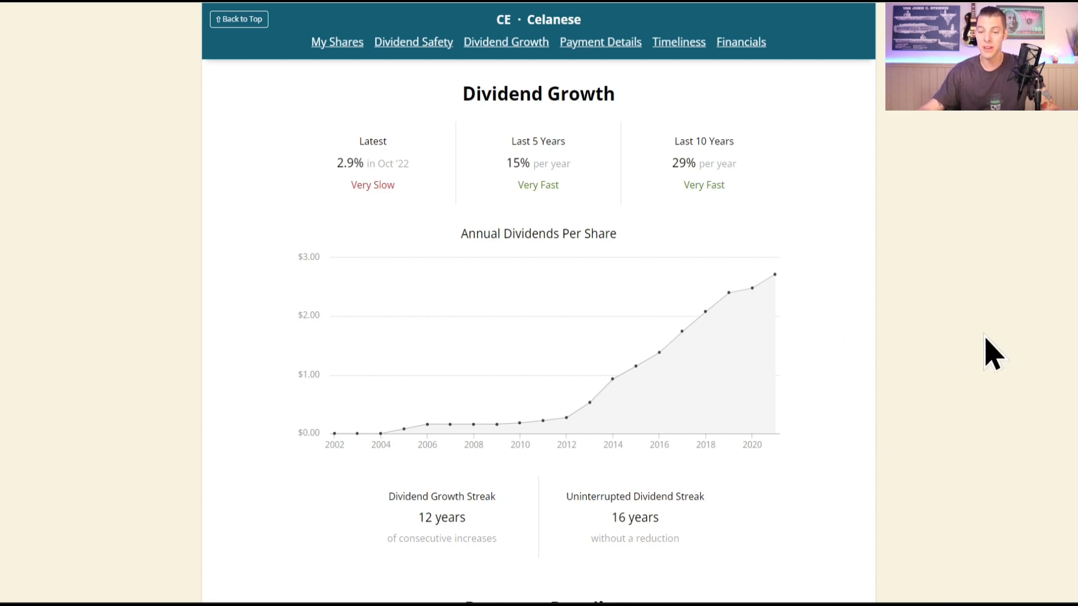
Review Celanese's payment details and Timeliness undervaluation note, scrolling to Financials.
click(600, 42)
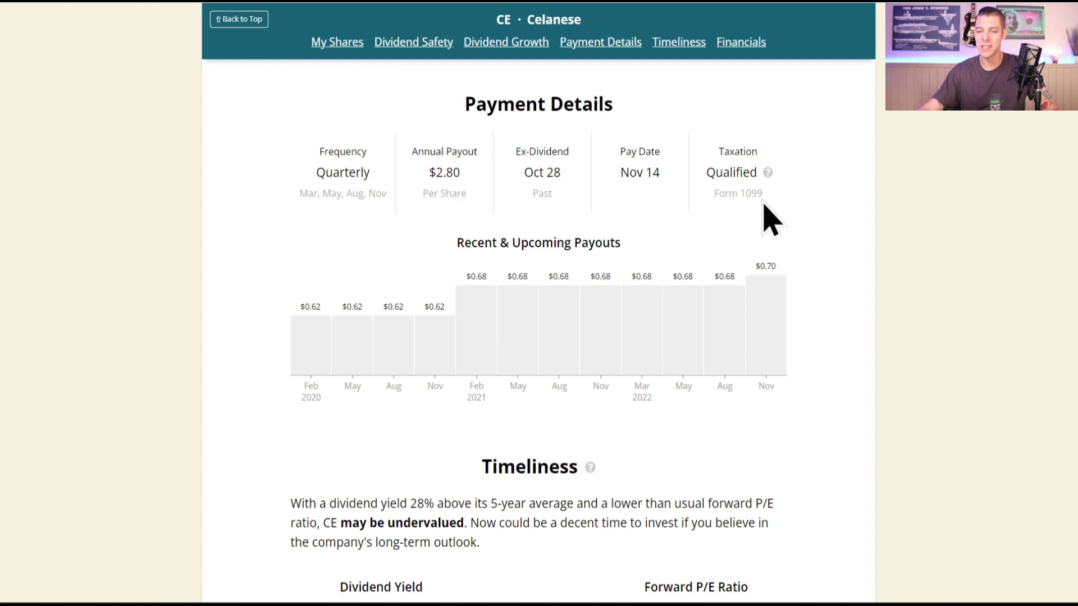
mouse_move(825, 344)
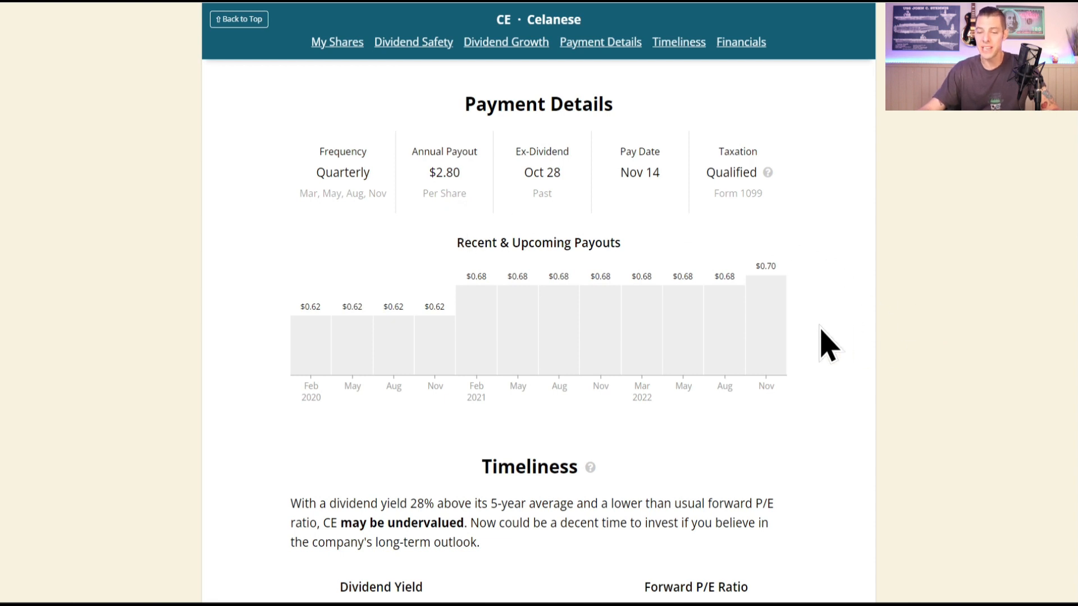
scroll(down, 3)
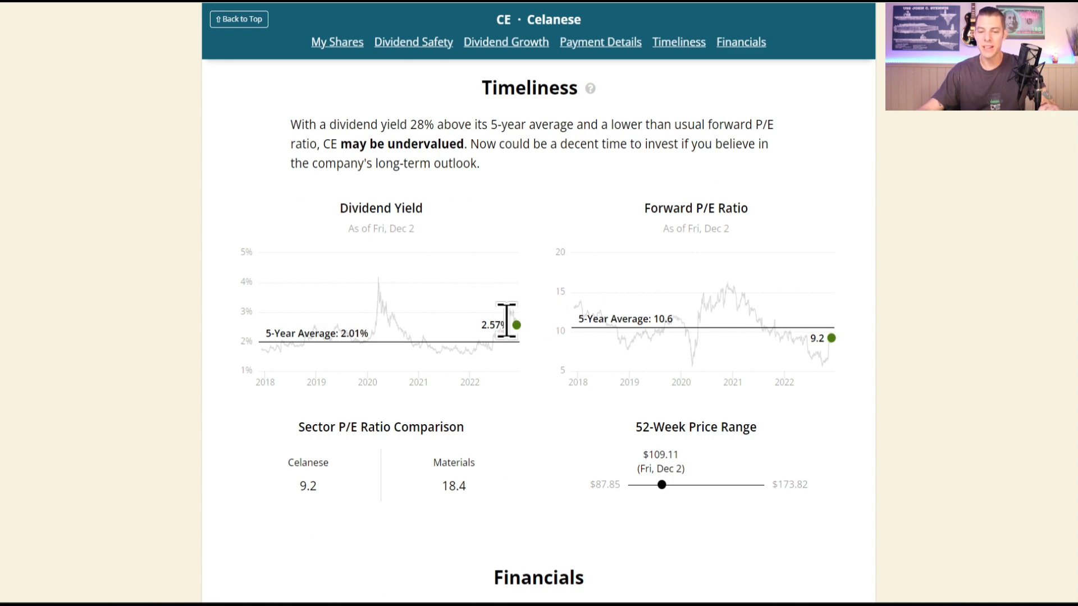
mouse_move(414, 125)
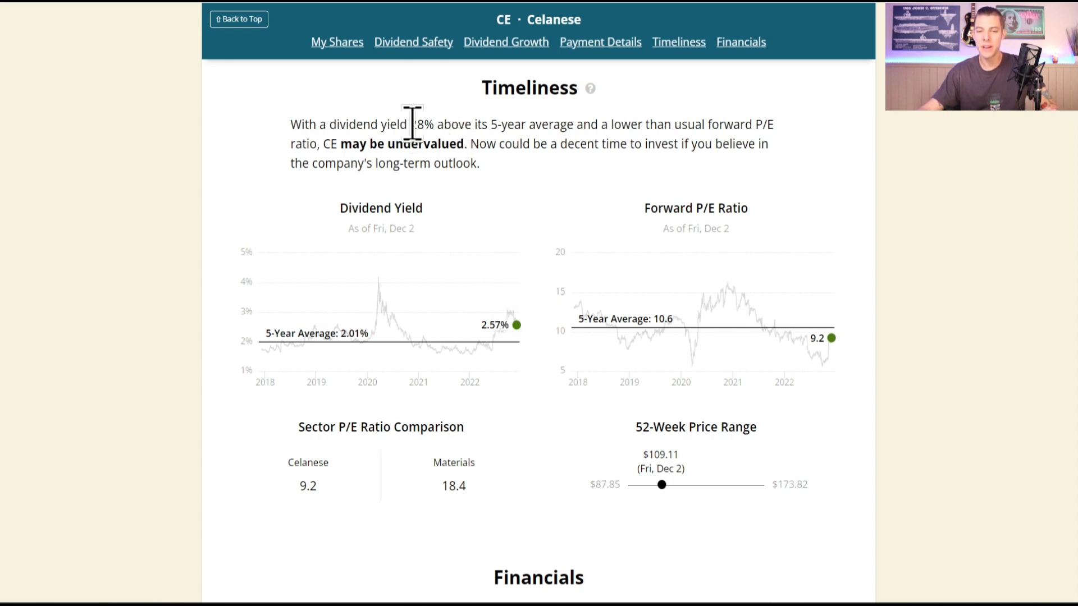
drag(408, 125, 563, 124)
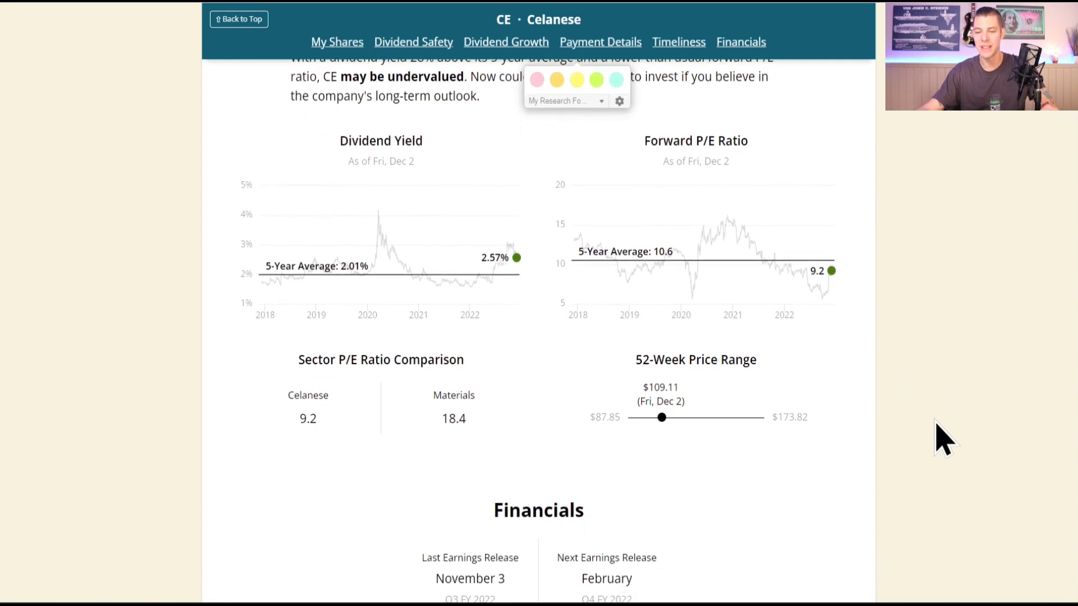
scroll(down, 3)
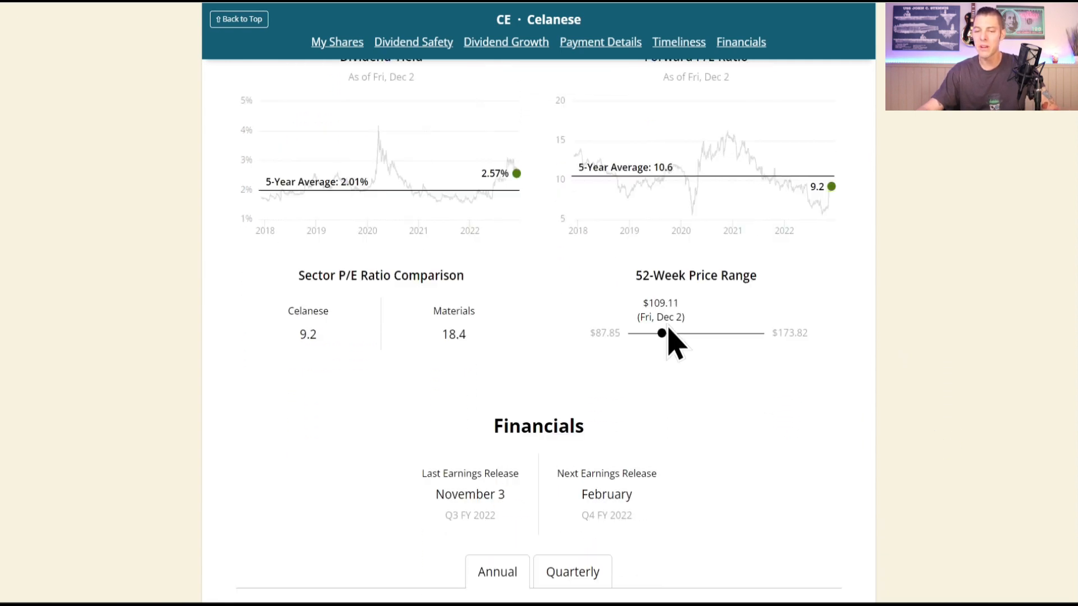
mouse_move(808, 372)
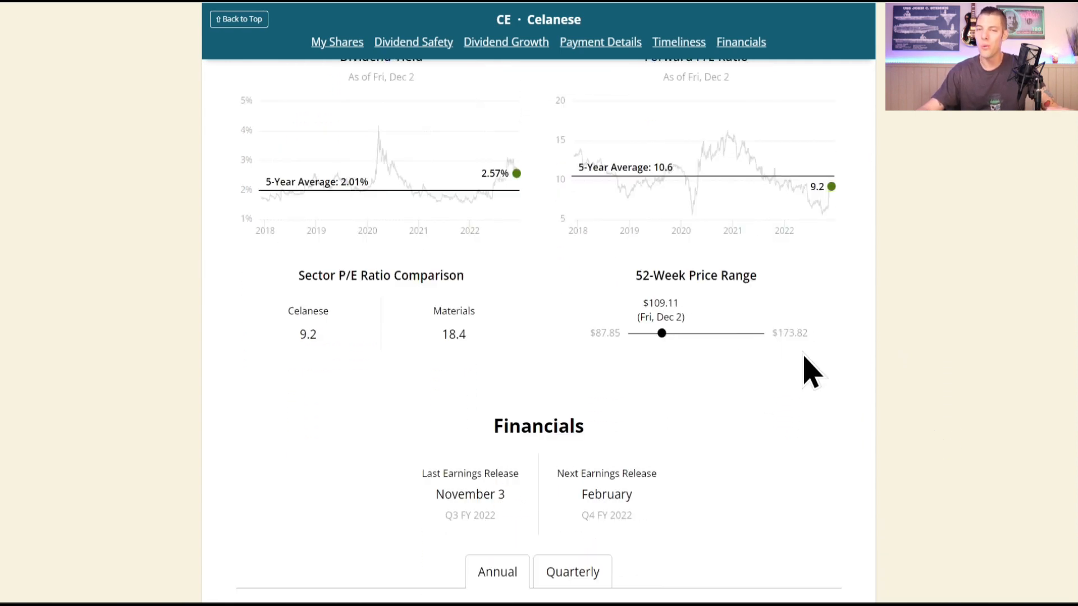
mouse_move(639, 358)
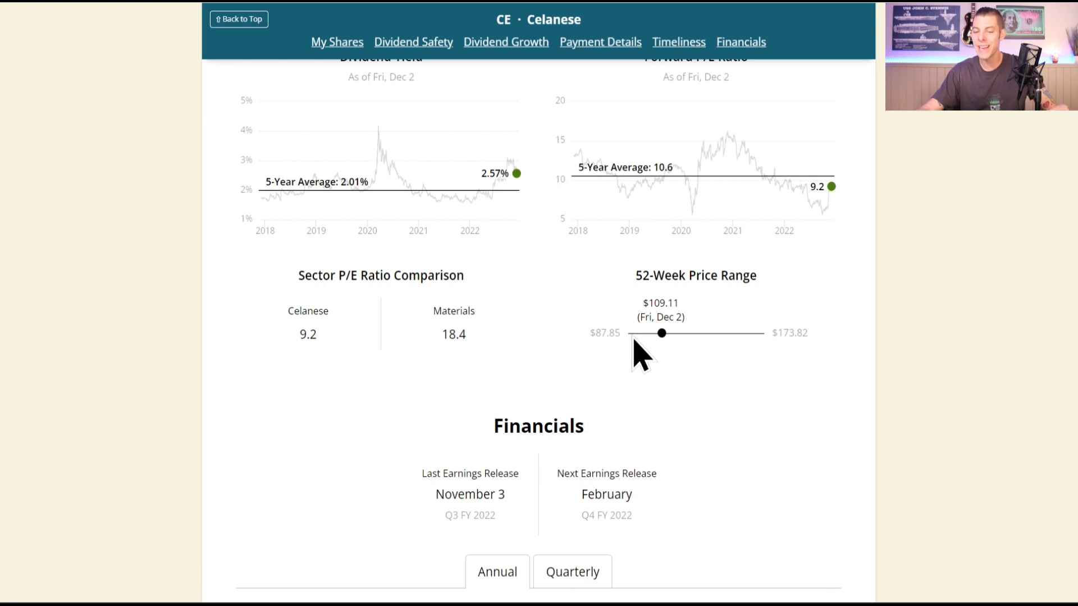
mouse_move(864, 411)
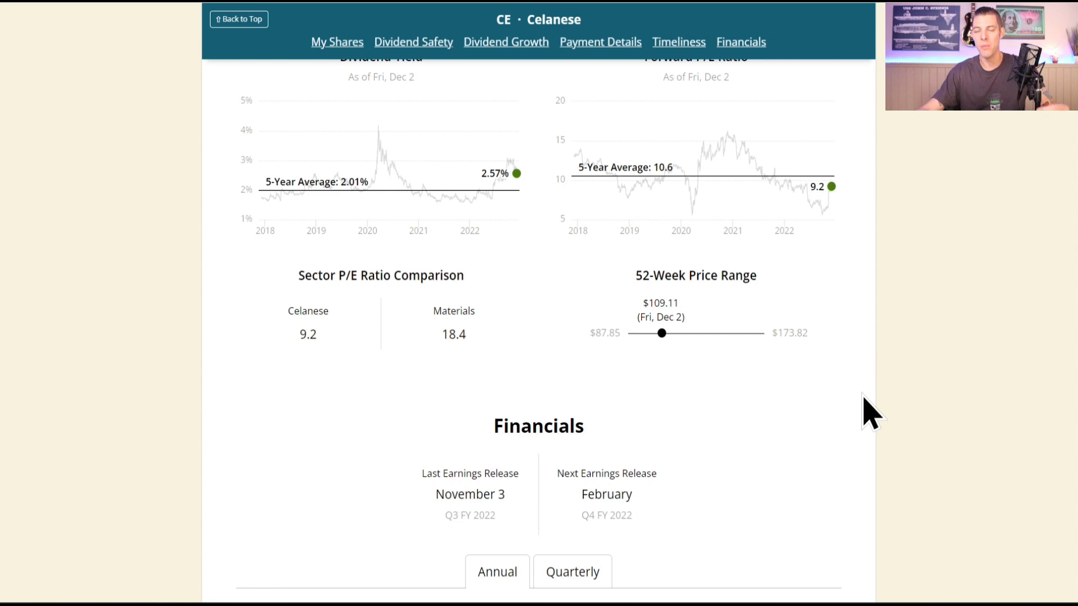
mouse_move(927, 415)
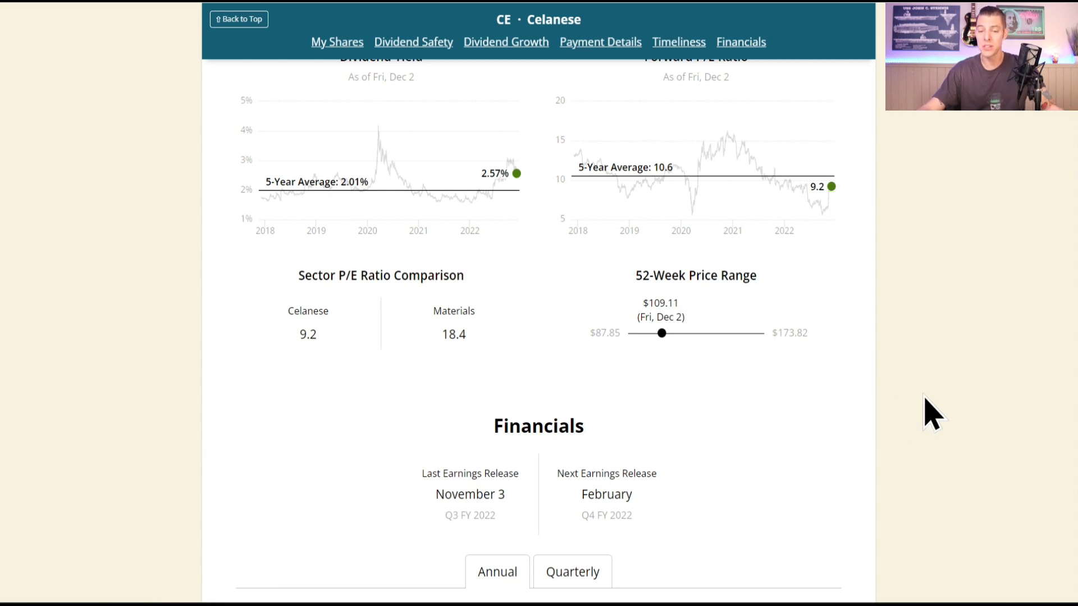
Scroll Celanese's financial charts past margins to Net Debt to EBITDA, Net Debt to Capital and Interest Coverage.
scroll(down, 3)
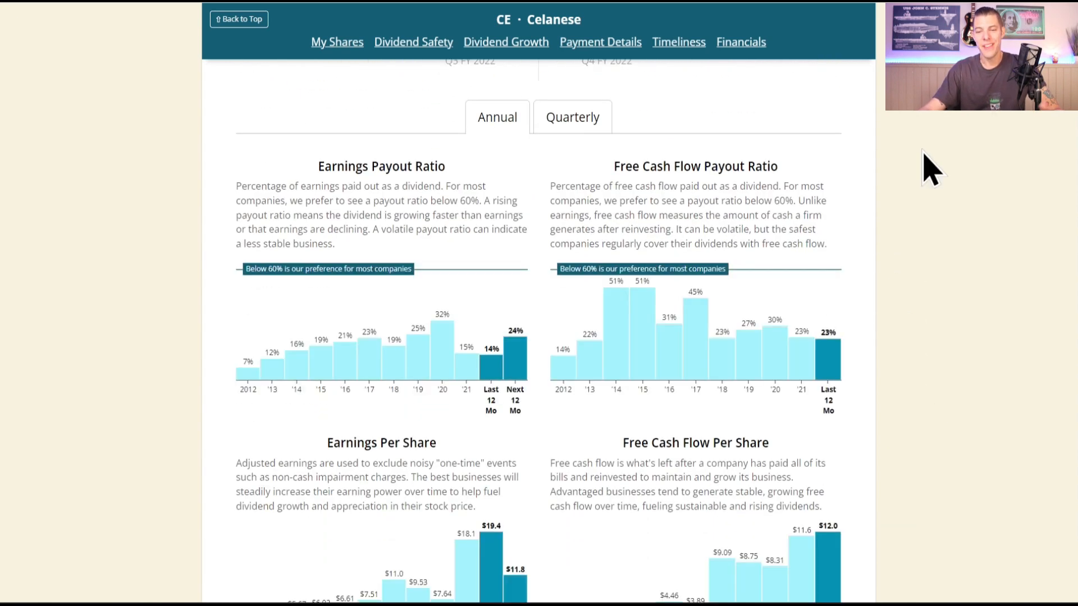
scroll(down, 3)
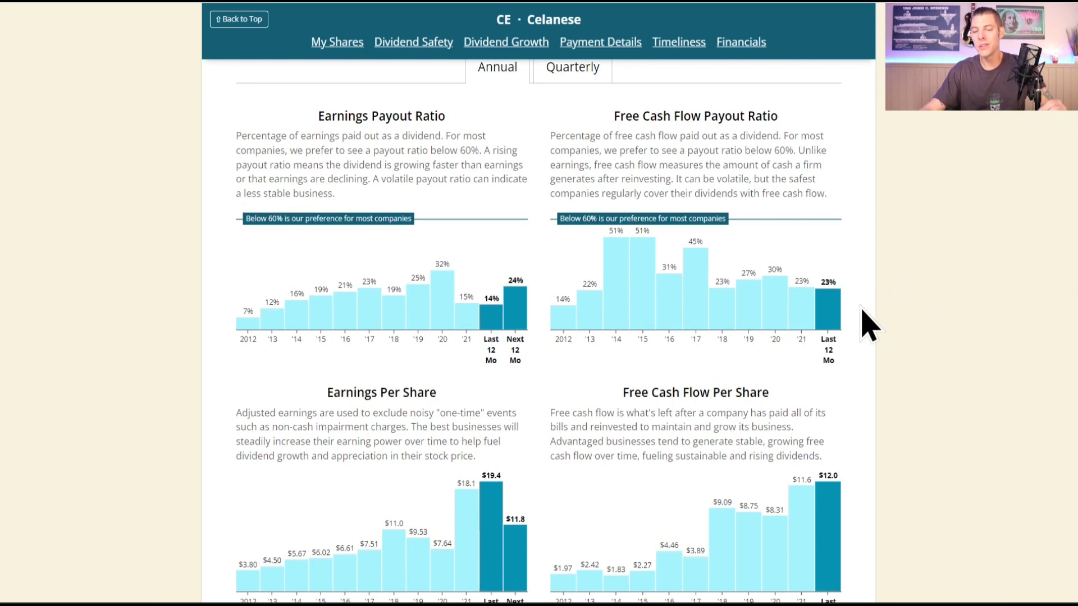
scroll(down, 3)
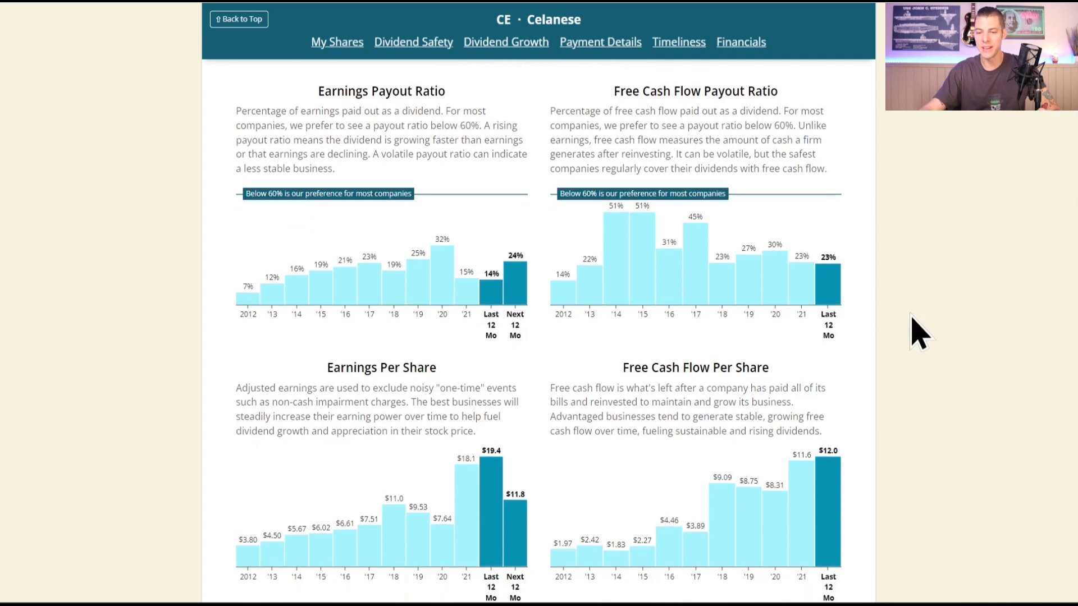
scroll(down, 3)
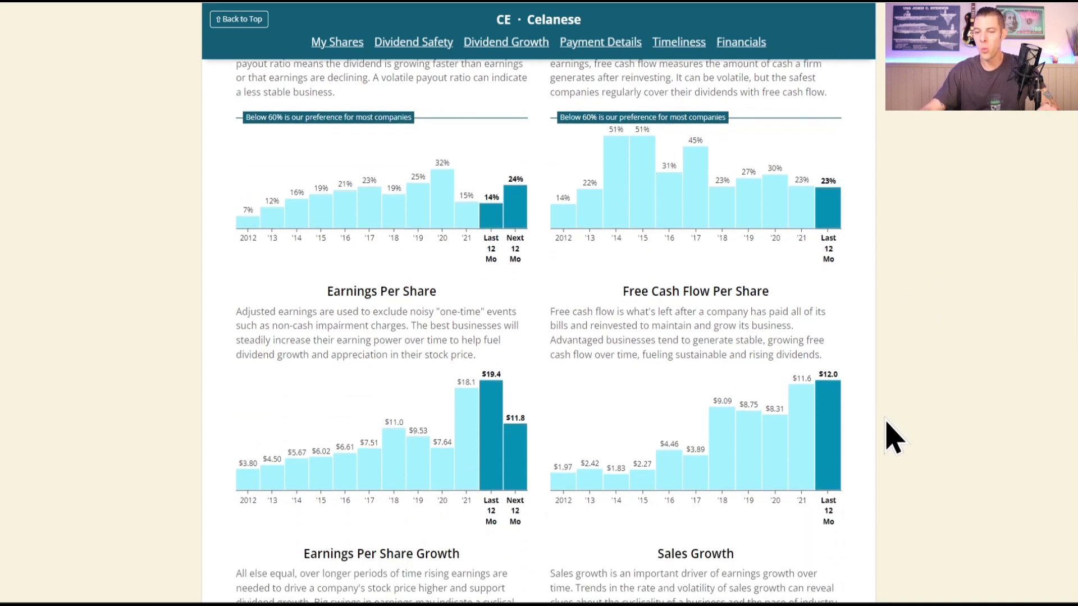
scroll(down, 3)
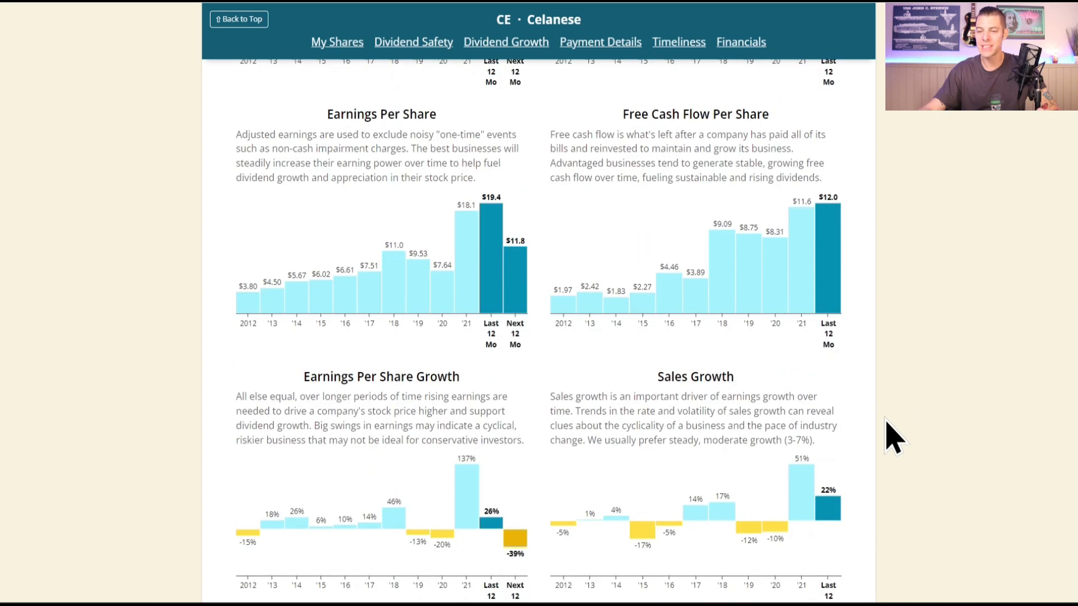
scroll(down, 3)
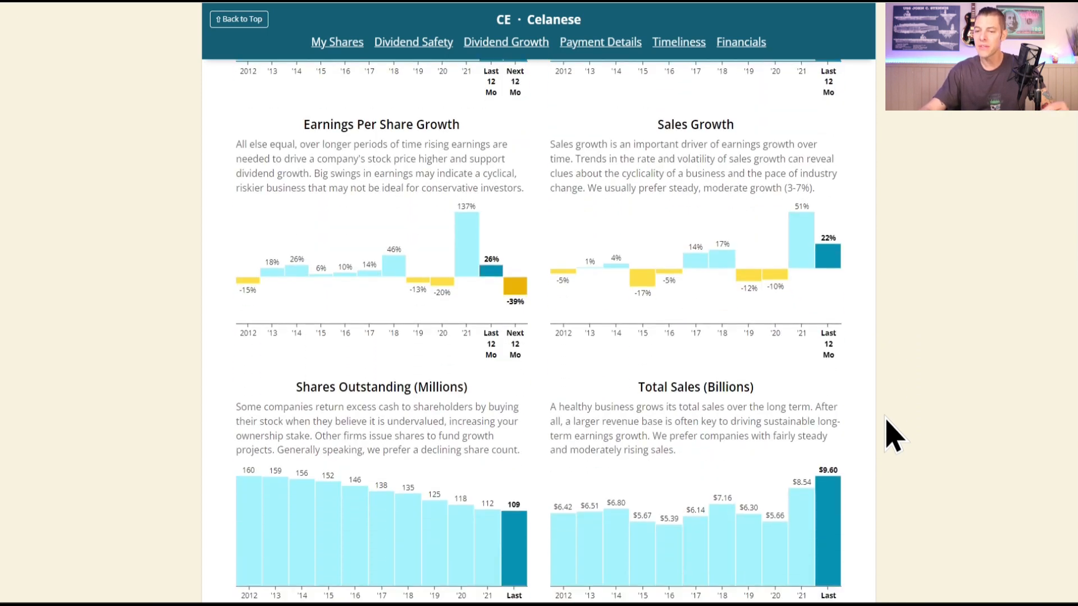
mouse_move(909, 331)
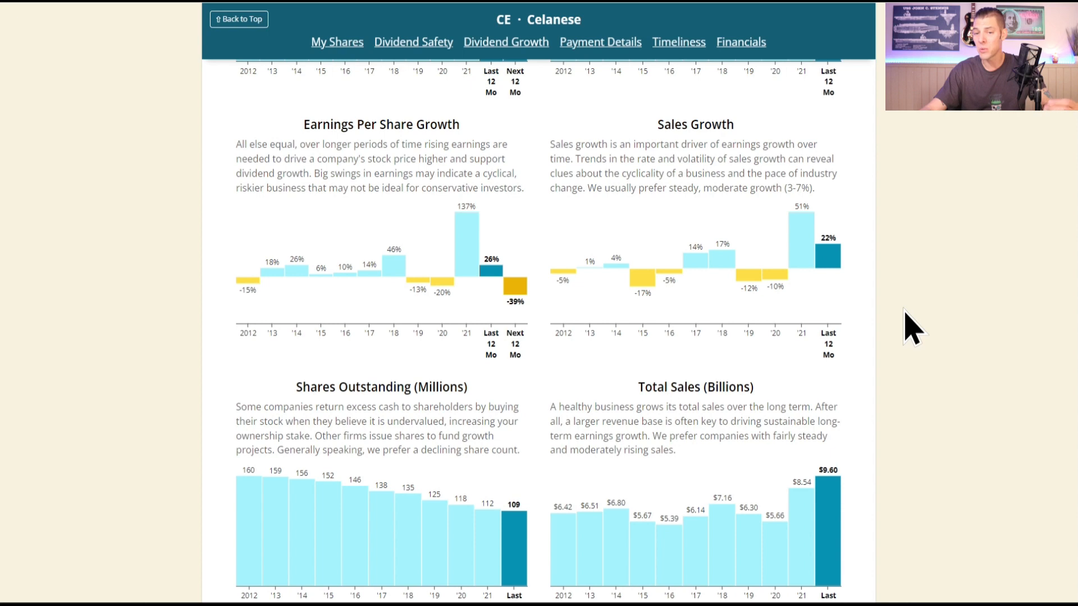
scroll(down, 3)
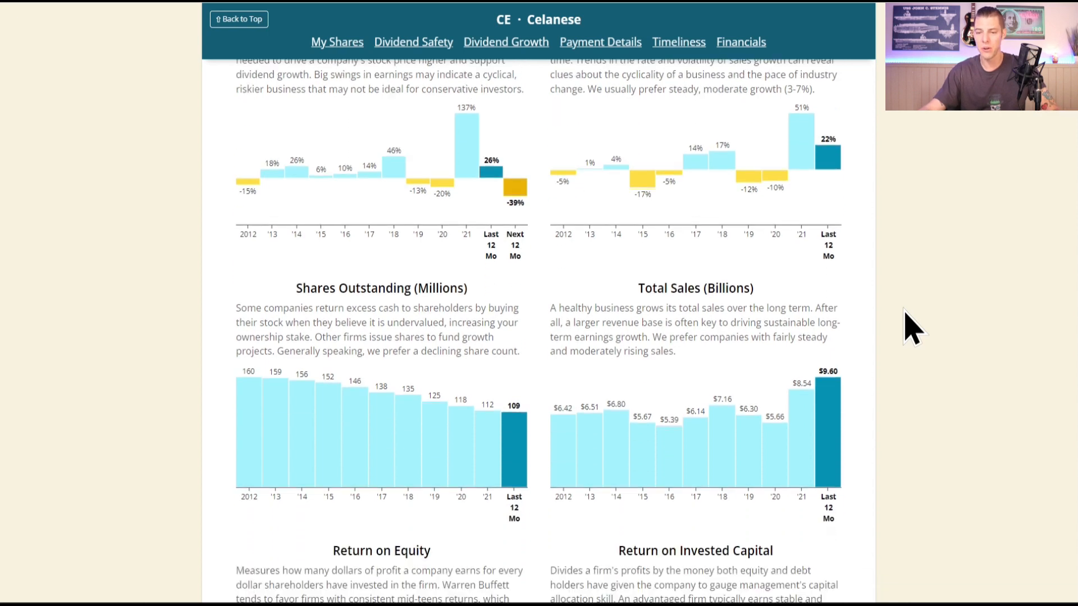
scroll(down, 3)
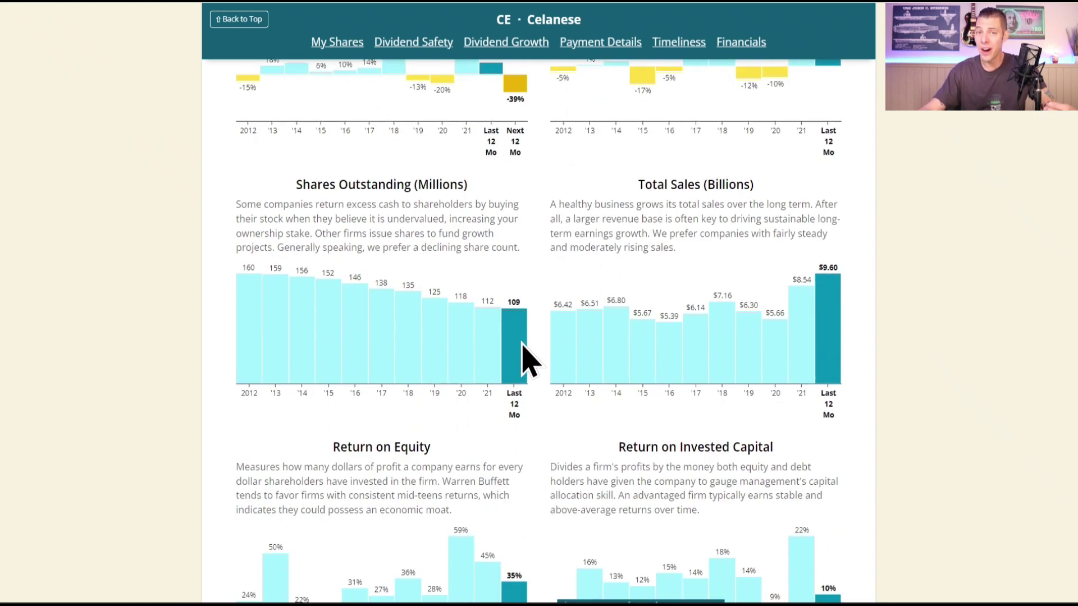
mouse_move(809, 358)
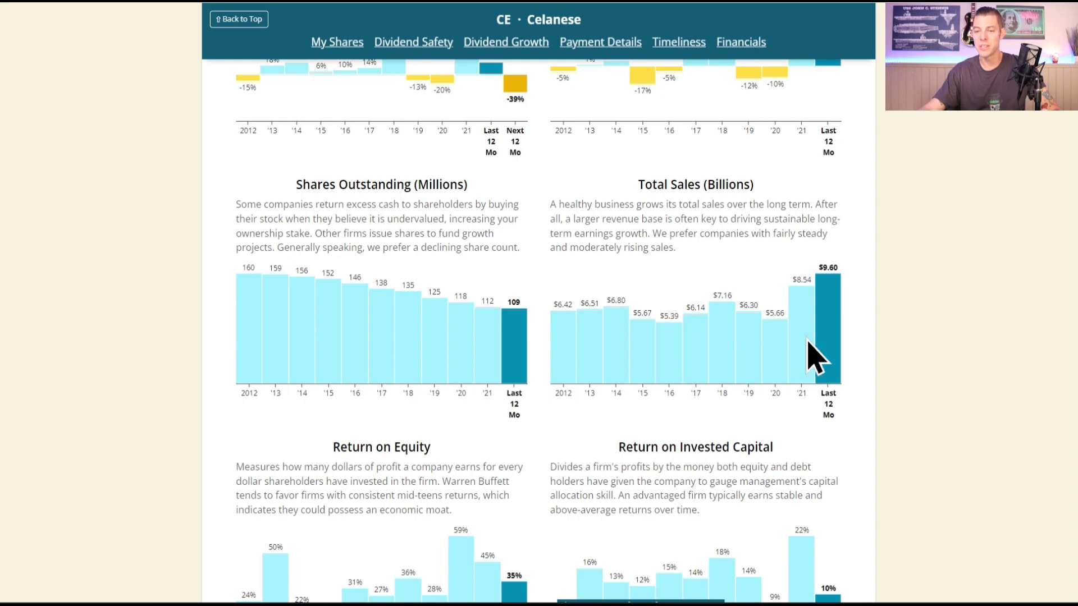
mouse_move(838, 334)
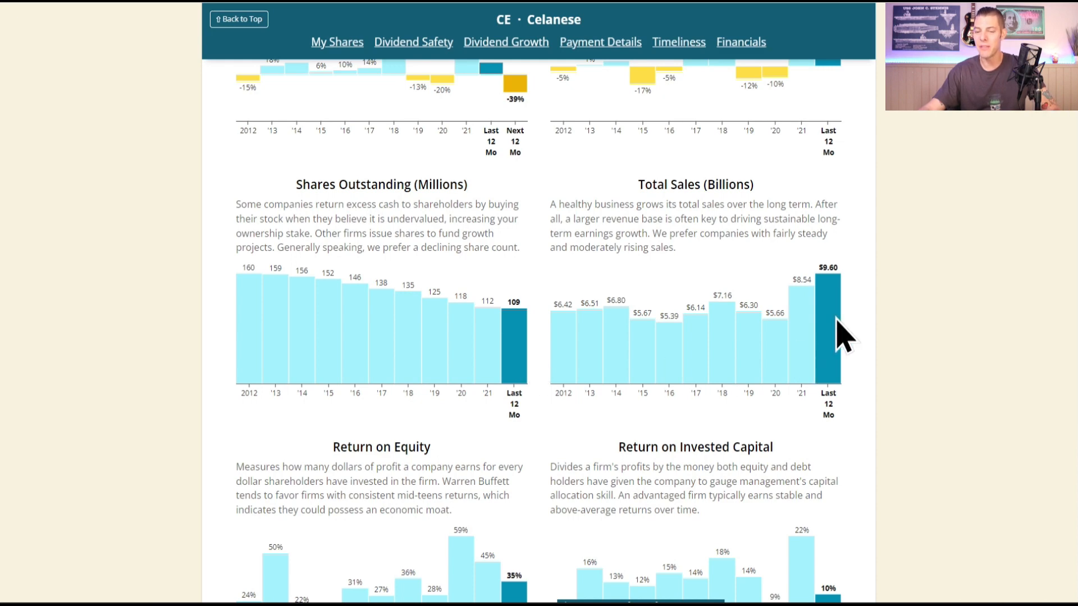
scroll(down, 3)
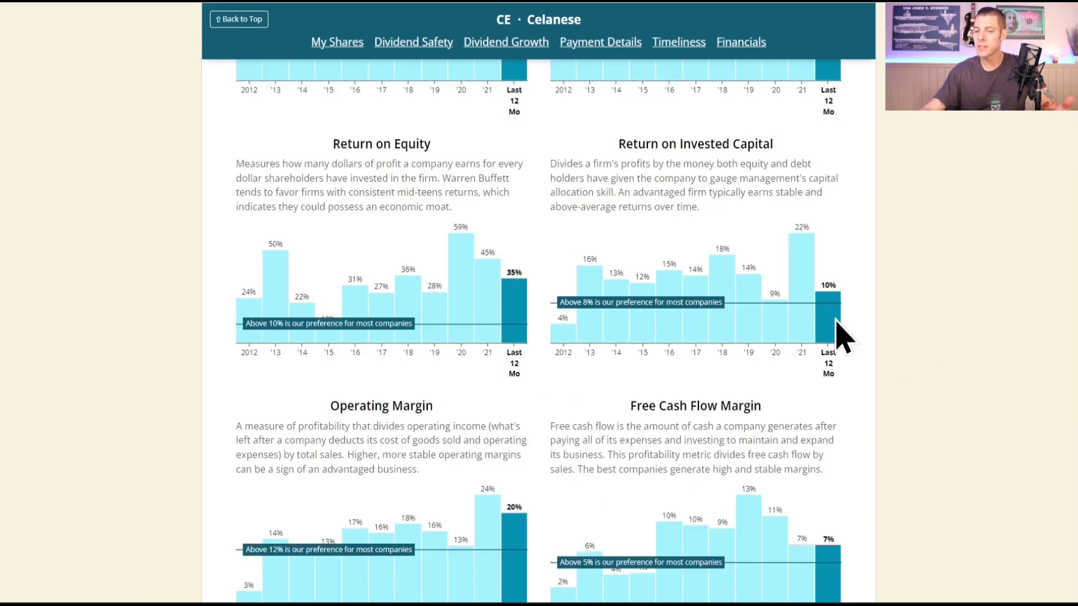
scroll(down, 3)
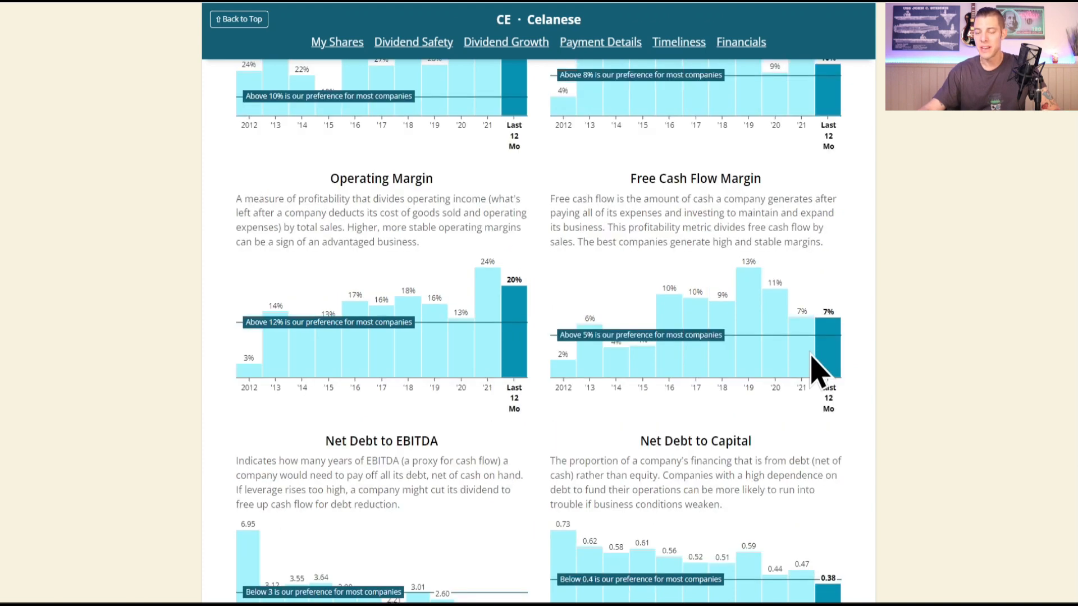
mouse_move(893, 389)
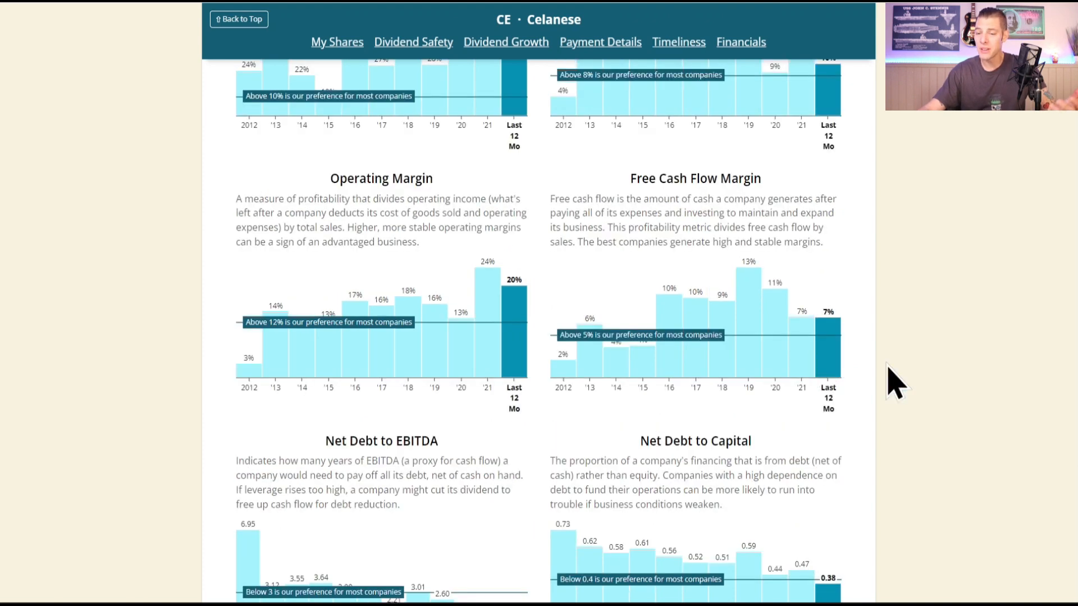
scroll(down, 3)
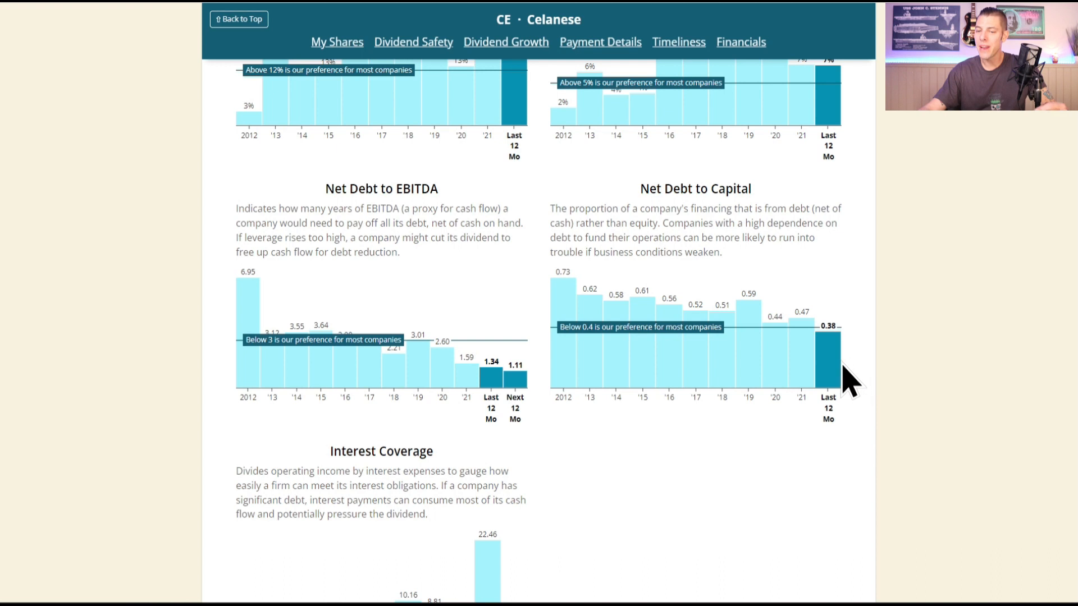
mouse_move(752, 336)
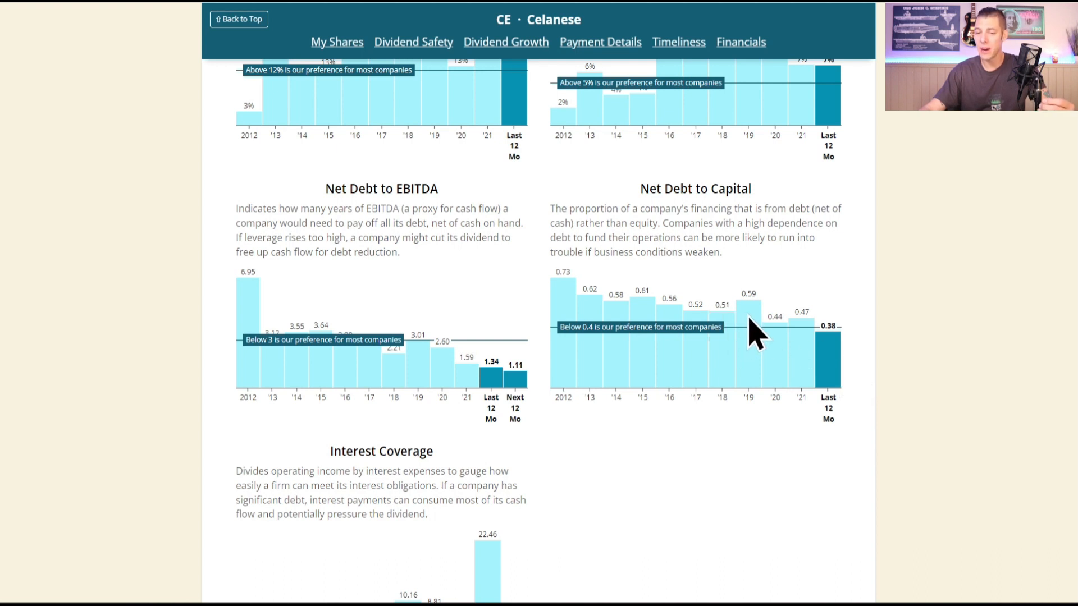
mouse_move(567, 319)
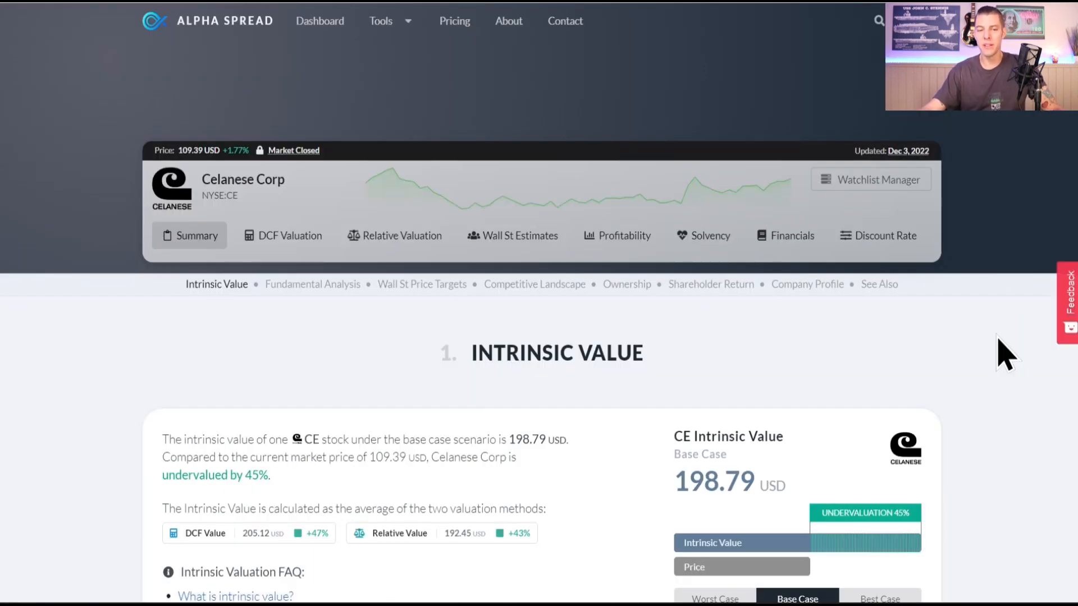
Scroll Celanese Corp's Alpha Spread summary to its 198.79 USD intrinsic value, 45% undervalued.
scroll(down, 3)
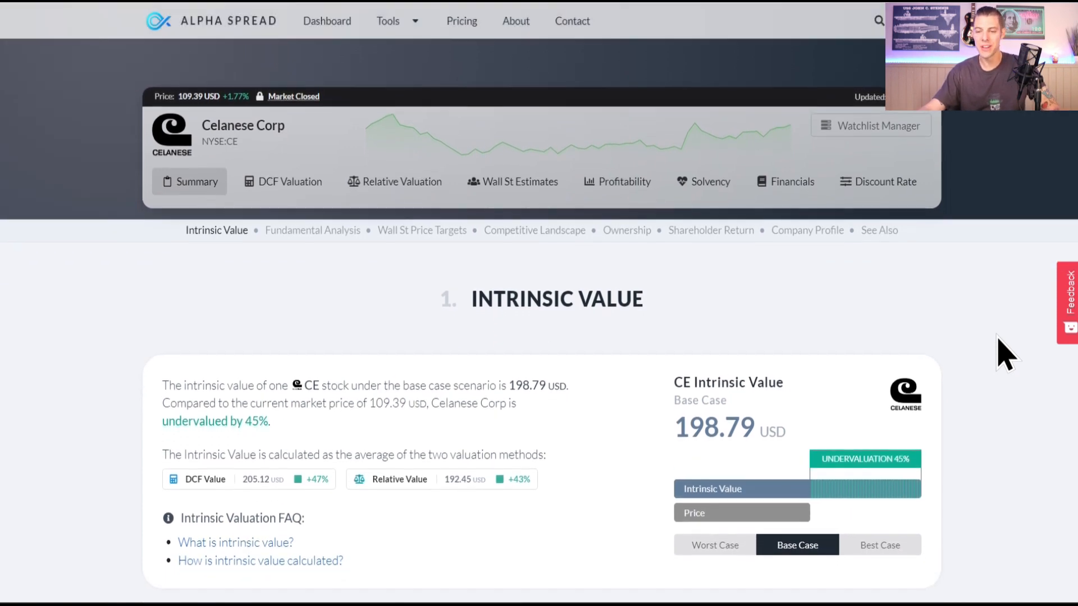
scroll(down, 3)
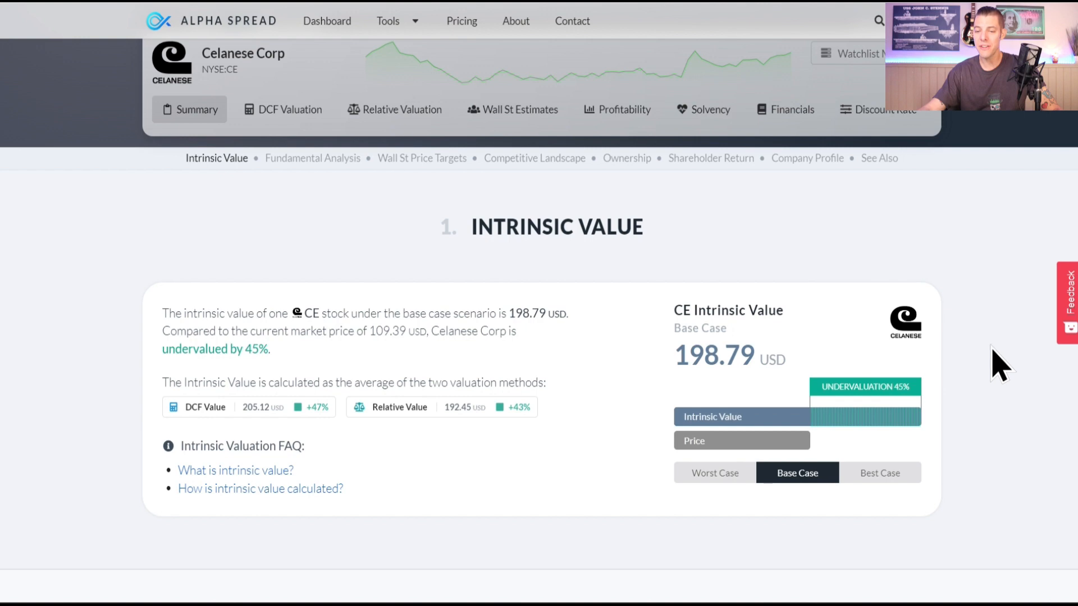
mouse_move(961, 429)
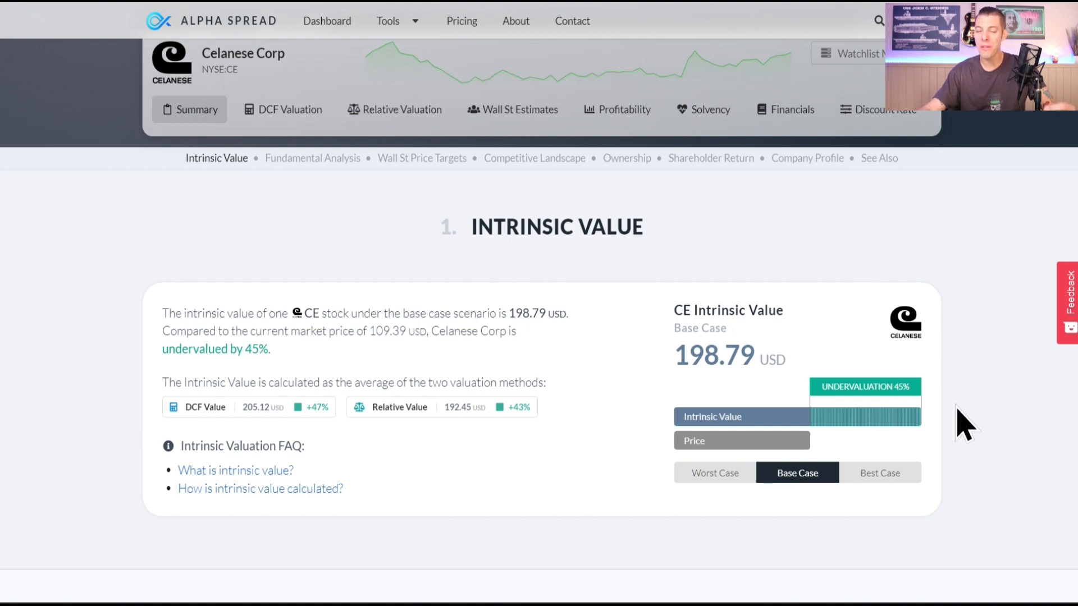
click(714, 473)
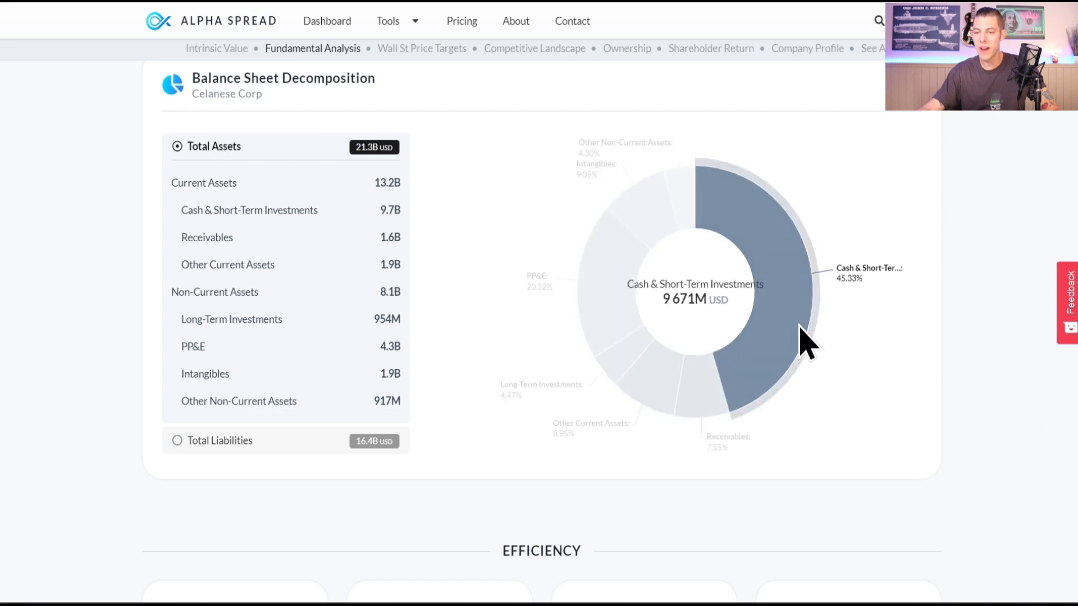
mouse_move(794, 320)
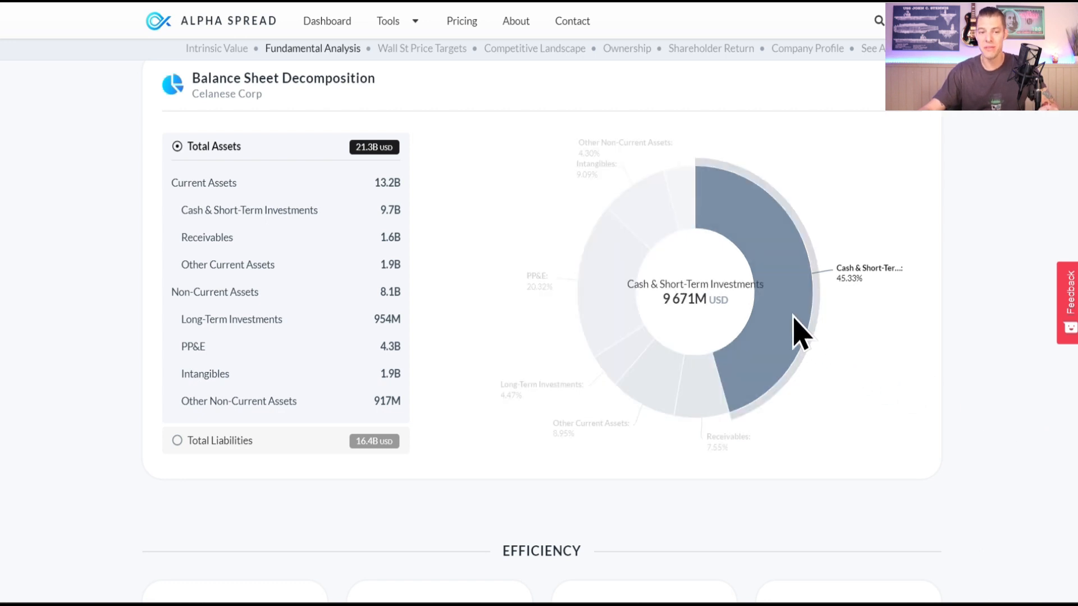
Scroll past Celanese's balance sheet and 13.9B USD capital structure to Wall St price targets.
scroll(down, 3)
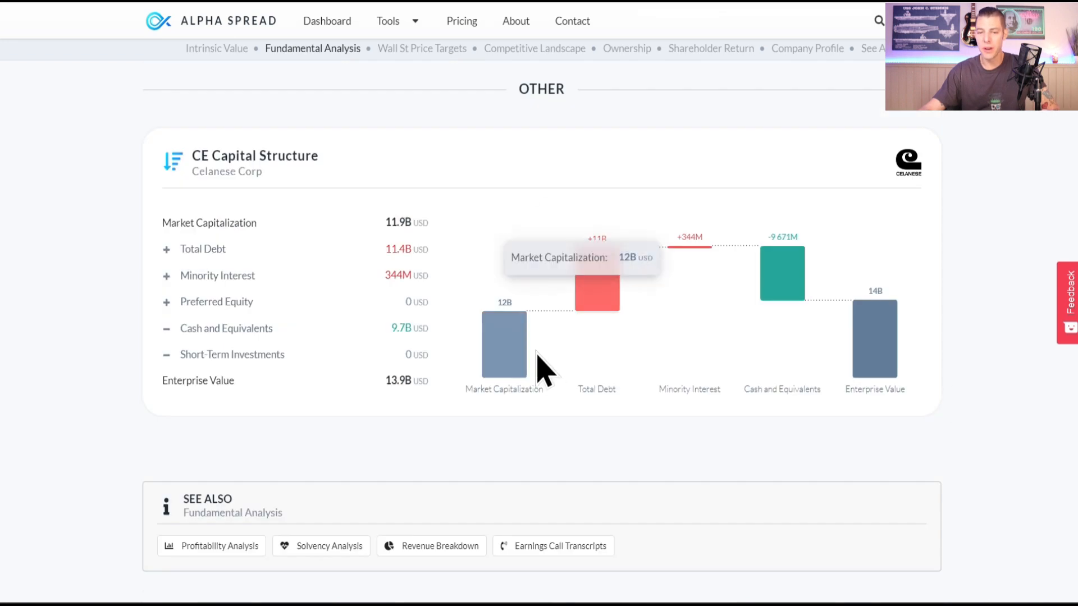
mouse_move(621, 325)
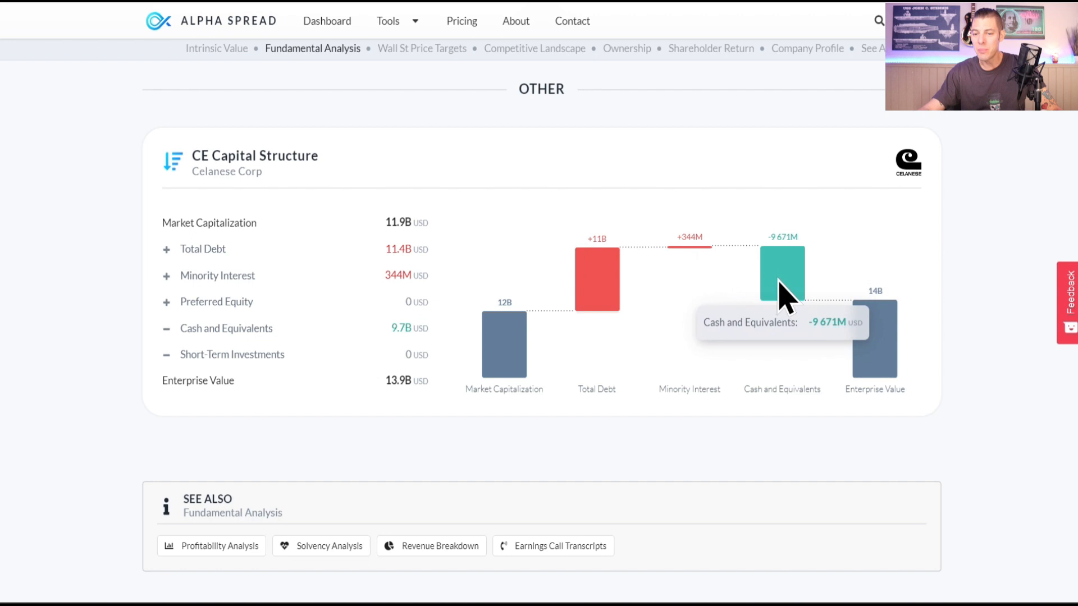
mouse_move(880, 357)
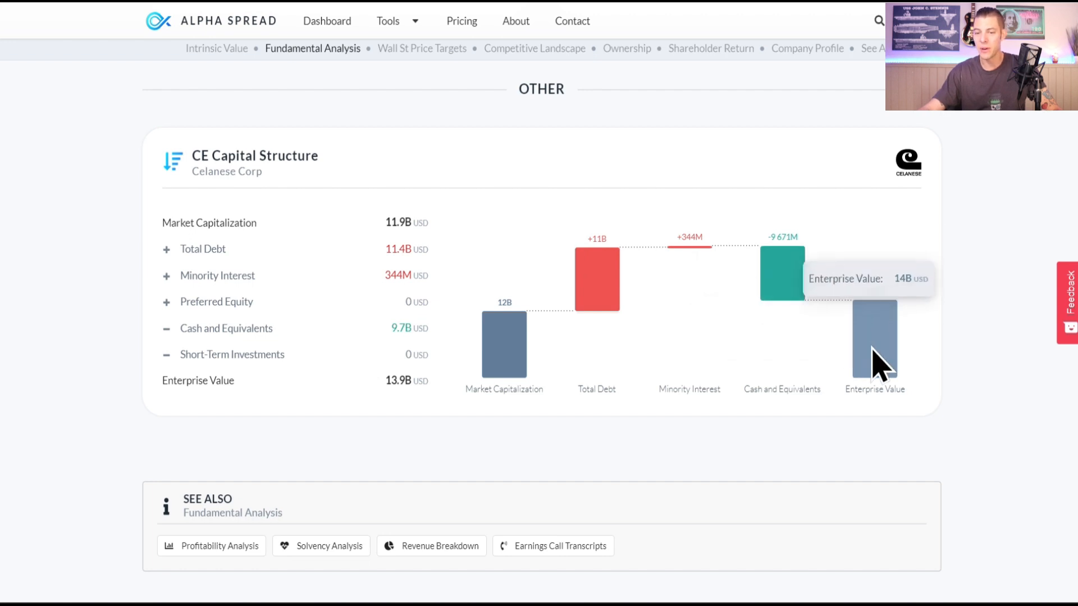
mouse_move(985, 395)
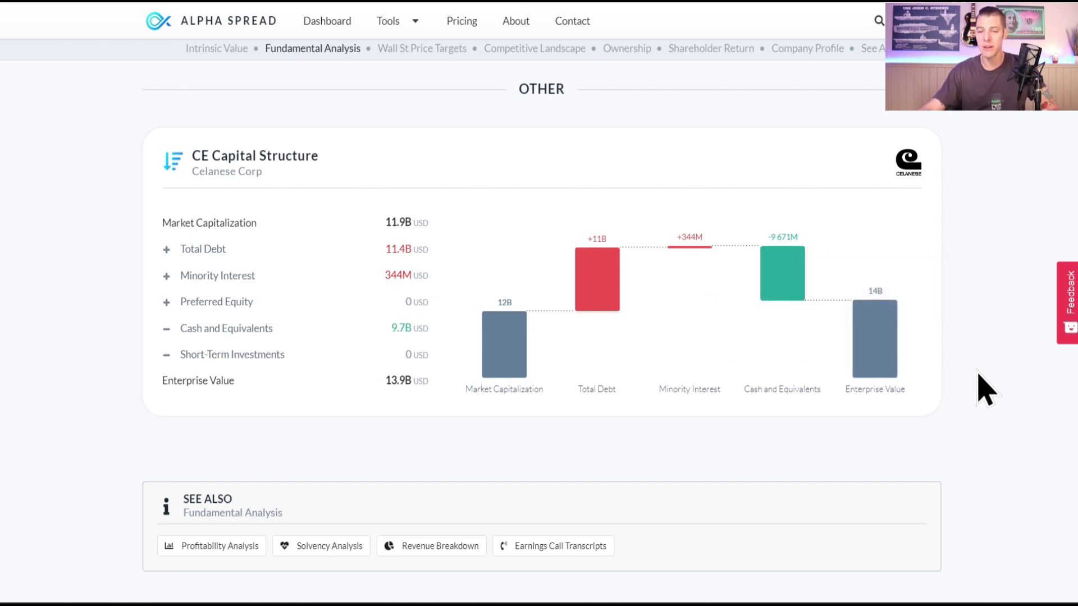
scroll(down, 3)
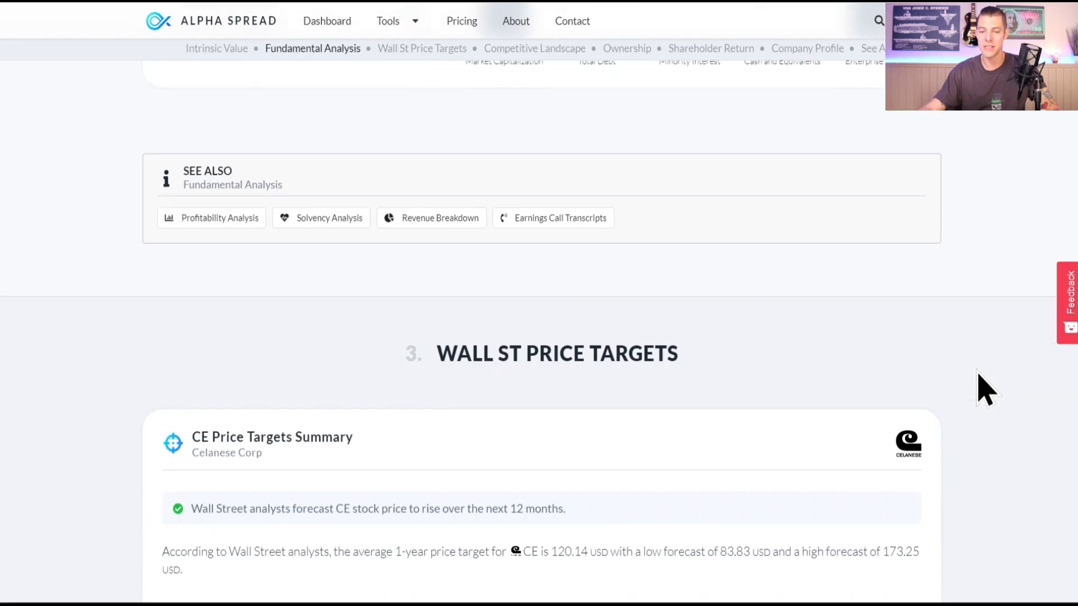
Review Celanese's price targets: low 83.83, average 120.14, high 173.25 USD.
scroll(down, 3)
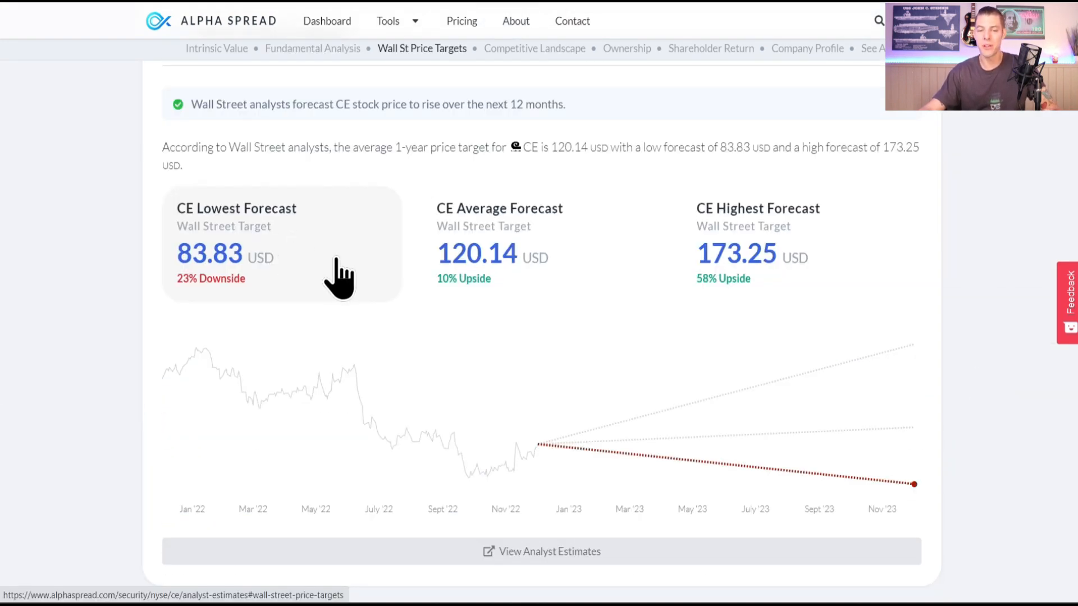
mouse_move(581, 272)
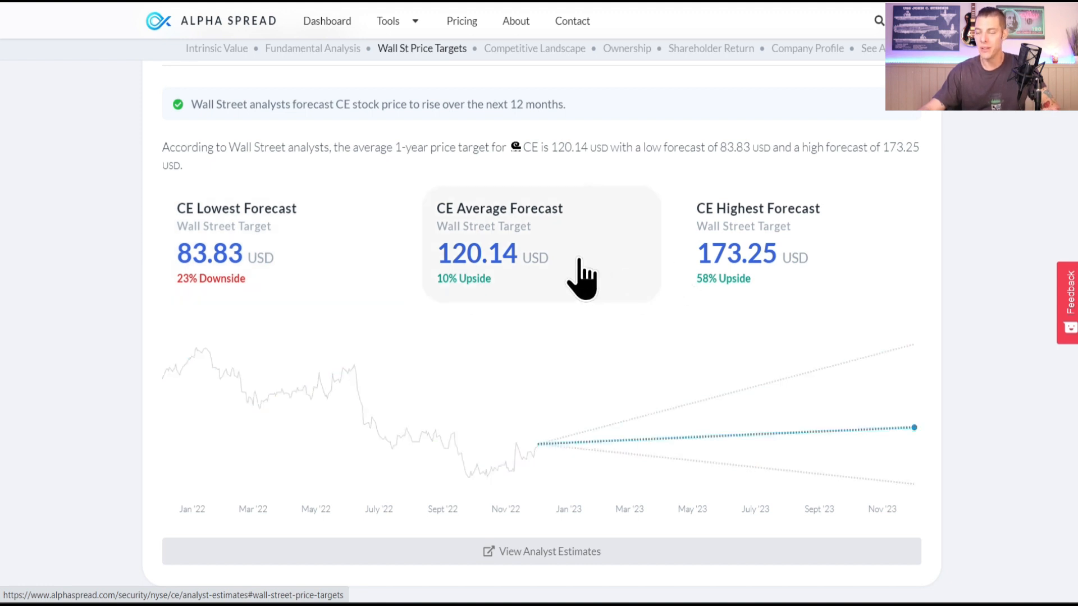
click(534, 48)
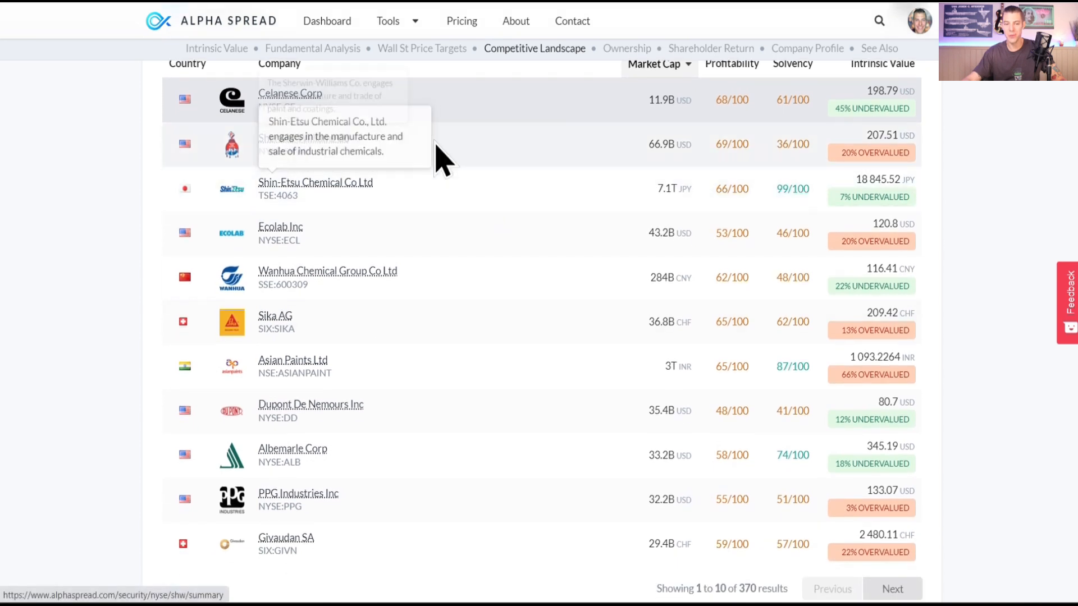
mouse_move(1002, 371)
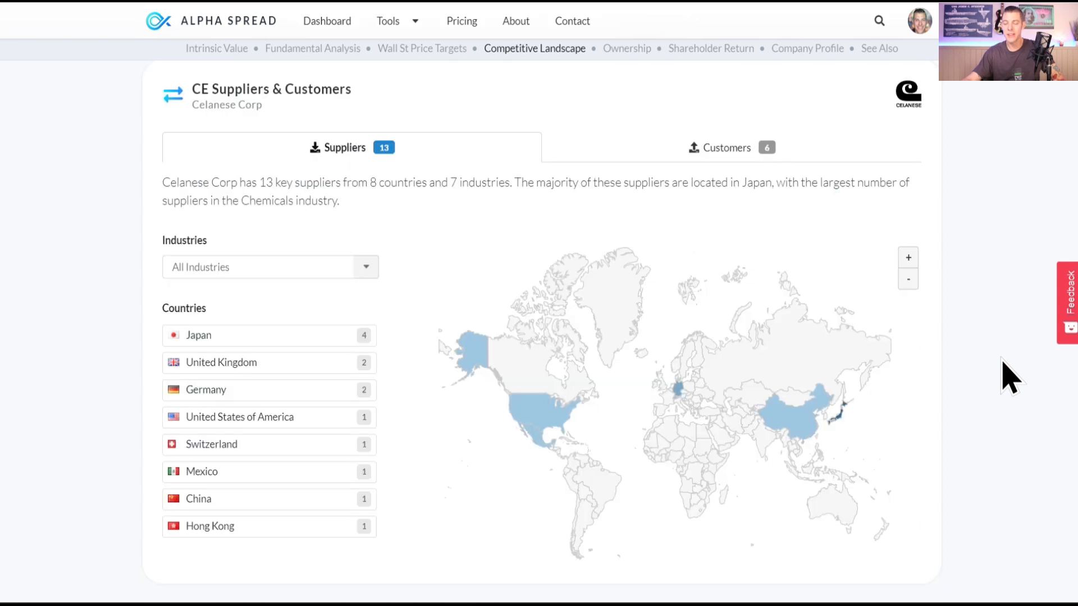
mouse_move(952, 358)
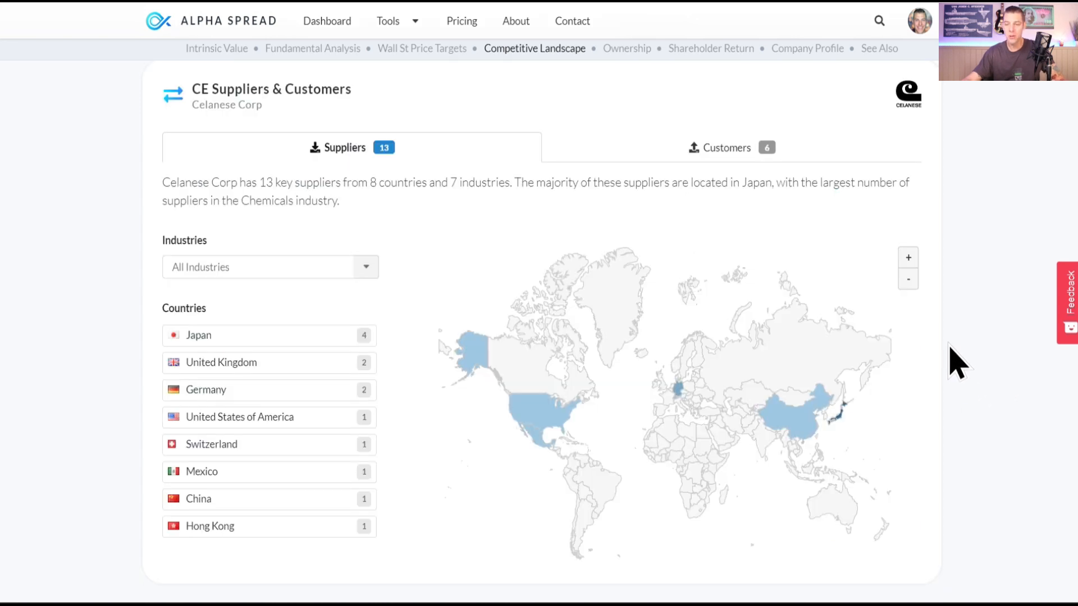
Switch Celanese's suppliers and customers map to show its six key customers.
click(726, 148)
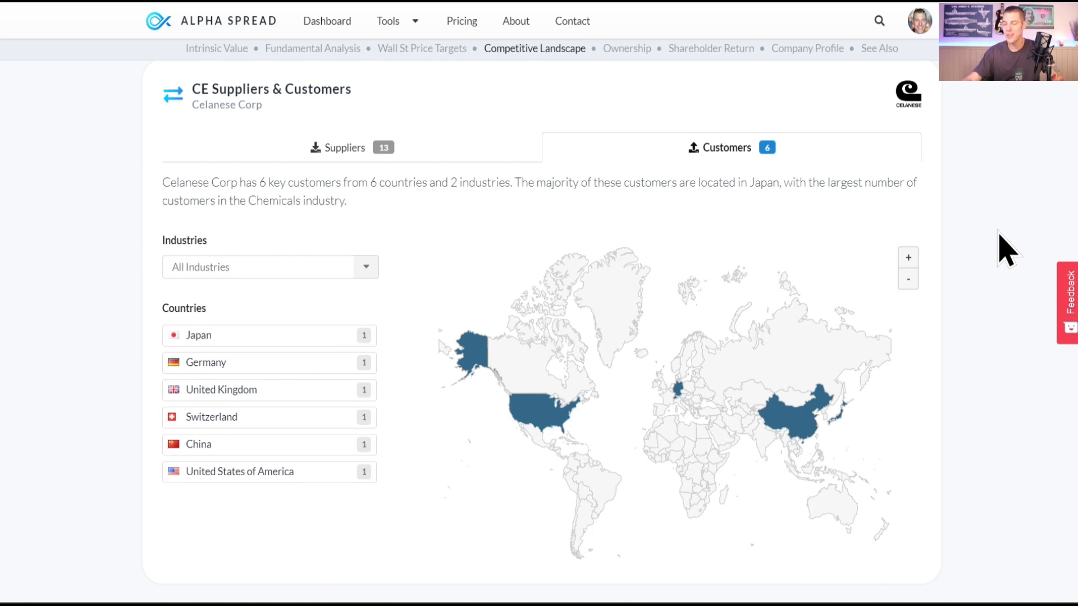
click(627, 48)
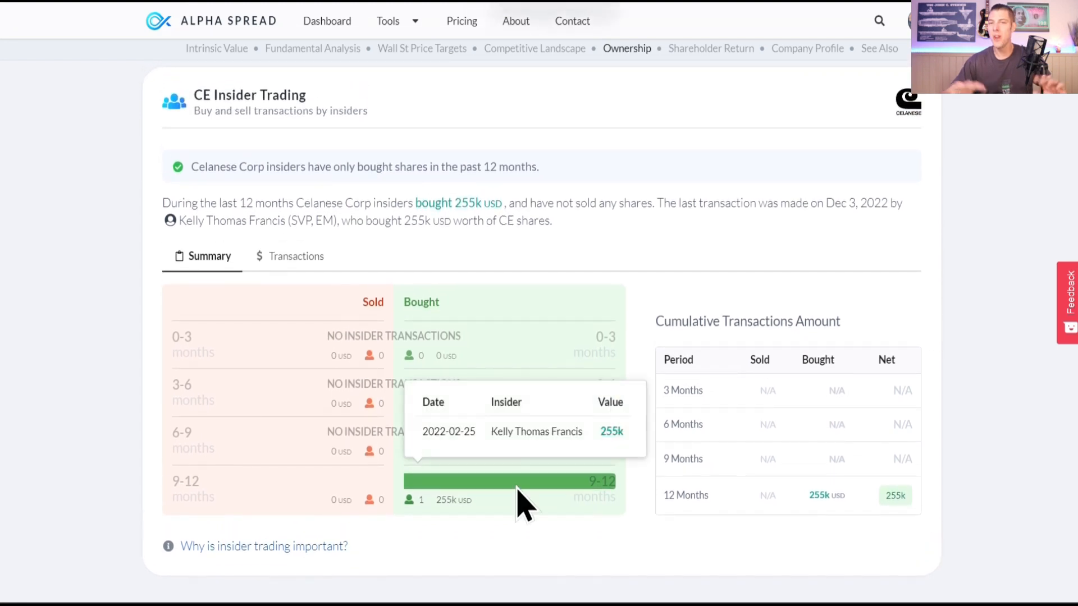
mouse_move(943, 314)
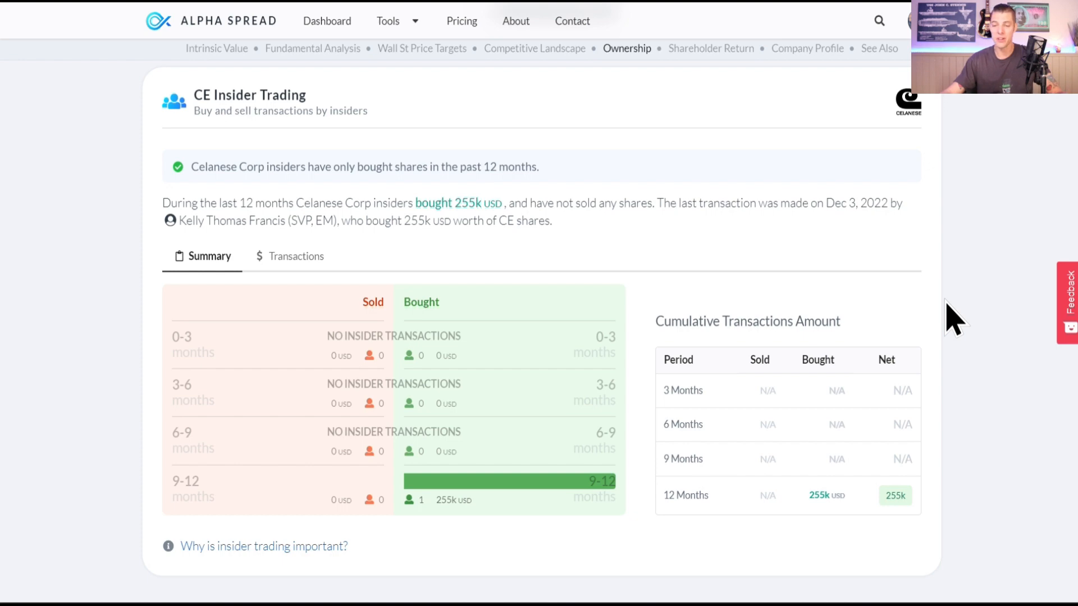
Move from Celanese's insider buying to its company profile with 11.9B USD market cap.
click(807, 48)
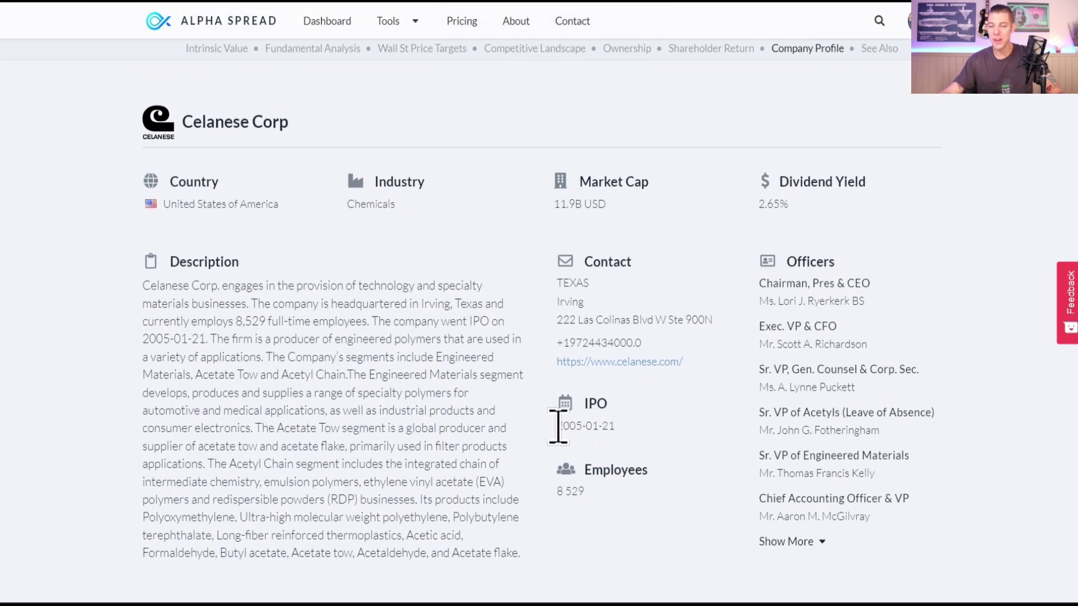
mouse_move(664, 436)
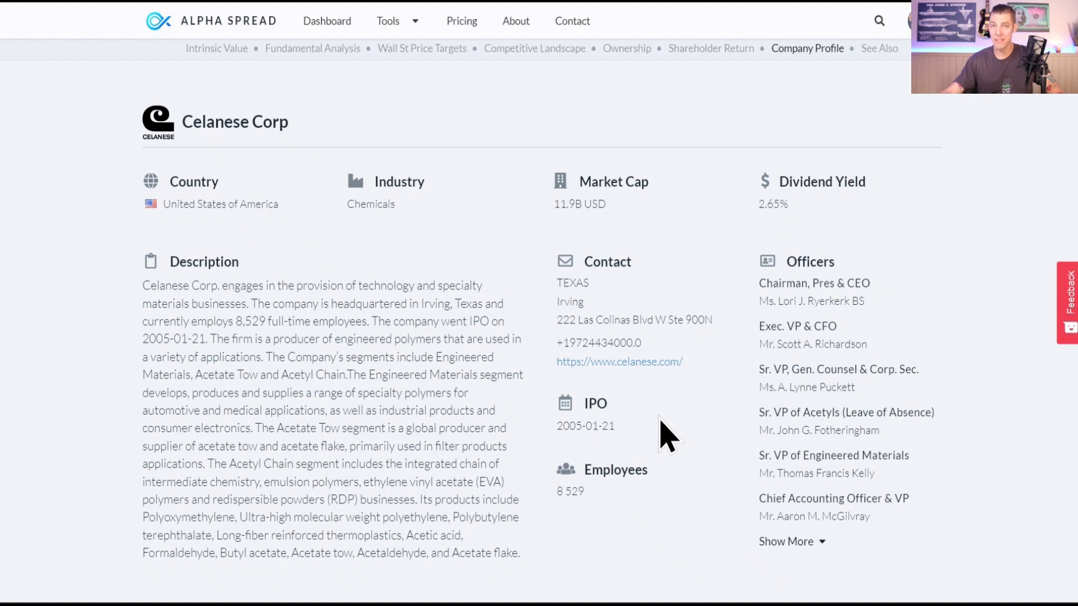